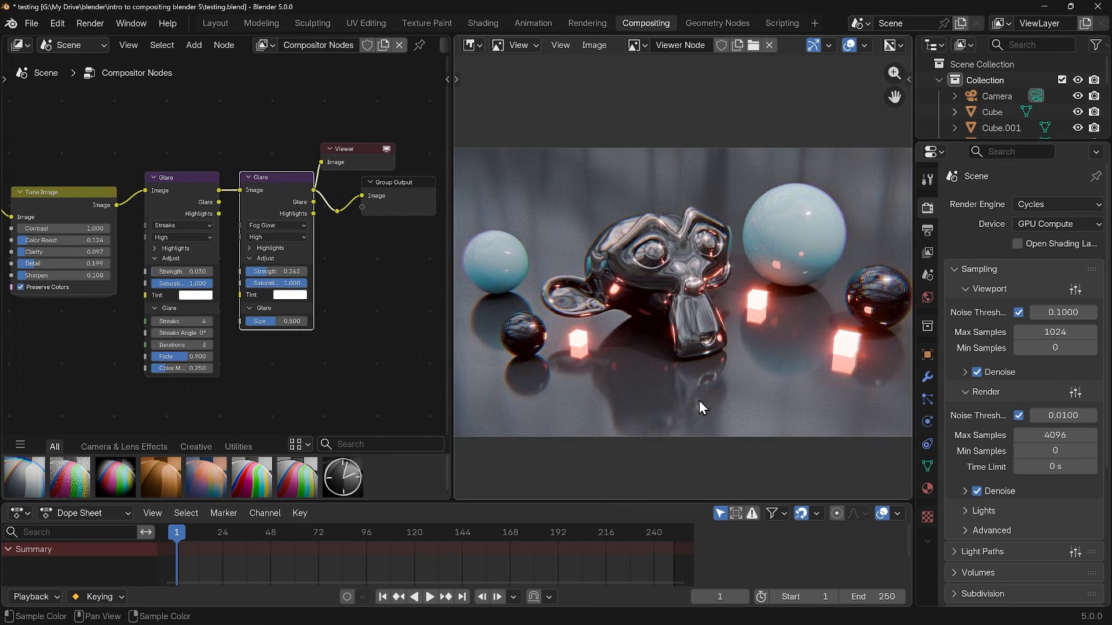
Switch to the Layout workspace and zoom out to see the monkey head, spheres and cubes
{"action": "left_click", "coordinate": [214, 23]}
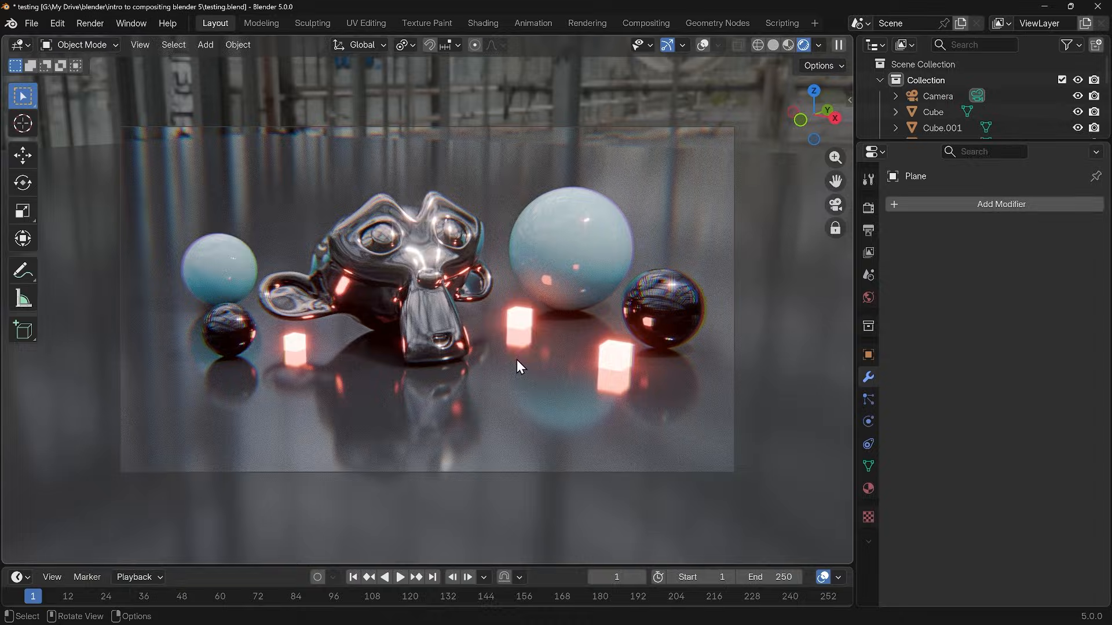
{"action": "mouse_move", "coordinate": [570, 355]}
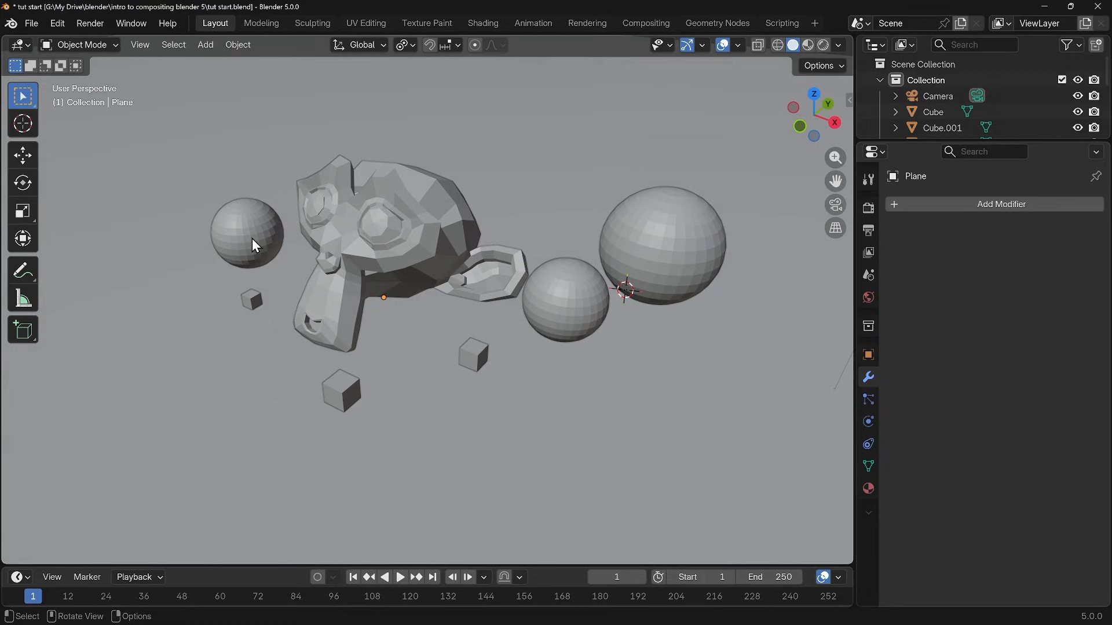
{"action": "mouse_move", "coordinate": [446, 361]}
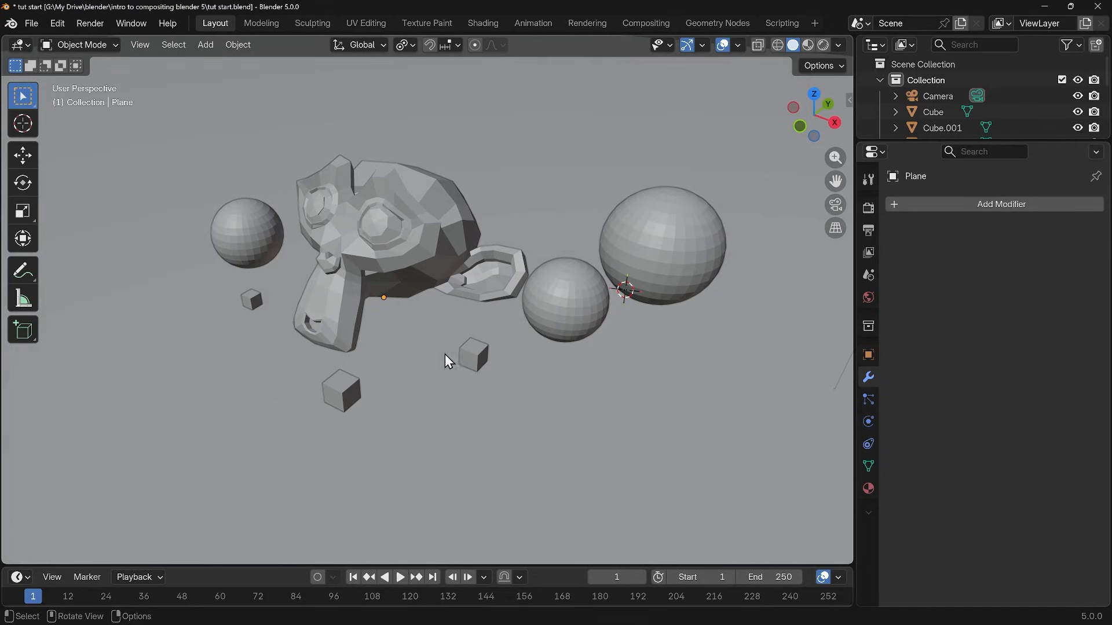
{"action": "scroll", "scroll_direction": "down", "scroll_amount": 3}
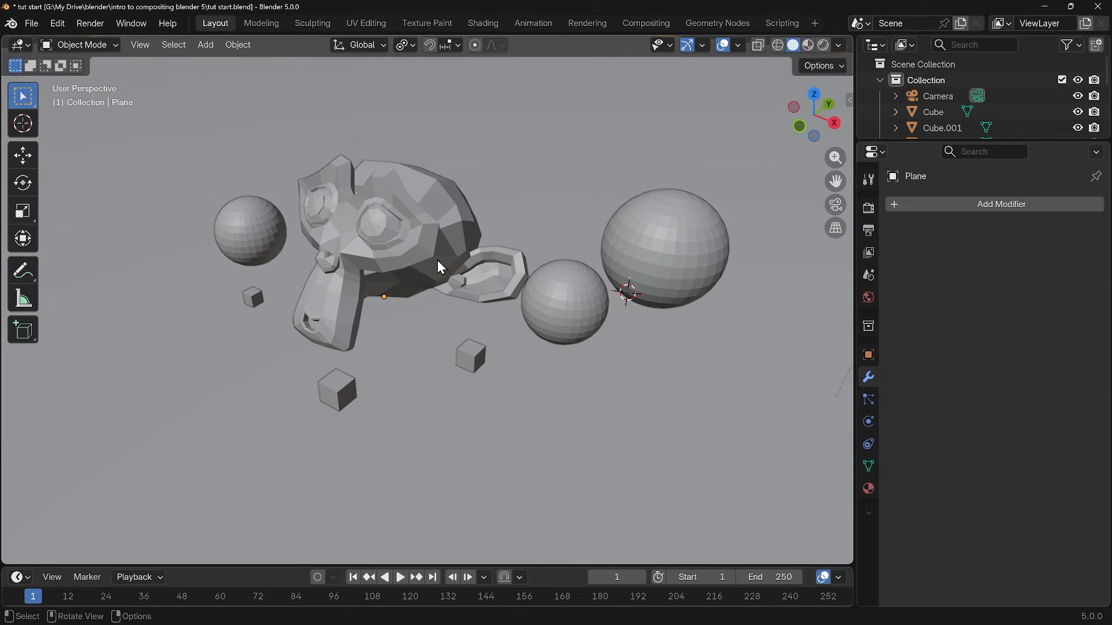
Give Suzanne a subdivision surface modifier and copy it to the selected spheres
{"action": "left_click", "coordinate": [415, 223]}
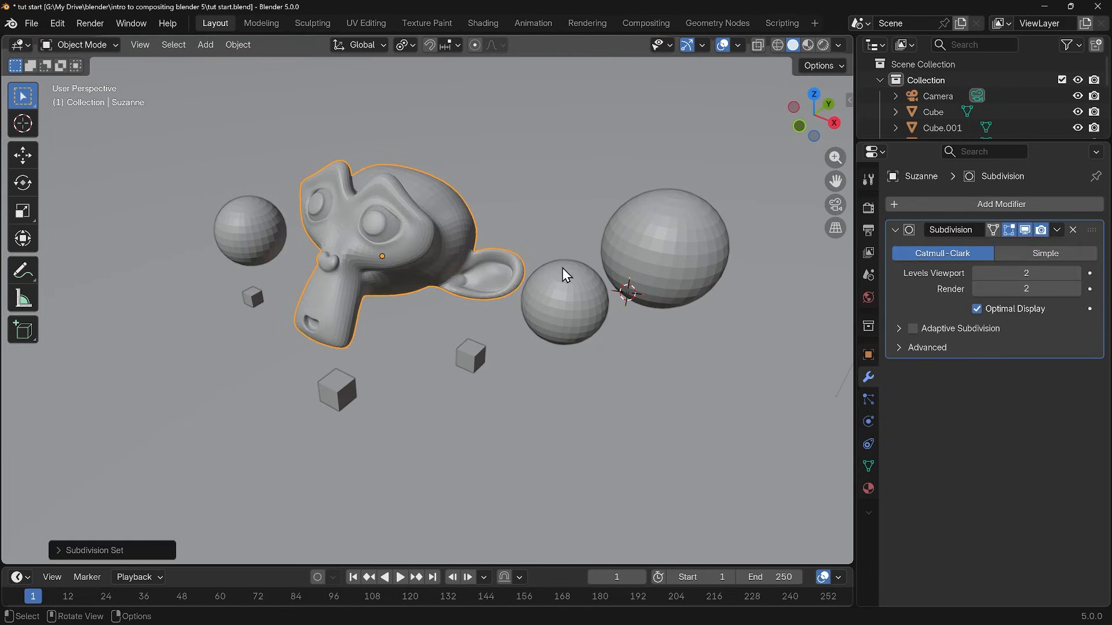
{"action": "mouse_move", "coordinate": [868, 376]}
{"action": "type", "text": "s"}
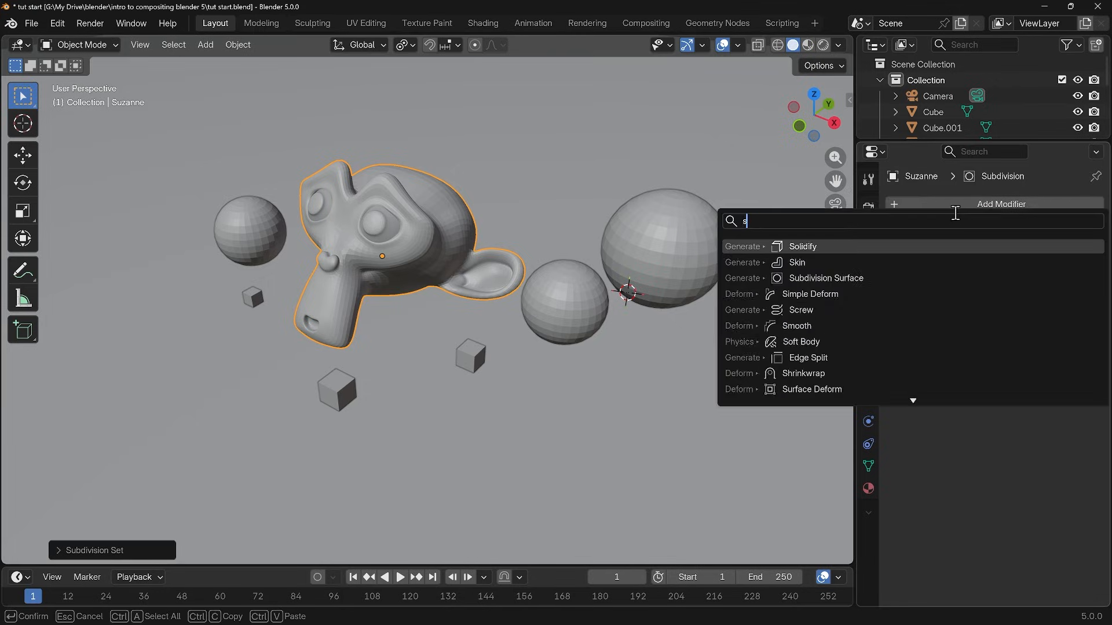
{"action": "type", "text": "ub"}
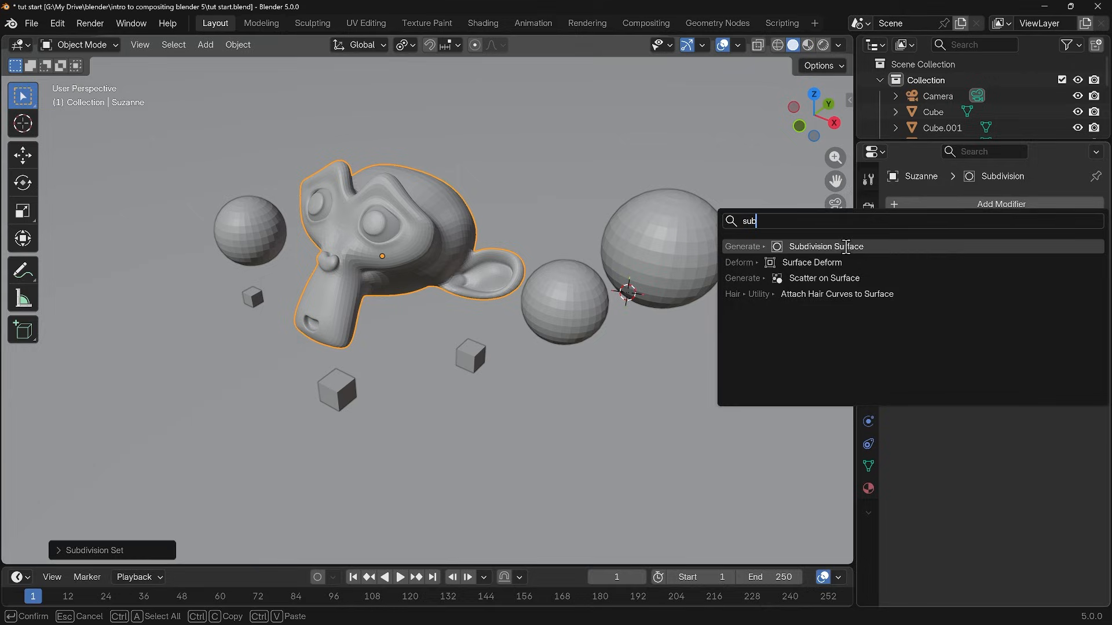
{"action": "left_click", "coordinate": [825, 245]}
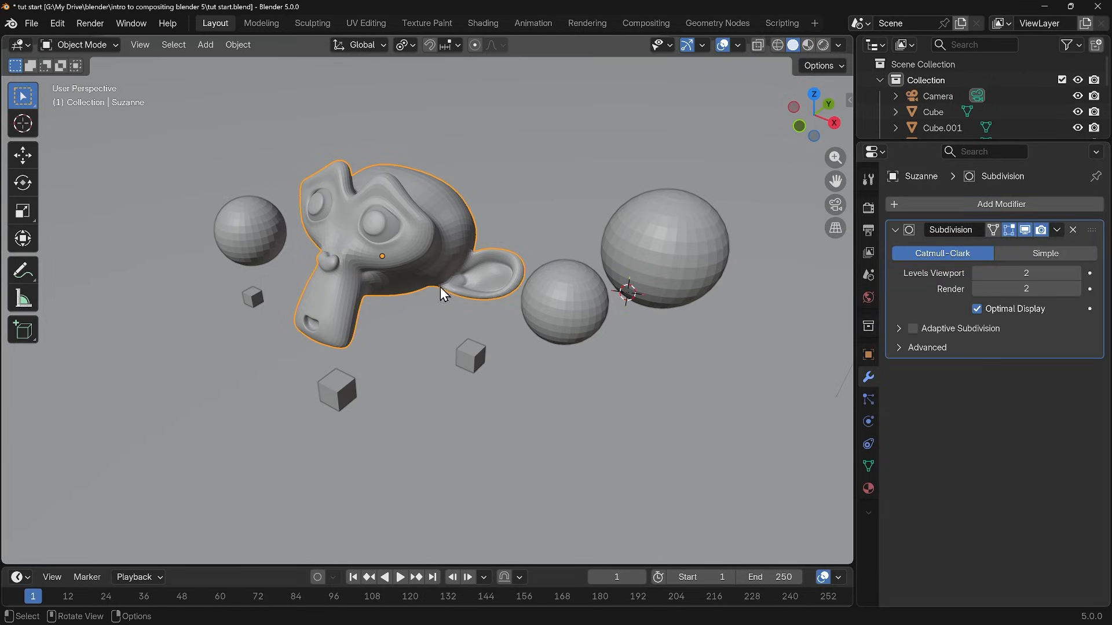
{"action": "mouse_move", "coordinate": [656, 251]}
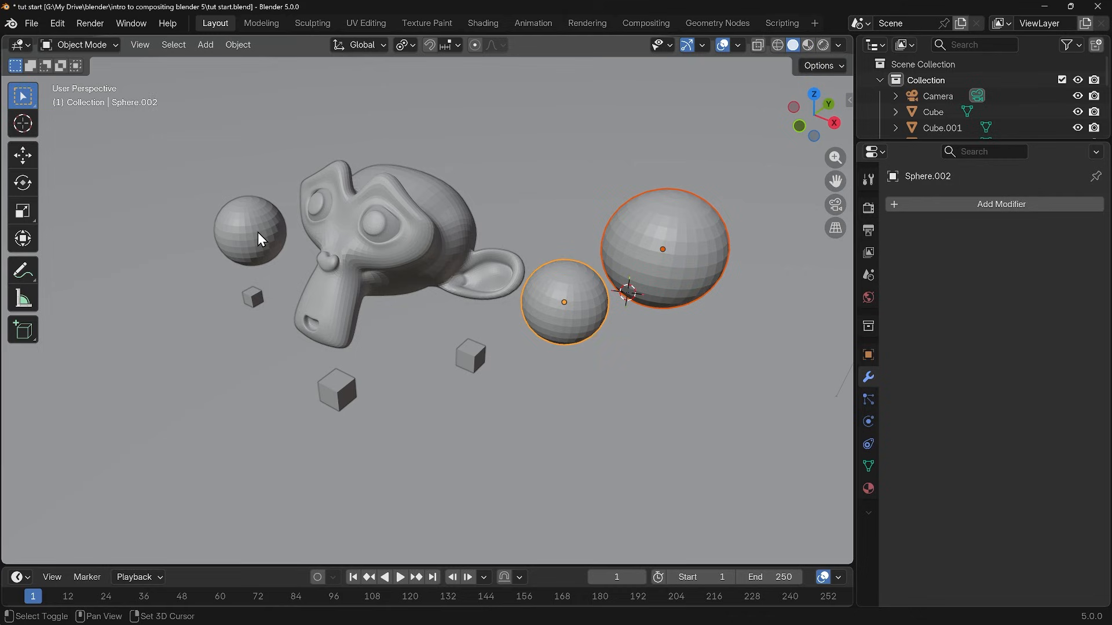
{"action": "left_click", "coordinate": [250, 232]}
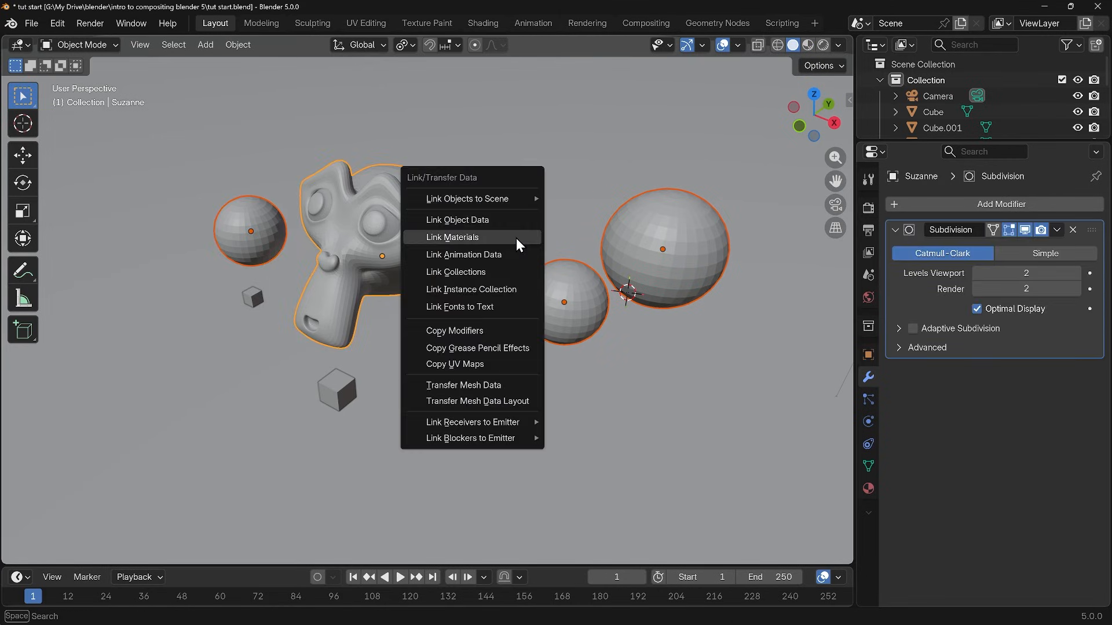
{"action": "mouse_move", "coordinate": [454, 330]}
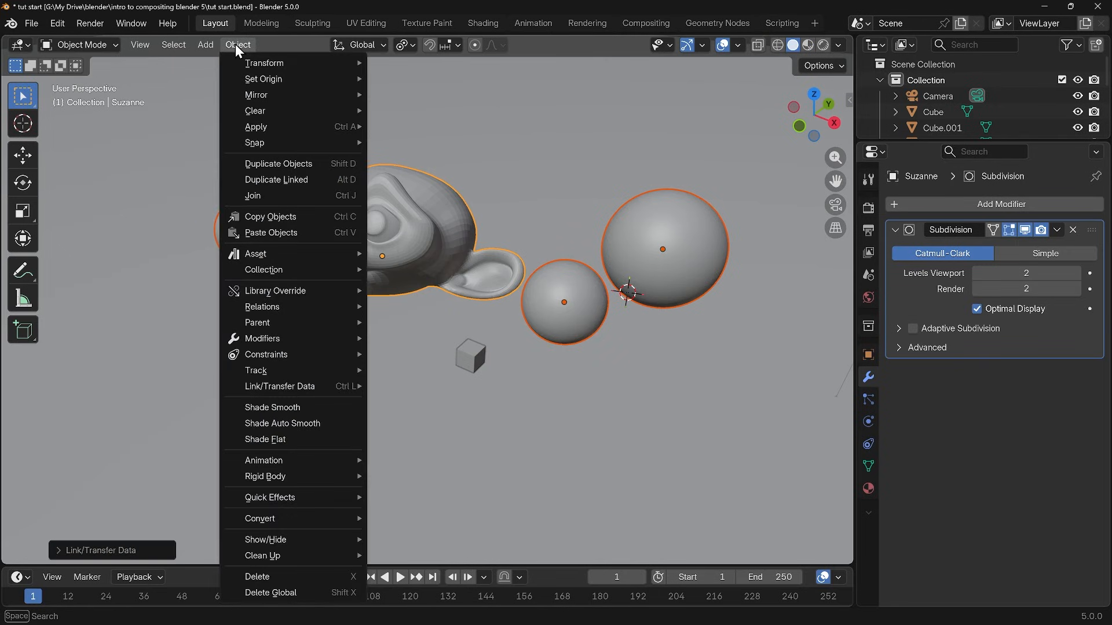
{"action": "mouse_move", "coordinate": [289, 295]}
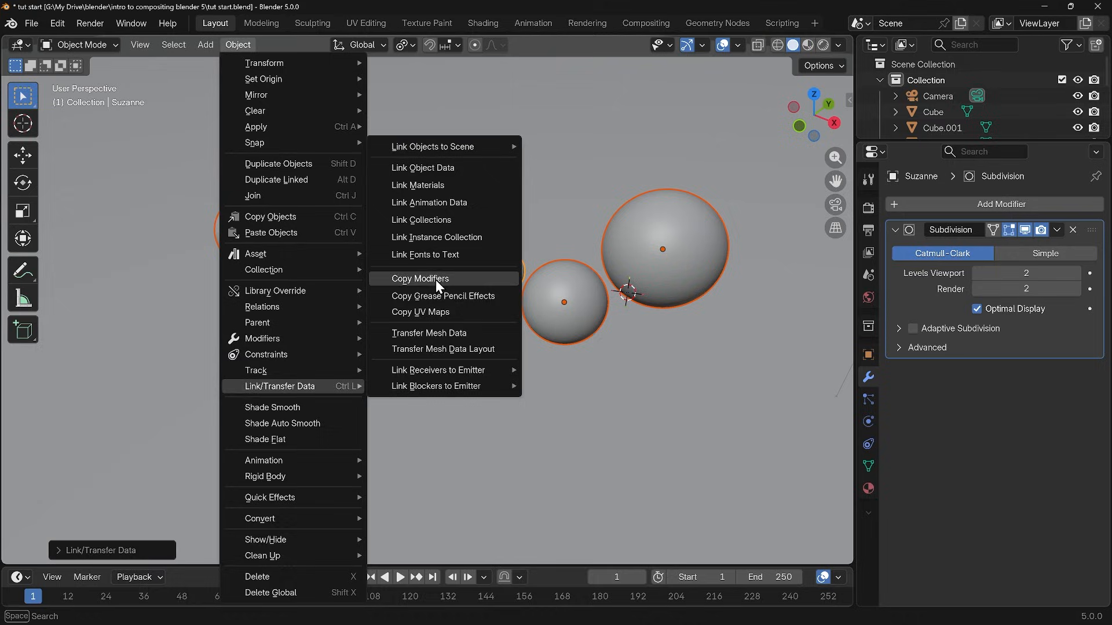
{"action": "left_click", "coordinate": [420, 279]}
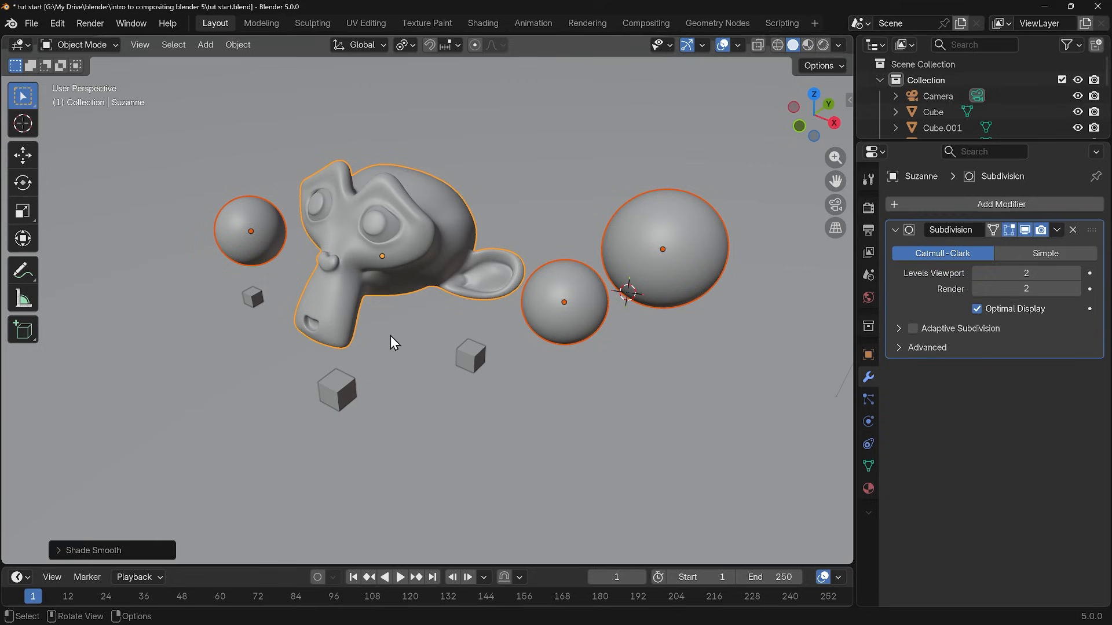
{"action": "mouse_move", "coordinate": [788, 74]}
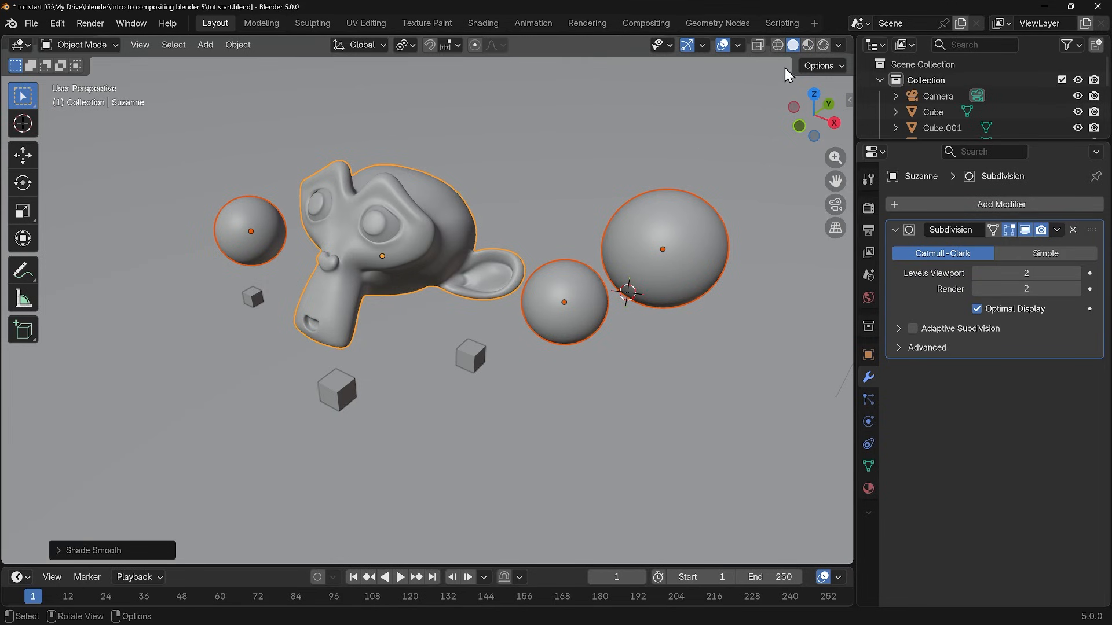
Set viewport shading to Rendered and the render sampling Time Limit to 4 s
{"action": "left_click", "coordinate": [805, 46]}
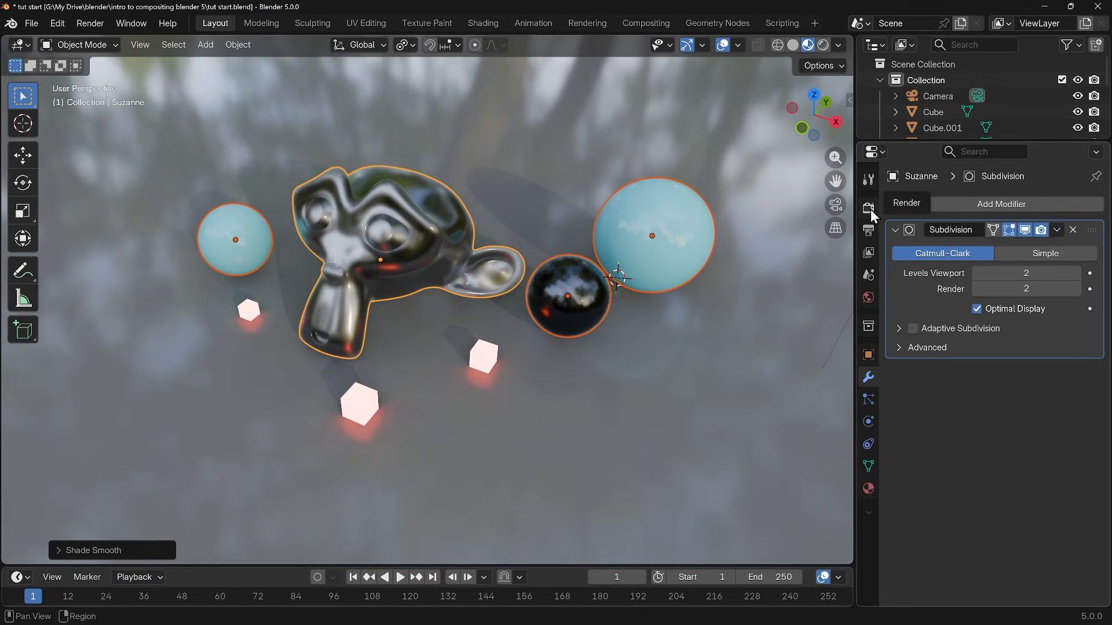
{"action": "left_click", "coordinate": [867, 206]}
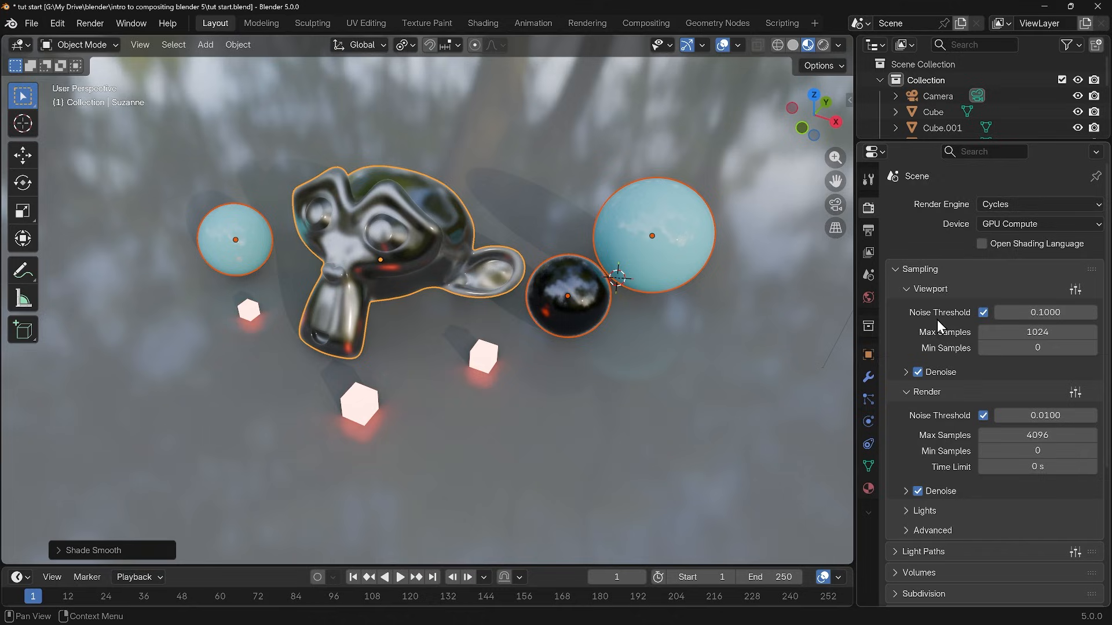
{"action": "mouse_move", "coordinate": [962, 367]}
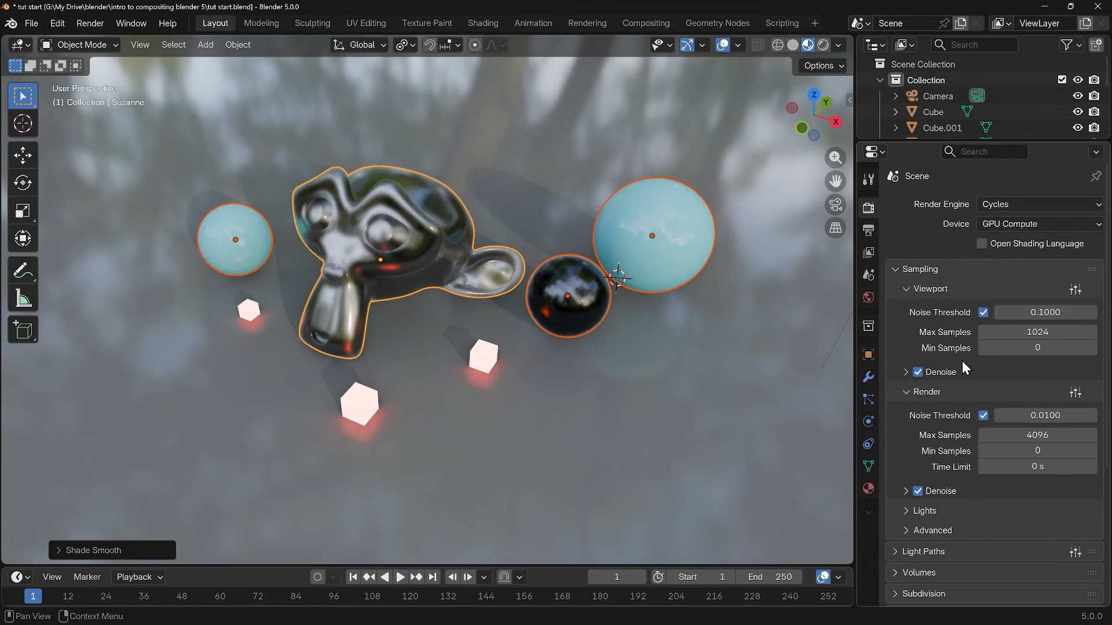
{"action": "mouse_move", "coordinate": [938, 500]}
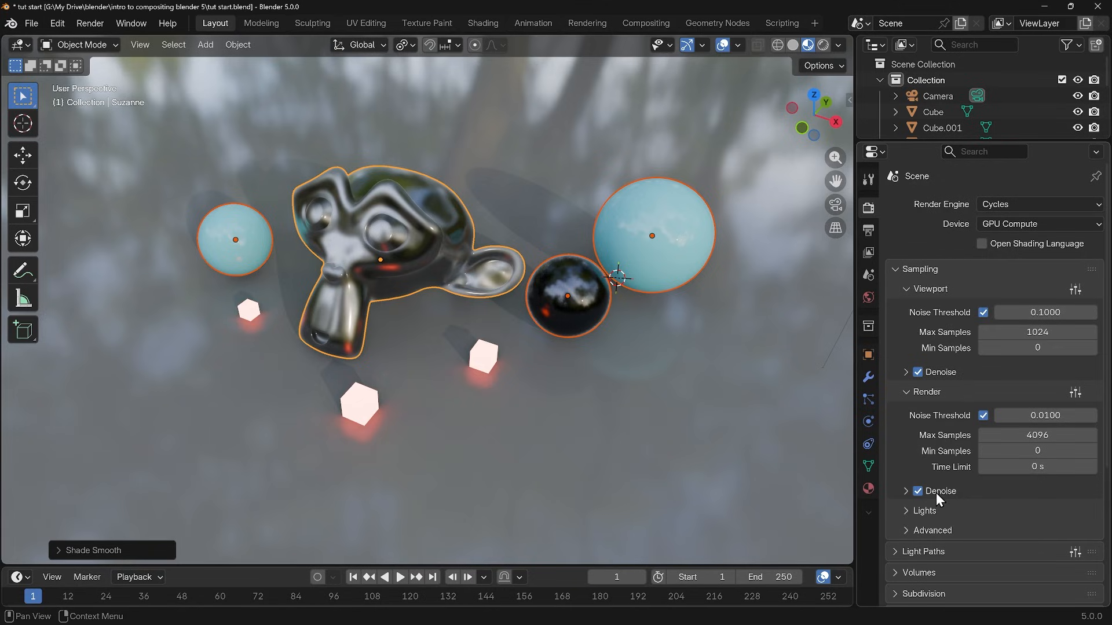
{"action": "left_click", "coordinate": [1037, 466]}
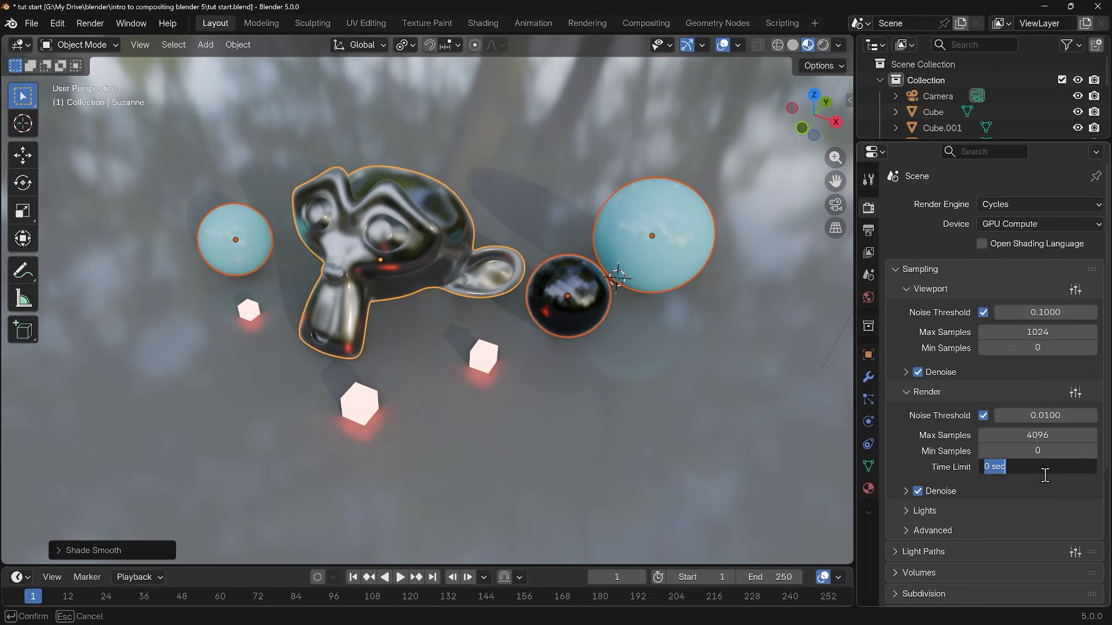
{"action": "type", "text": "4 s"}
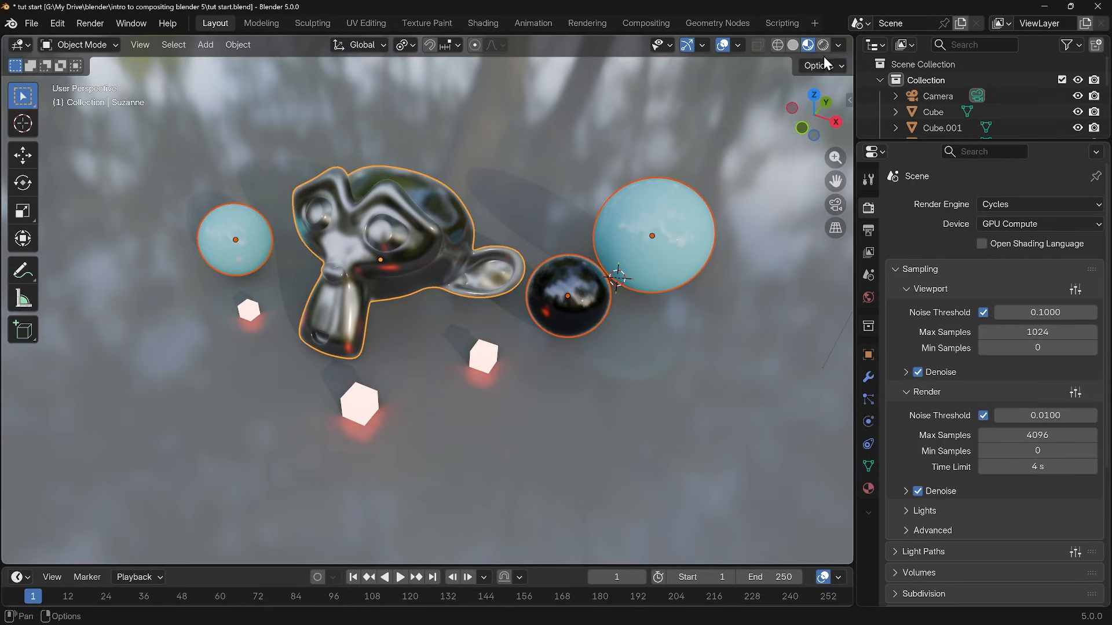
{"action": "left_click", "coordinate": [803, 45]}
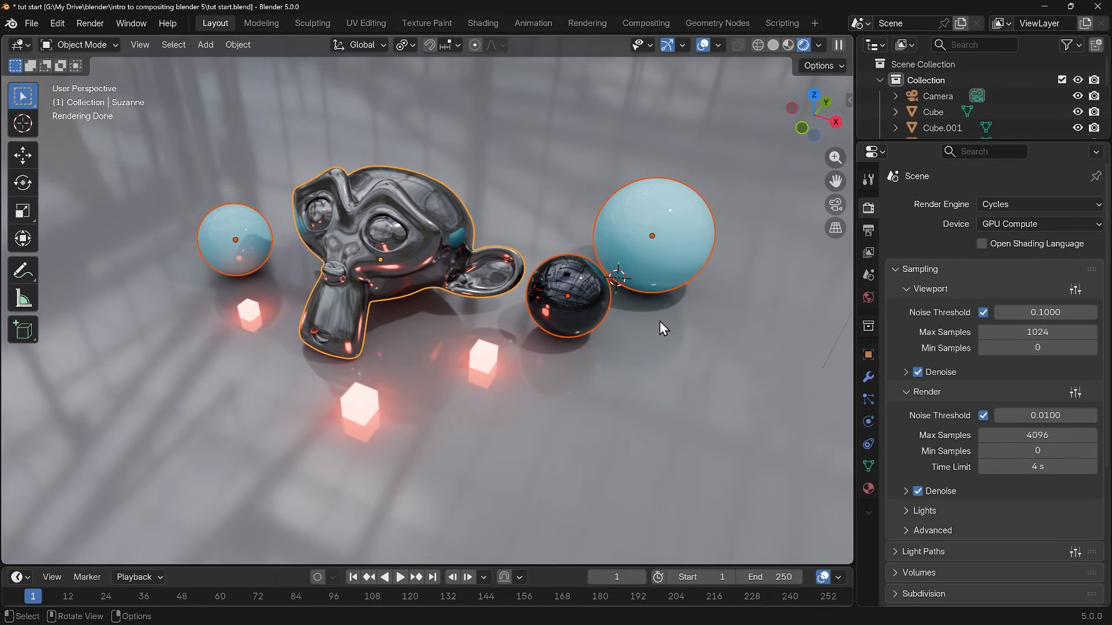
{"action": "mouse_move", "coordinate": [594, 390]}
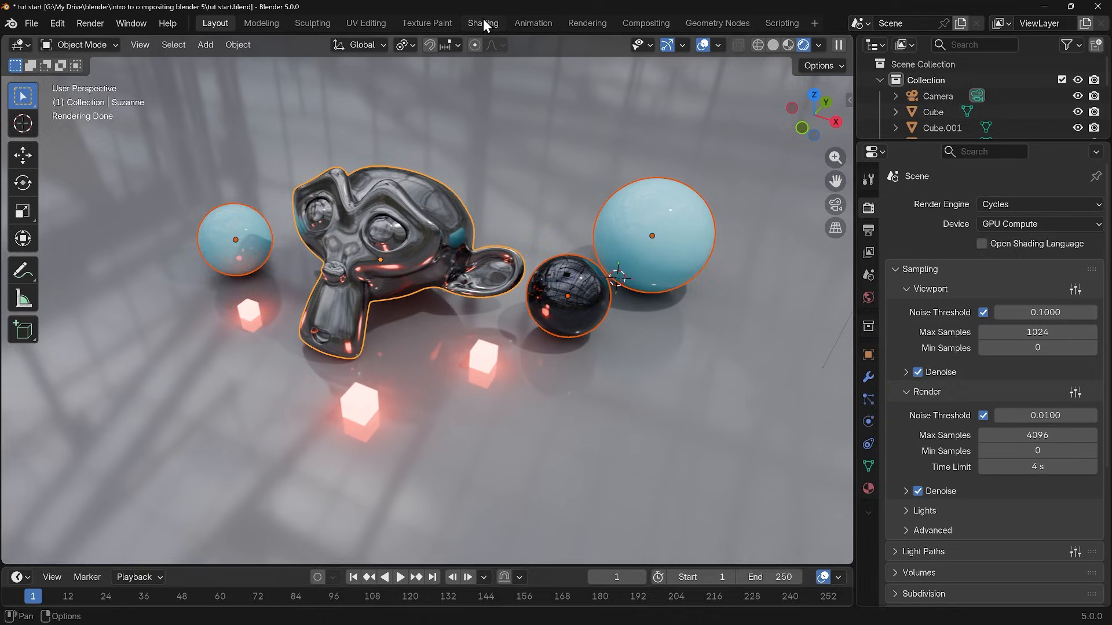
Switch to the Shading workspace and select a glowing cube to inspect its emission material
{"action": "left_click", "coordinate": [482, 23]}
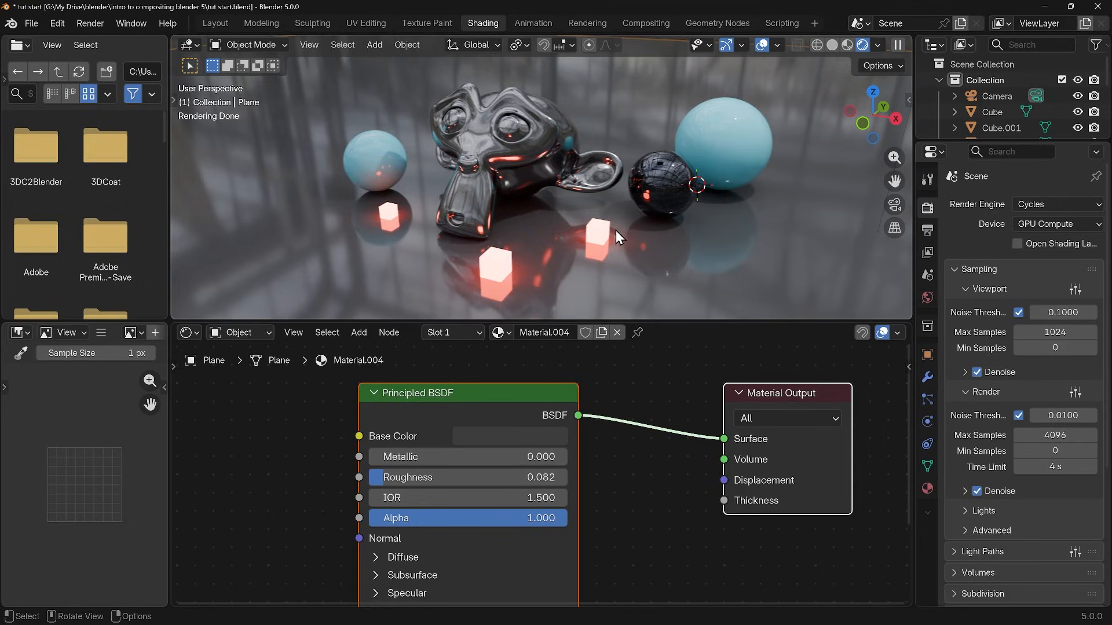
{"action": "left_click", "coordinate": [598, 234]}
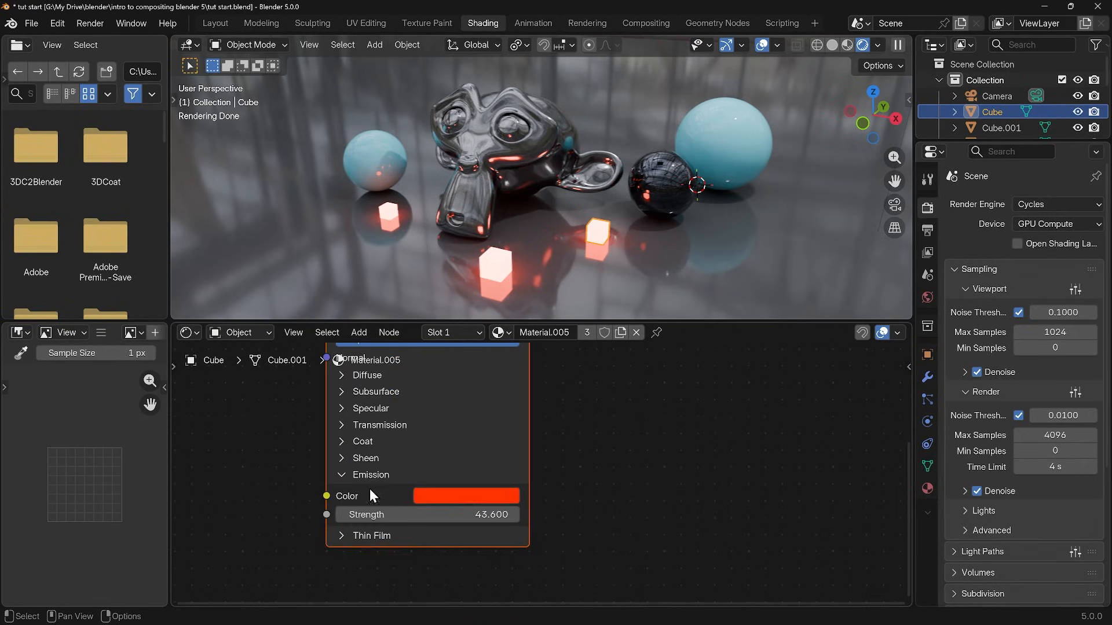
{"action": "mouse_move", "coordinate": [425, 515]}
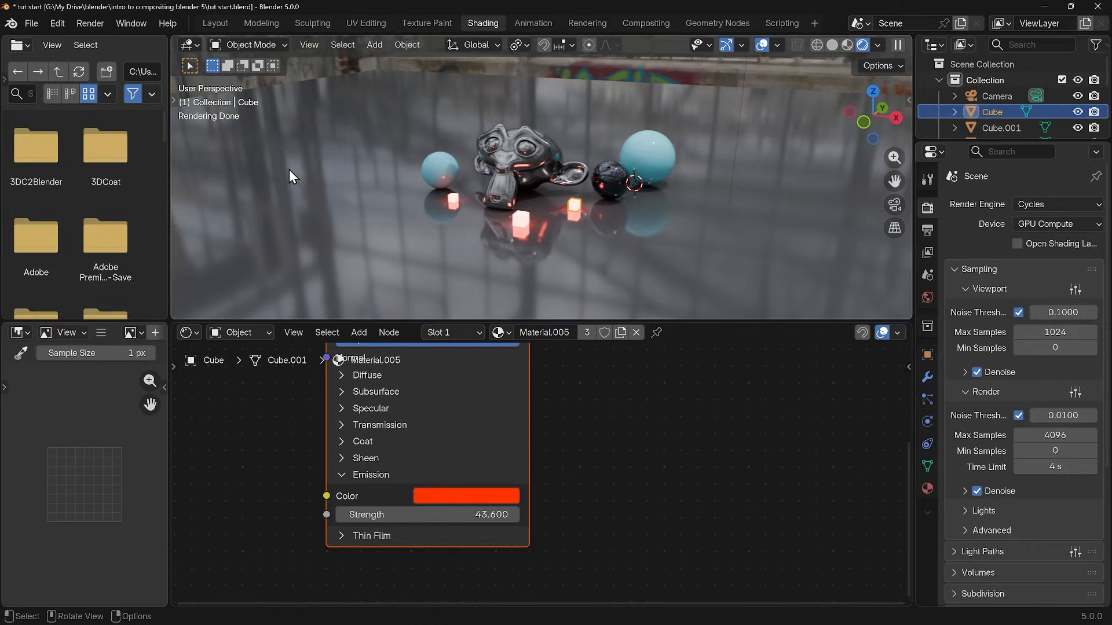
{"action": "mouse_move", "coordinate": [241, 332]}
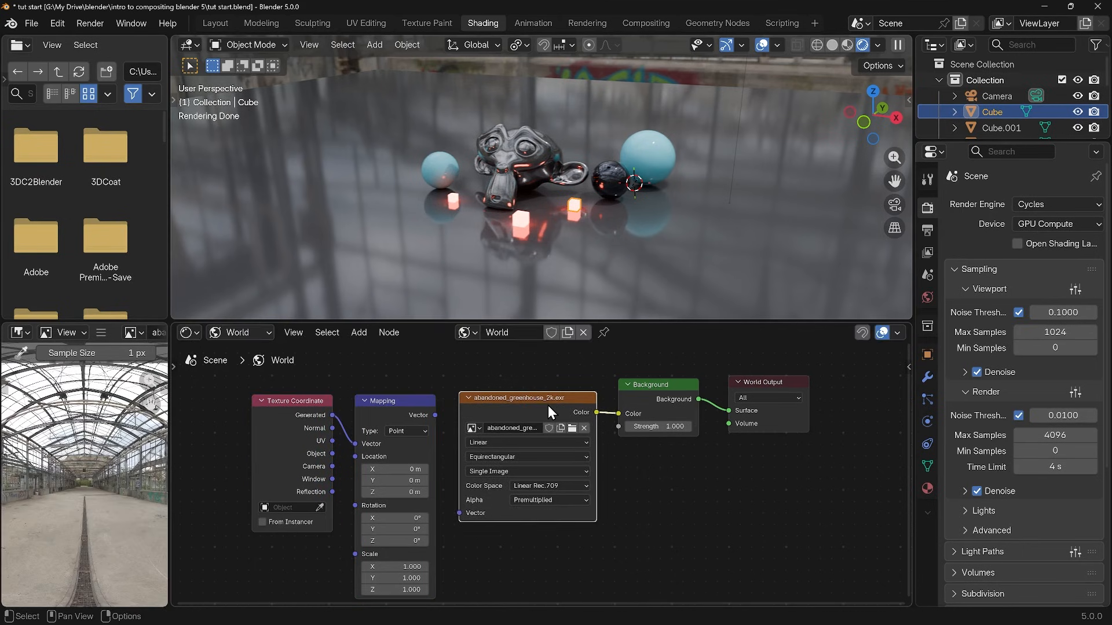
{"action": "mouse_move", "coordinate": [459, 418]}
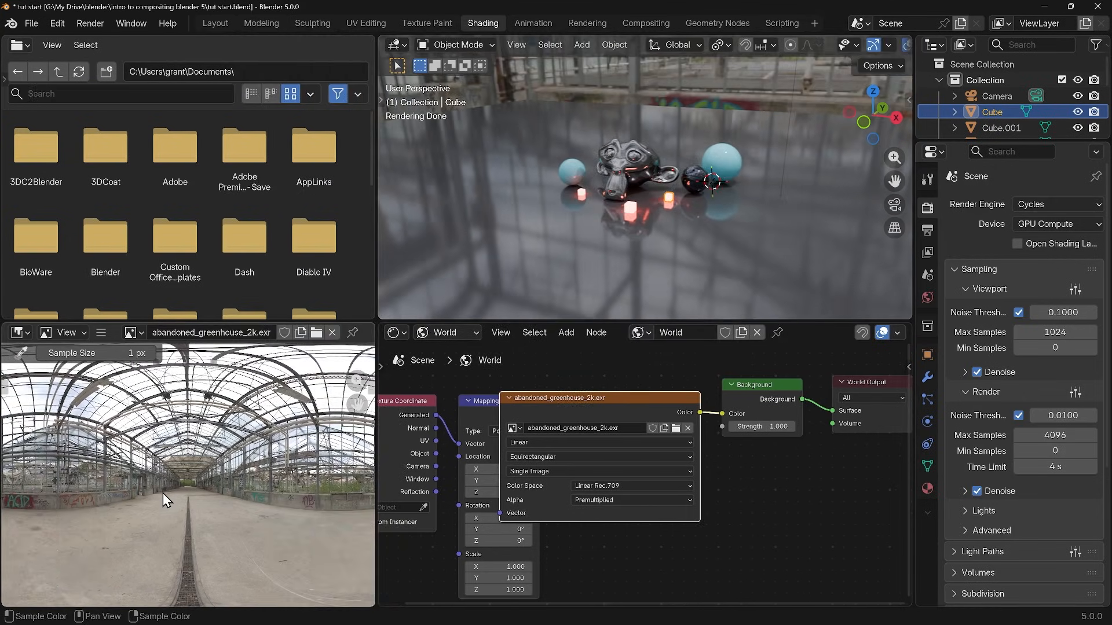
Return to Layout and view the scene through the camera (Numpad 0)
{"action": "left_click", "coordinate": [216, 23]}
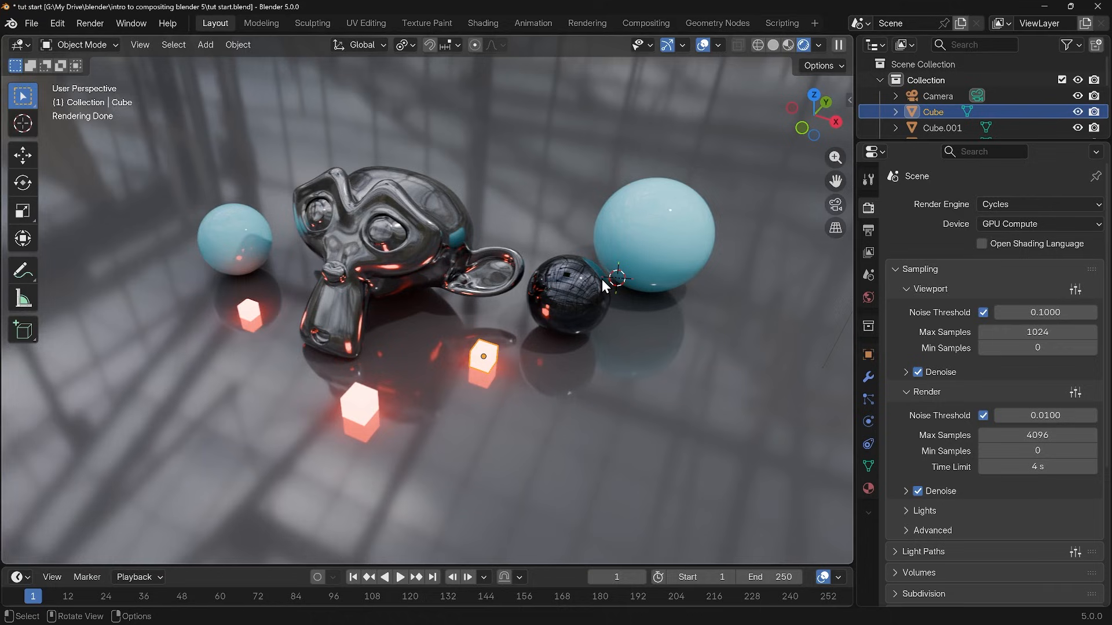
{"action": "key", "text": "KP_0"}
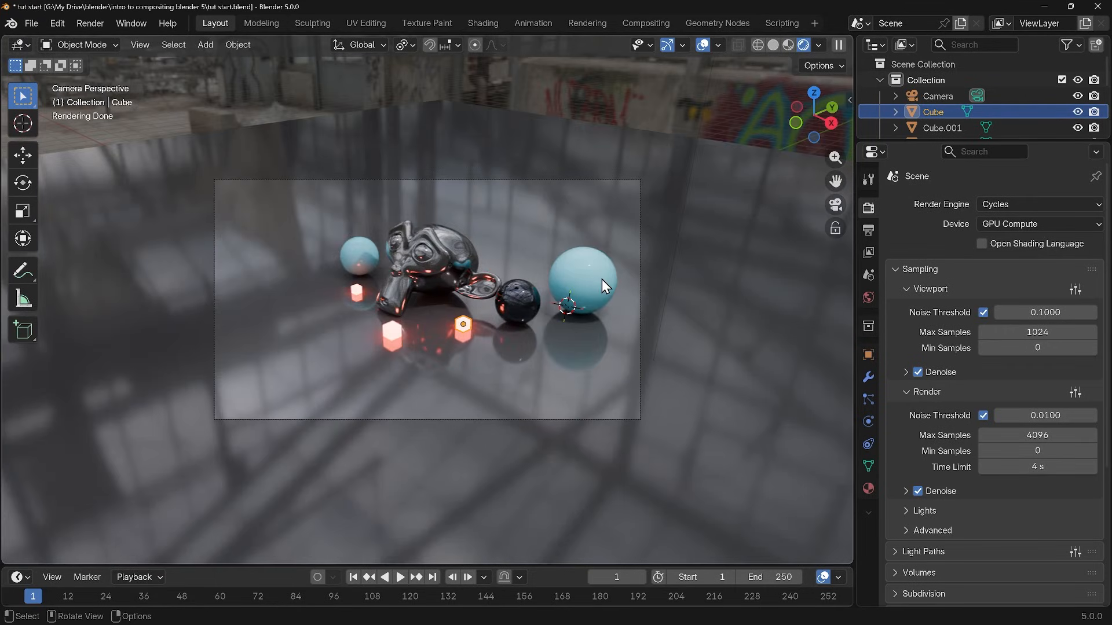
{"action": "mouse_move", "coordinate": [835, 228]}
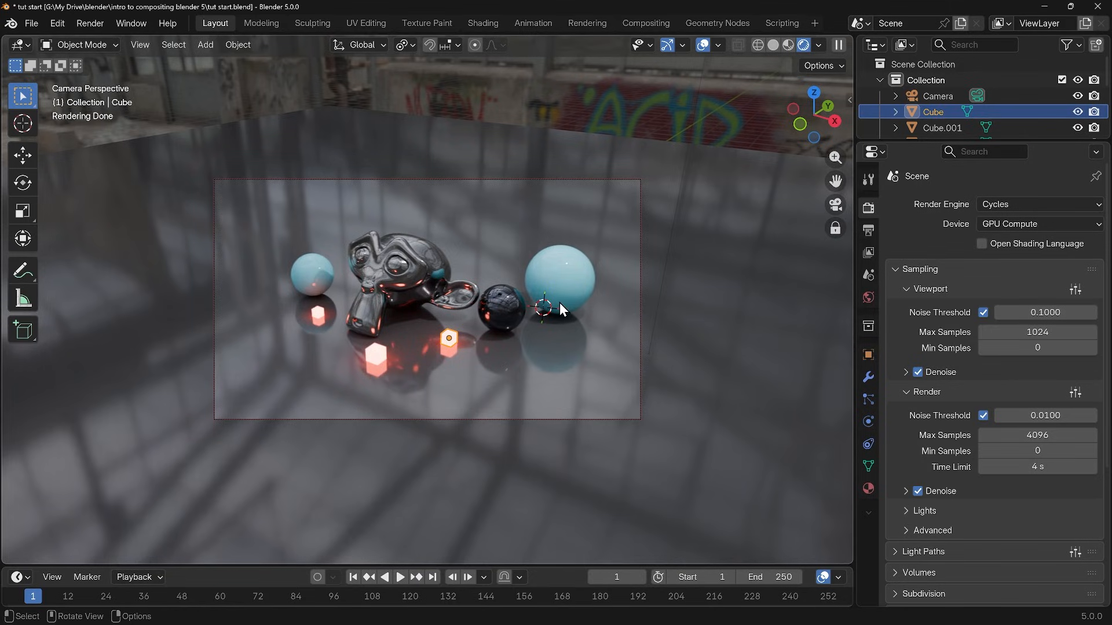
{"action": "mouse_move", "coordinate": [616, 171]}
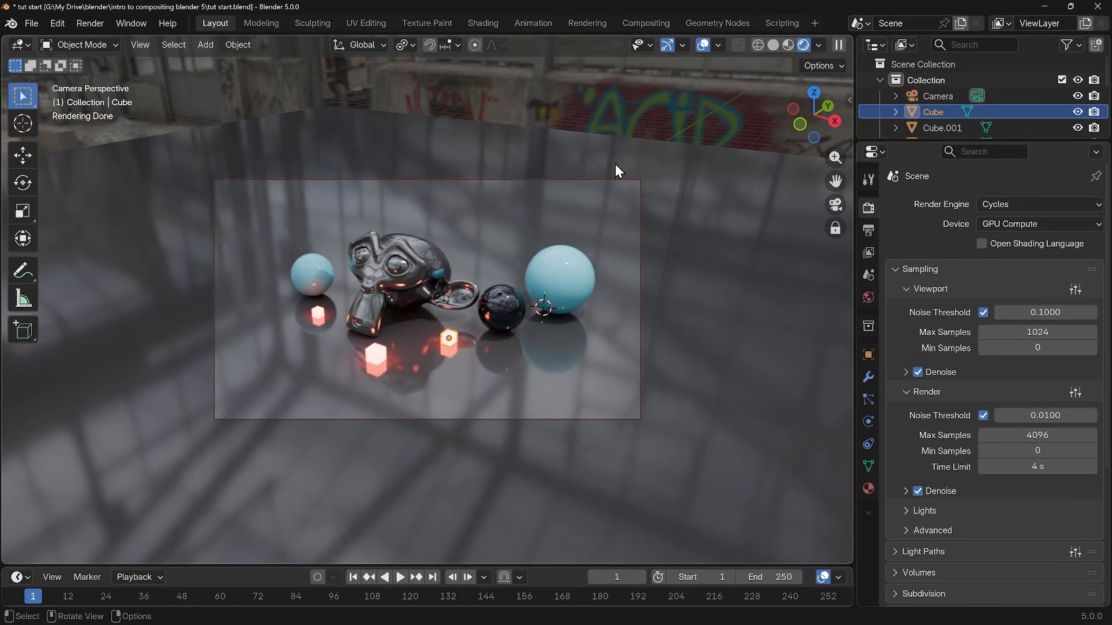
{"action": "mouse_move", "coordinate": [645, 24]}
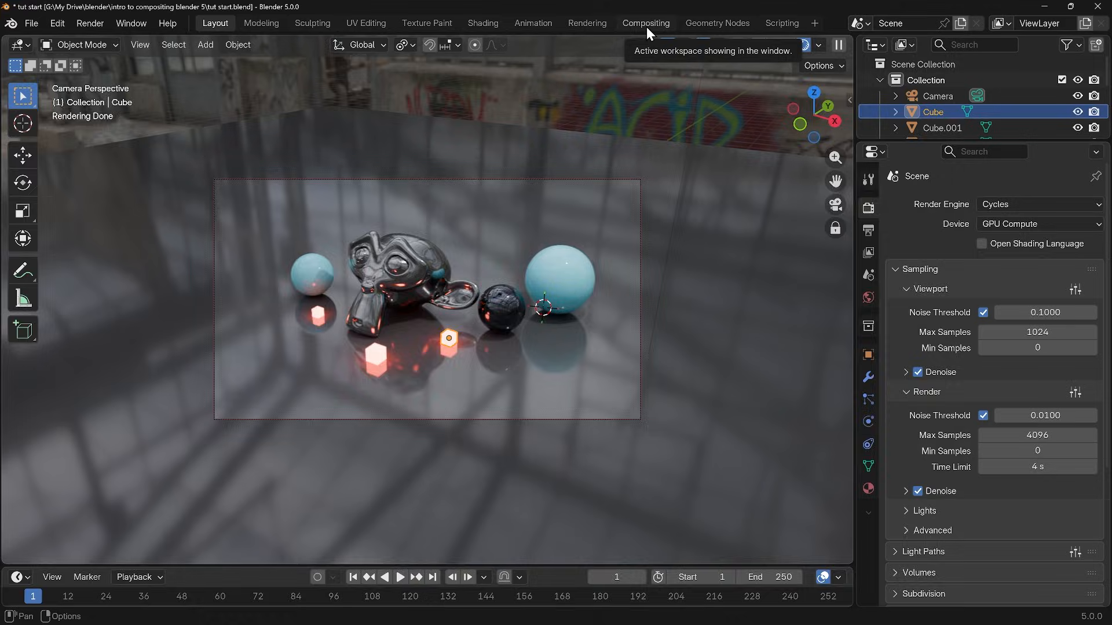
In the Compositing workspace create a new default node tree with Render Layers, Group Output and Viewer
{"action": "left_click", "coordinate": [645, 24]}
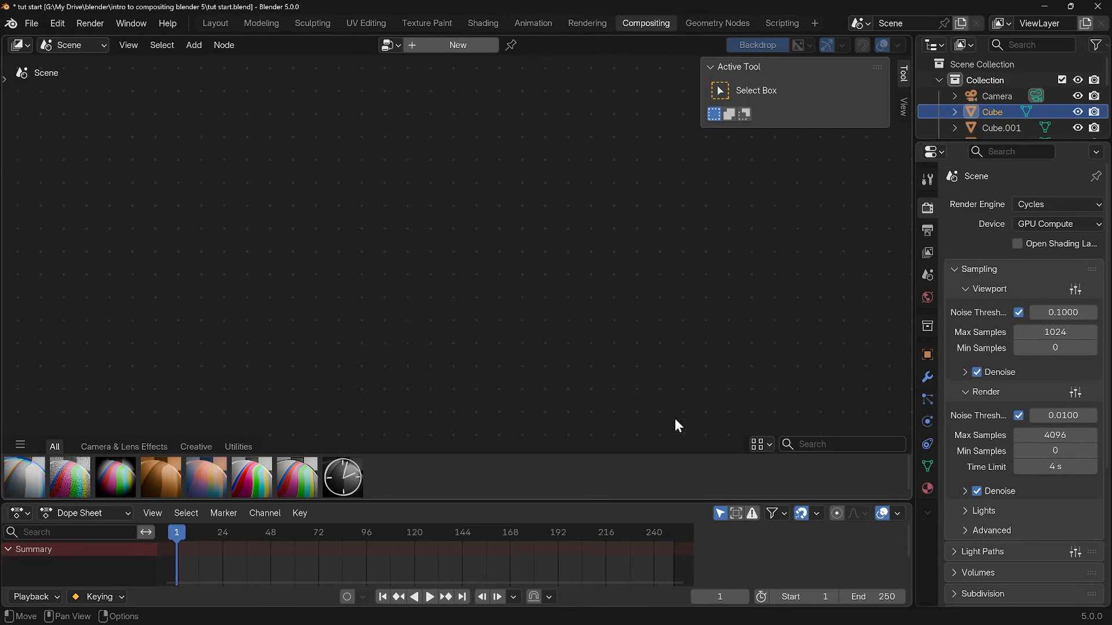
{"action": "mouse_move", "coordinate": [631, 289]}
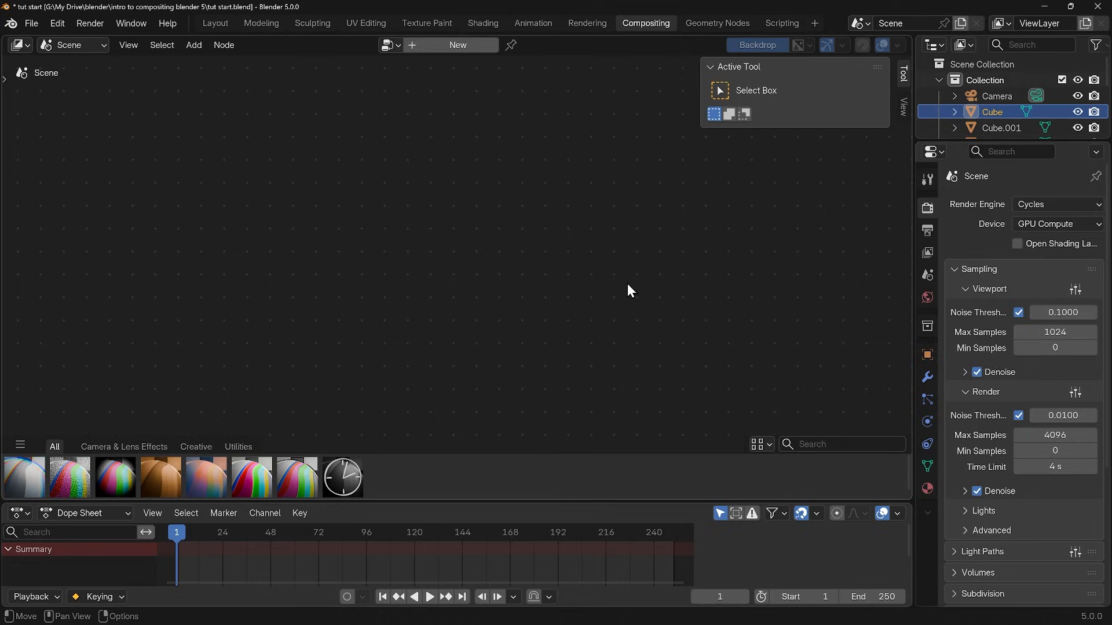
{"action": "mouse_move", "coordinate": [487, 158]}
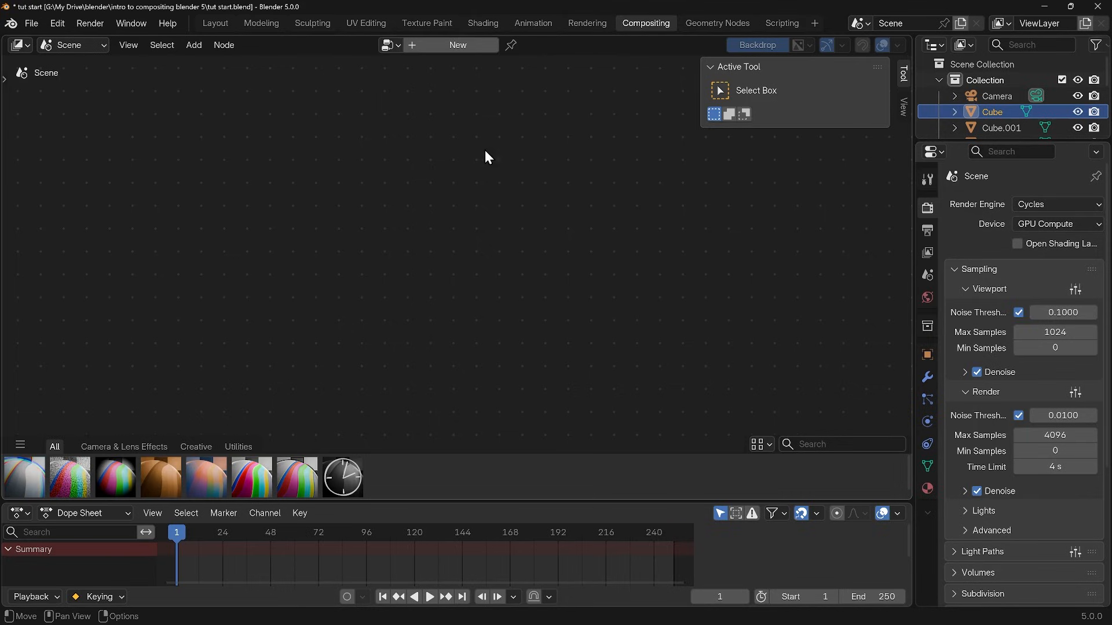
{"action": "mouse_move", "coordinate": [454, 54]}
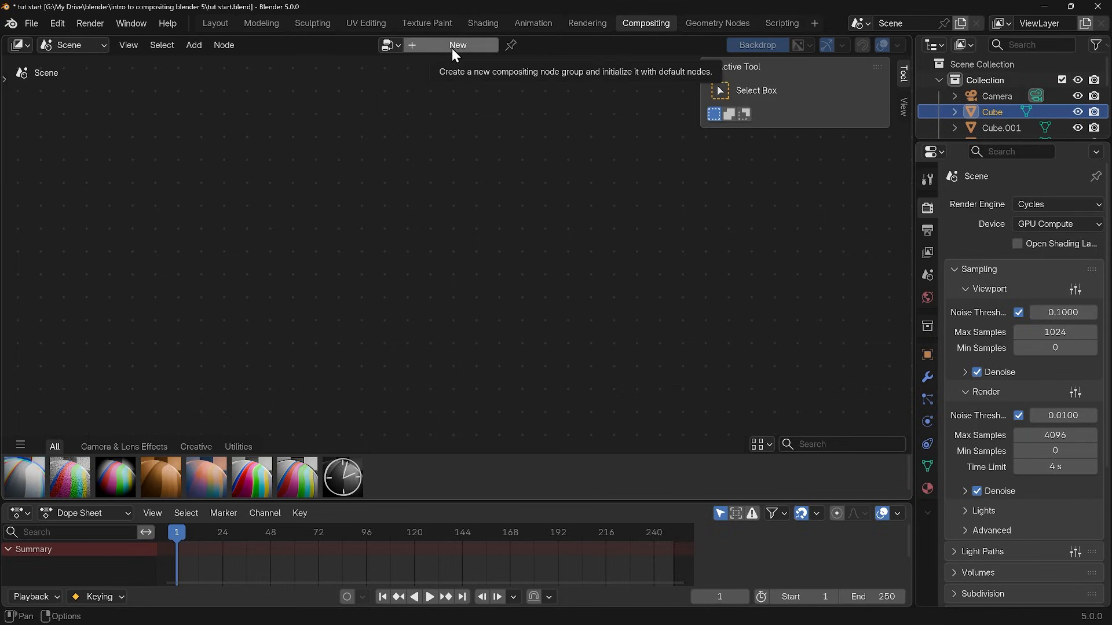
{"action": "left_click", "coordinate": [458, 45]}
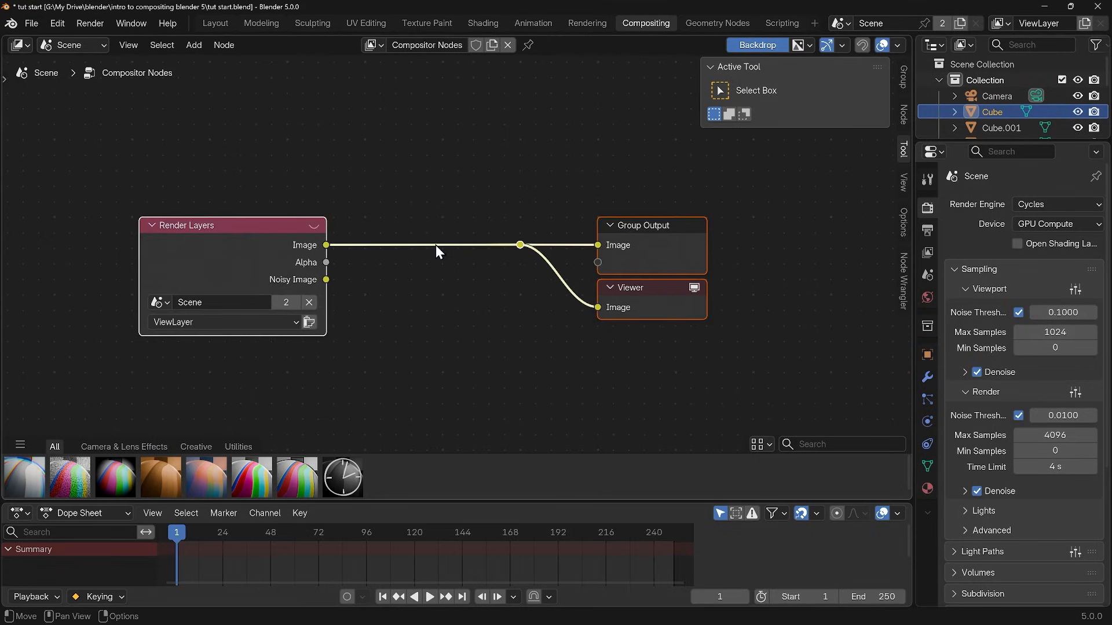
{"action": "mouse_move", "coordinate": [428, 223]}
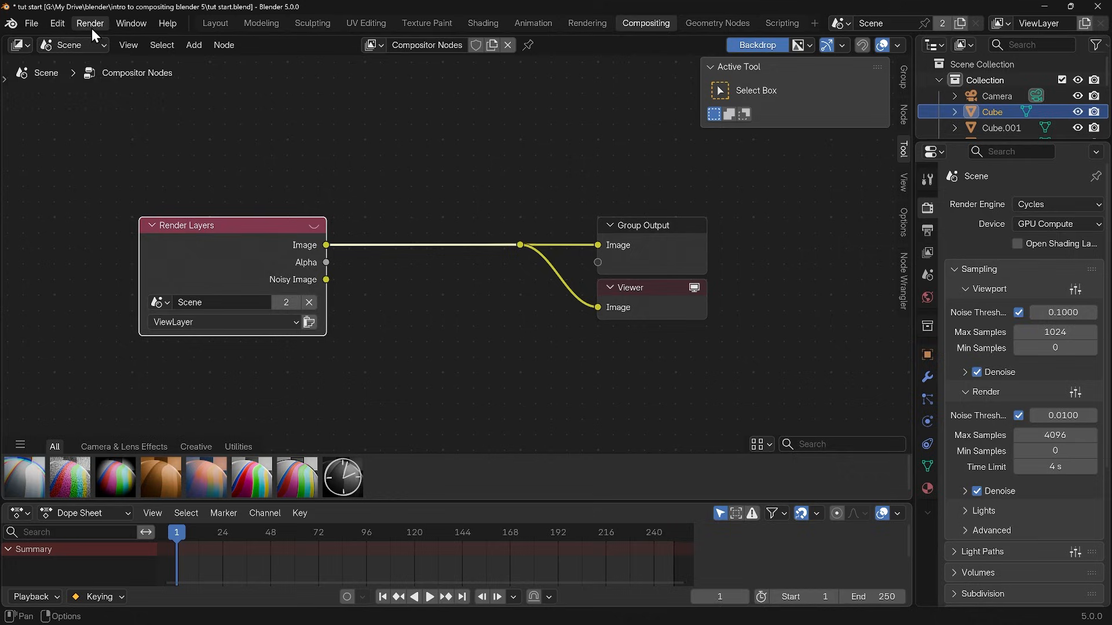
{"action": "left_click", "coordinate": [90, 23]}
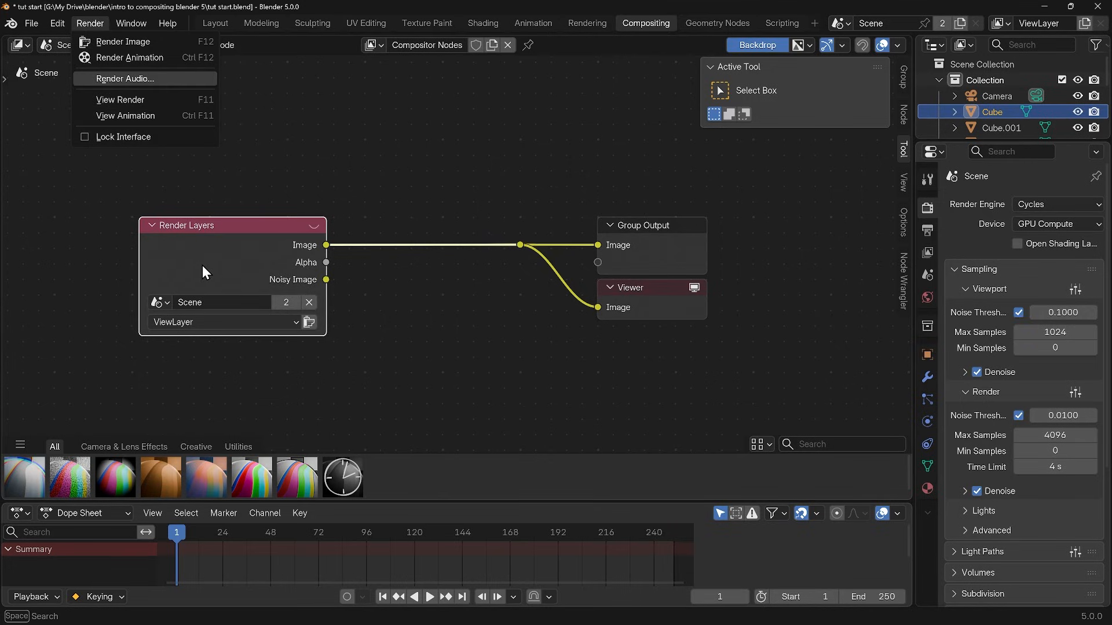
{"action": "left_click", "coordinate": [504, 299]}
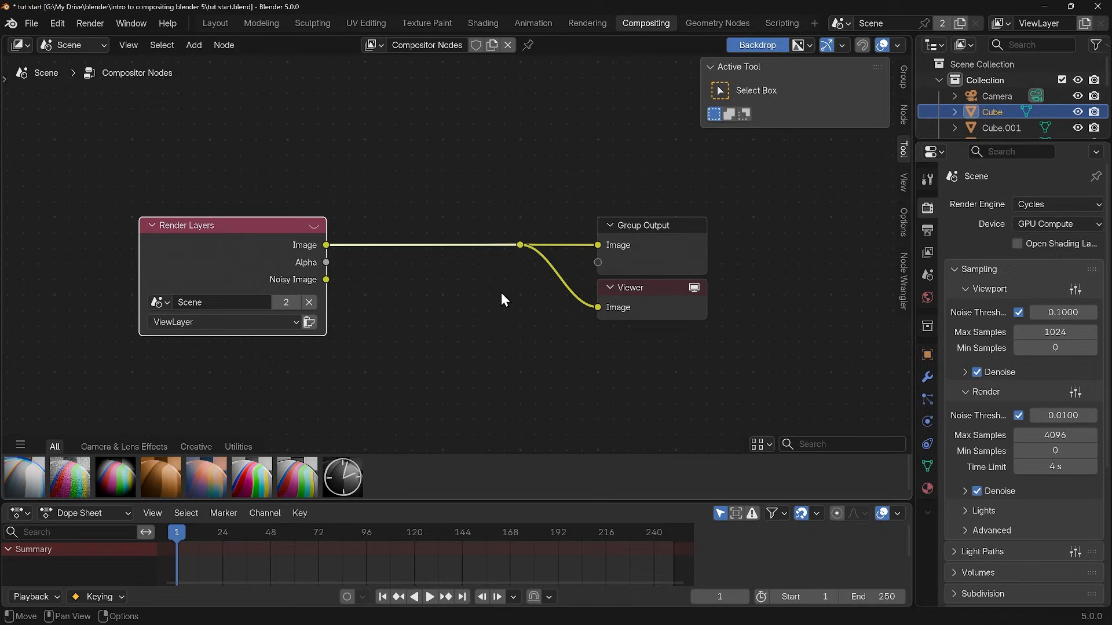
{"action": "mouse_move", "coordinate": [507, 257]}
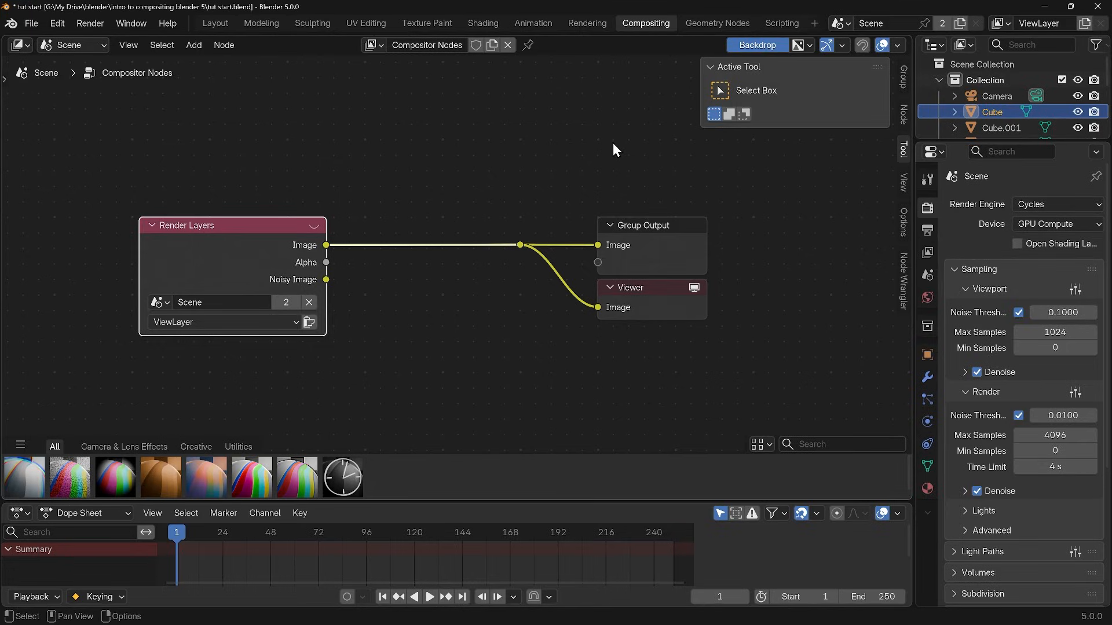
{"action": "mouse_move", "coordinate": [469, 336]}
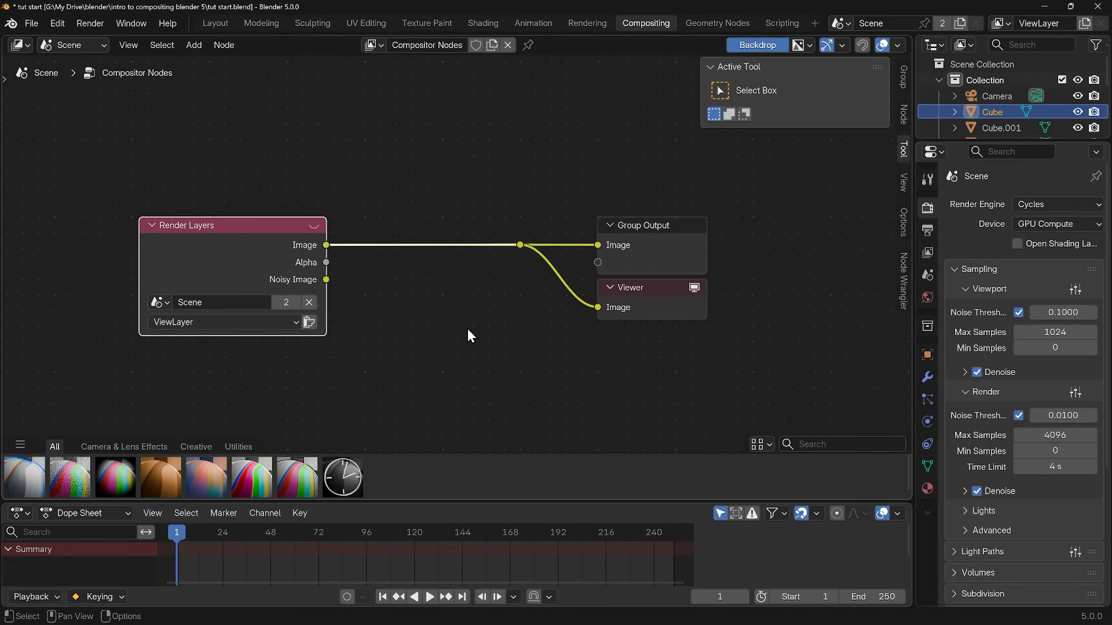
{"action": "mouse_move", "coordinate": [444, 358]}
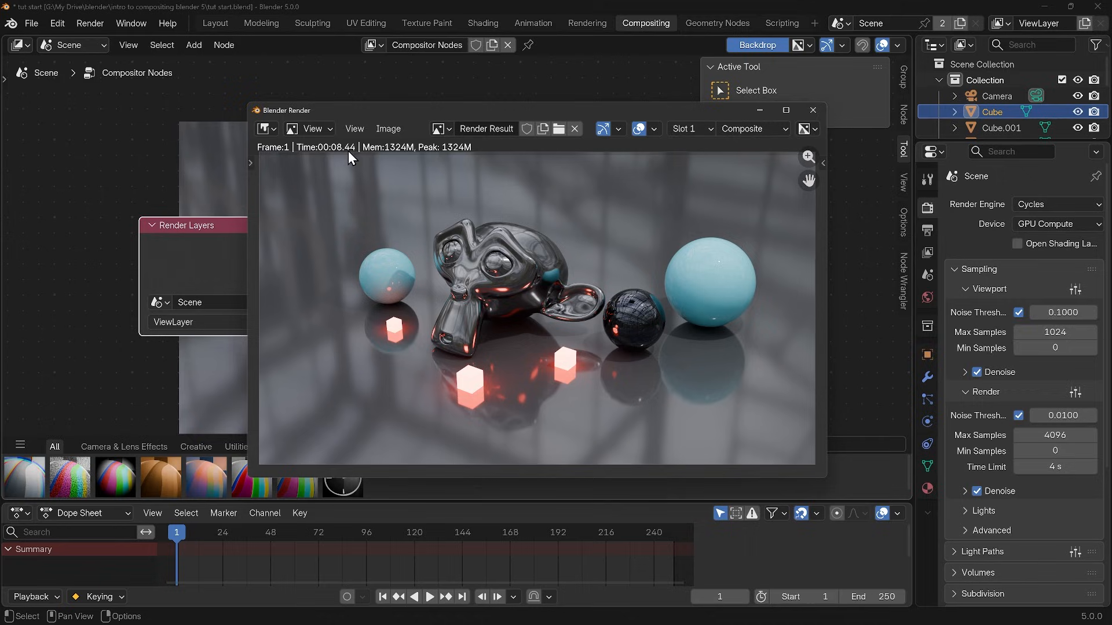
{"action": "mouse_move", "coordinate": [487, 363]}
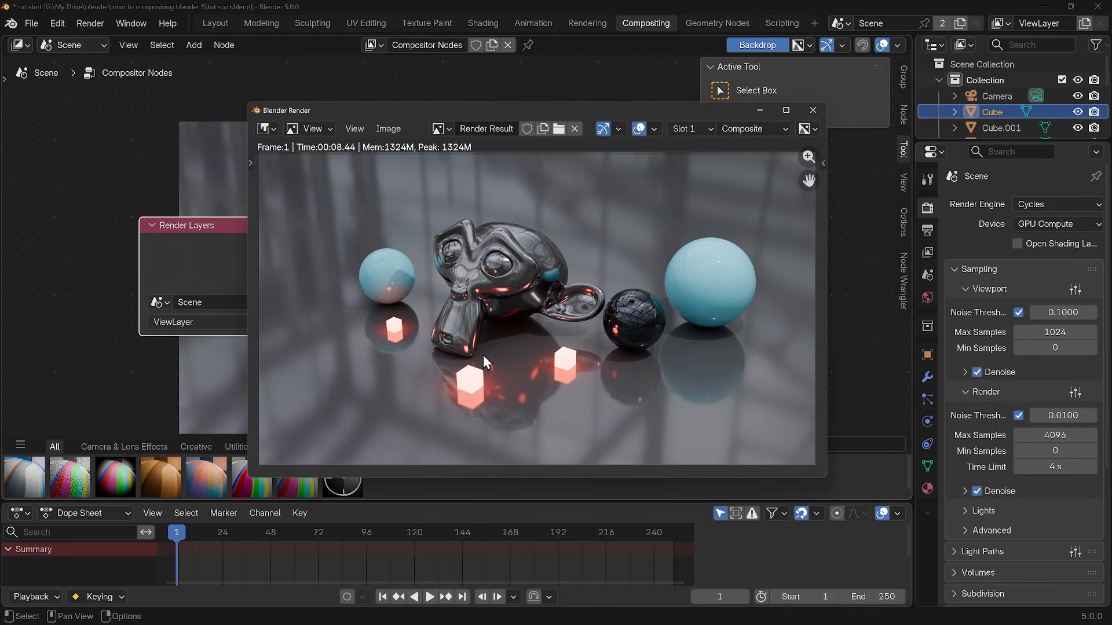
Close the Blender Render window so the rendered frame shows as the node backdrop
{"action": "left_click", "coordinate": [811, 110]}
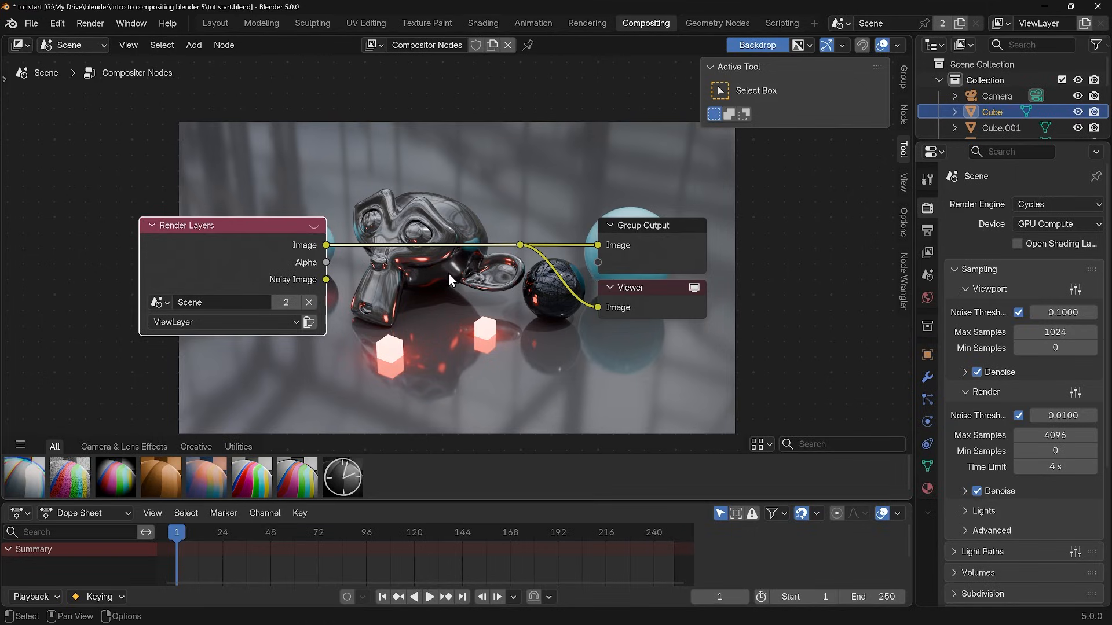
{"action": "mouse_move", "coordinate": [136, 343]}
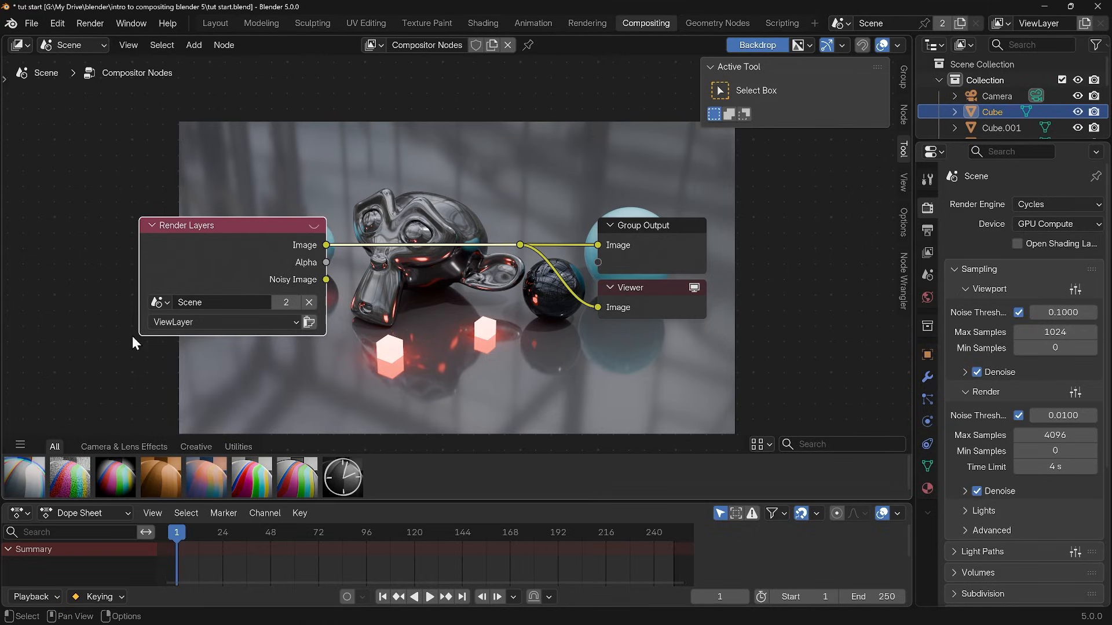
{"action": "mouse_move", "coordinate": [633, 195]}
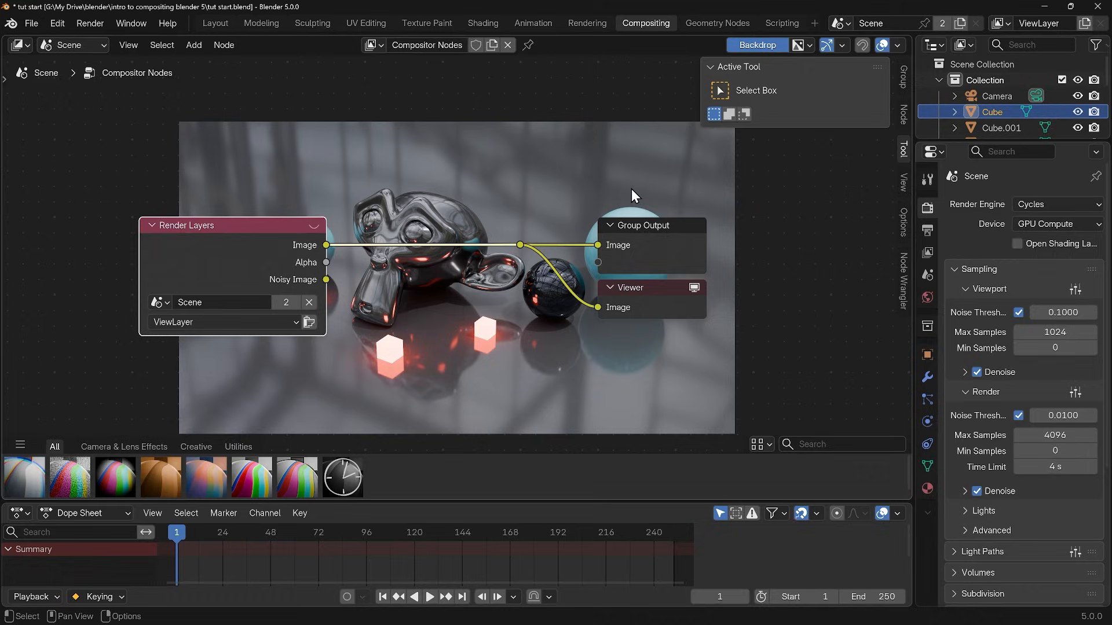
{"action": "mouse_move", "coordinate": [491, 320]}
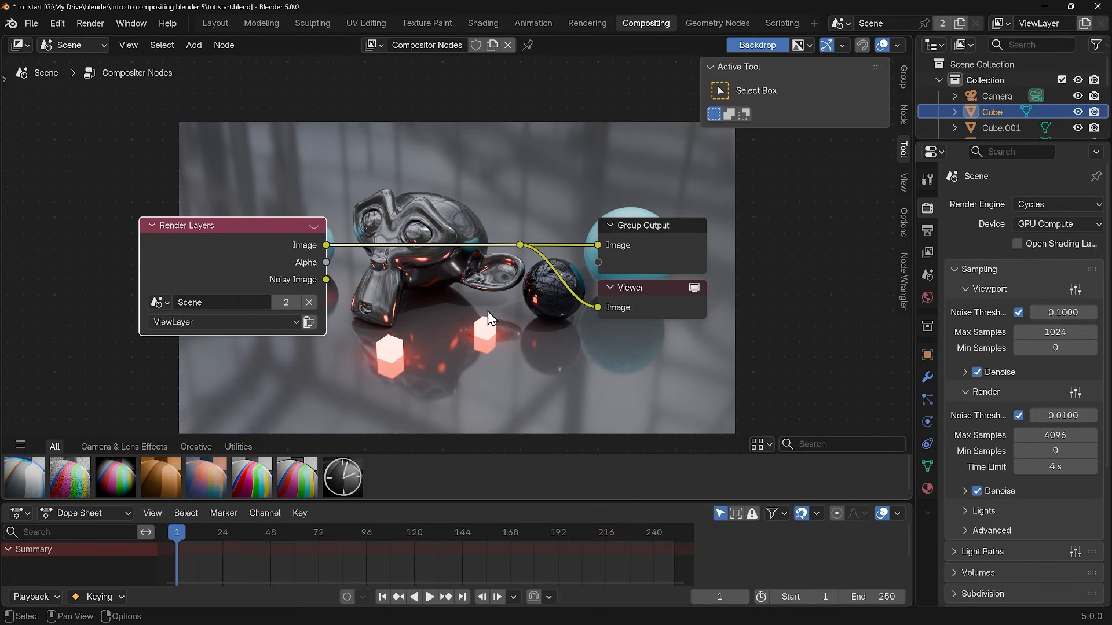
{"action": "mouse_move", "coordinate": [453, 327]}
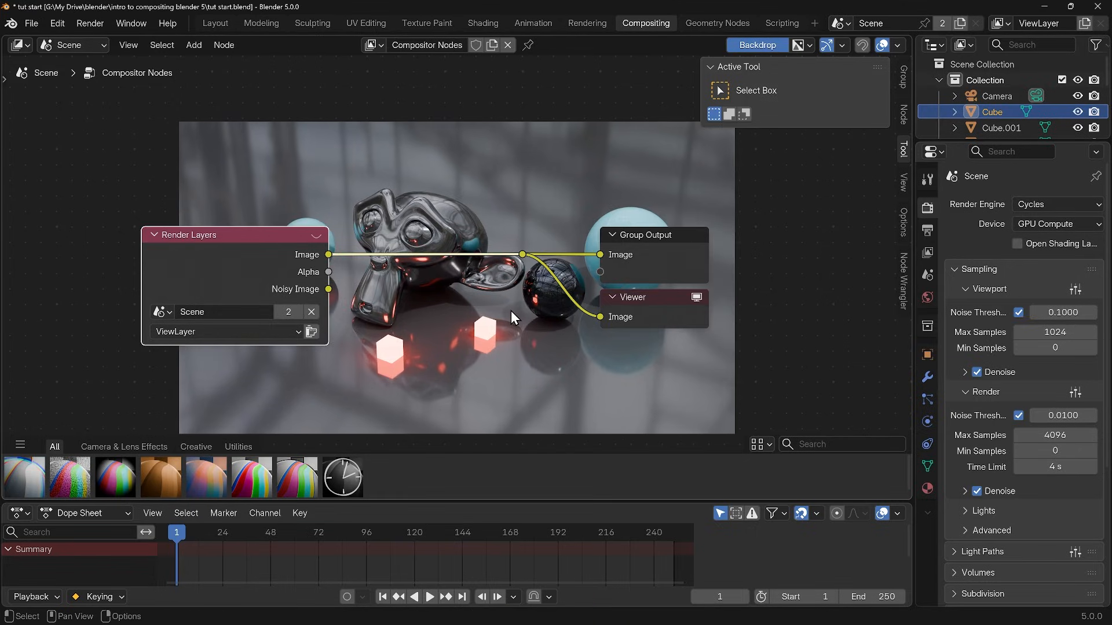
{"action": "mouse_move", "coordinate": [510, 149]}
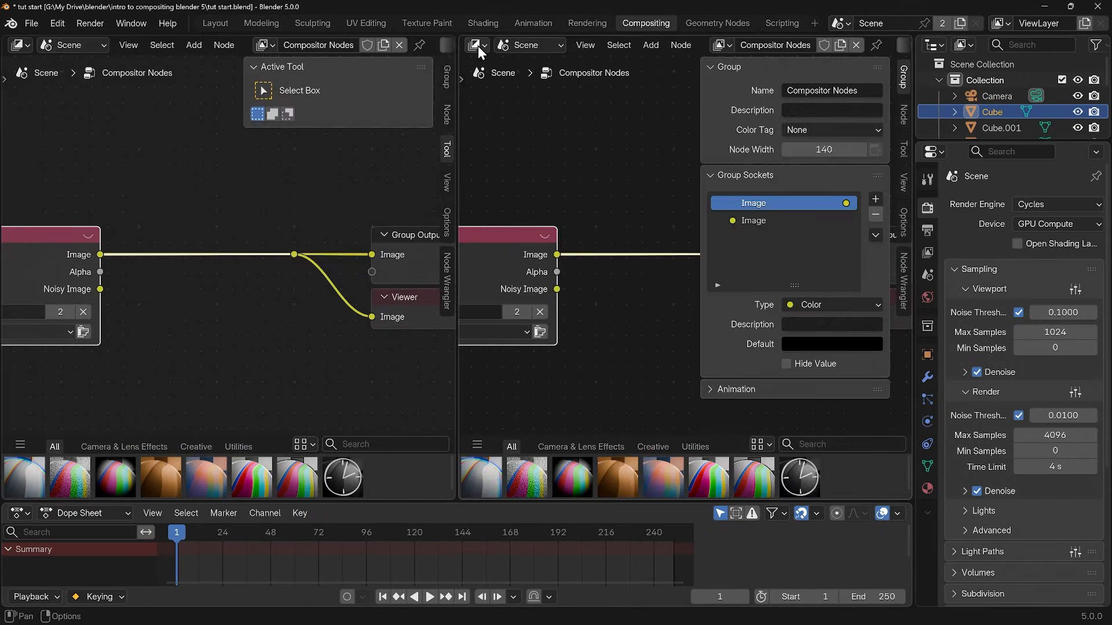
Show the Render Result in an image editor and leave the Depth and Mist passes unticked in View Layer > Passes
{"action": "left_click", "coordinate": [474, 45]}
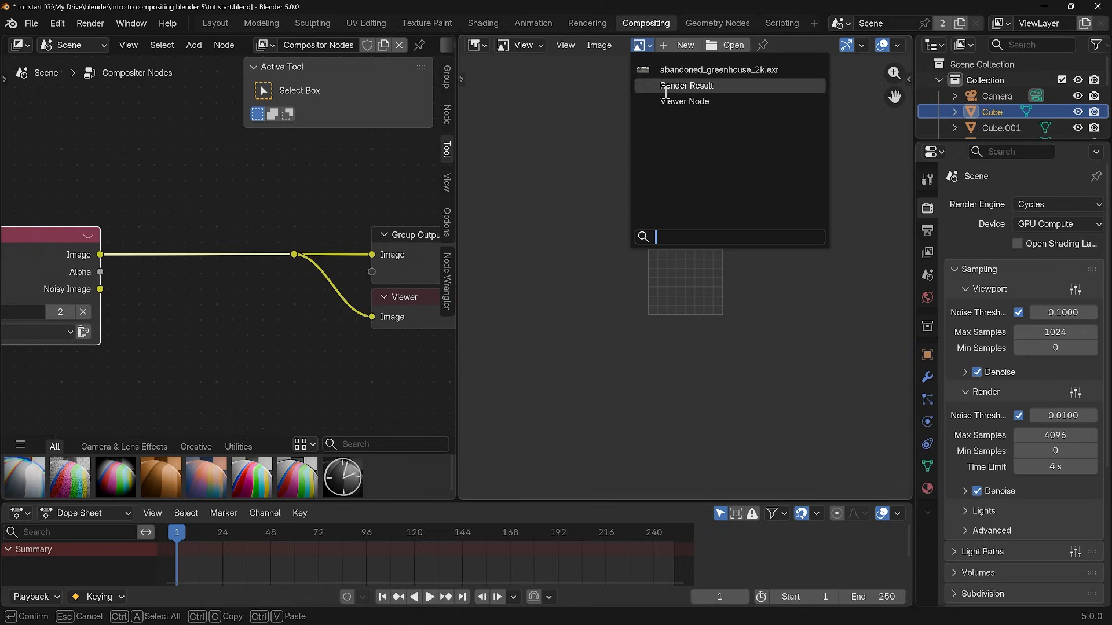
{"action": "left_click", "coordinate": [684, 85]}
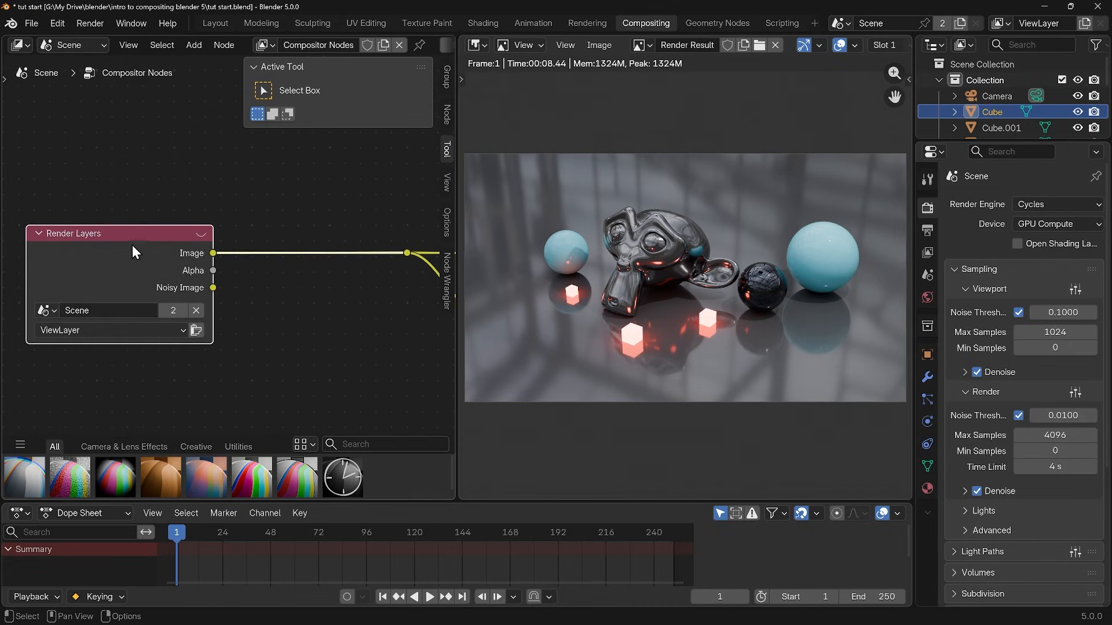
{"action": "mouse_move", "coordinate": [939, 261]}
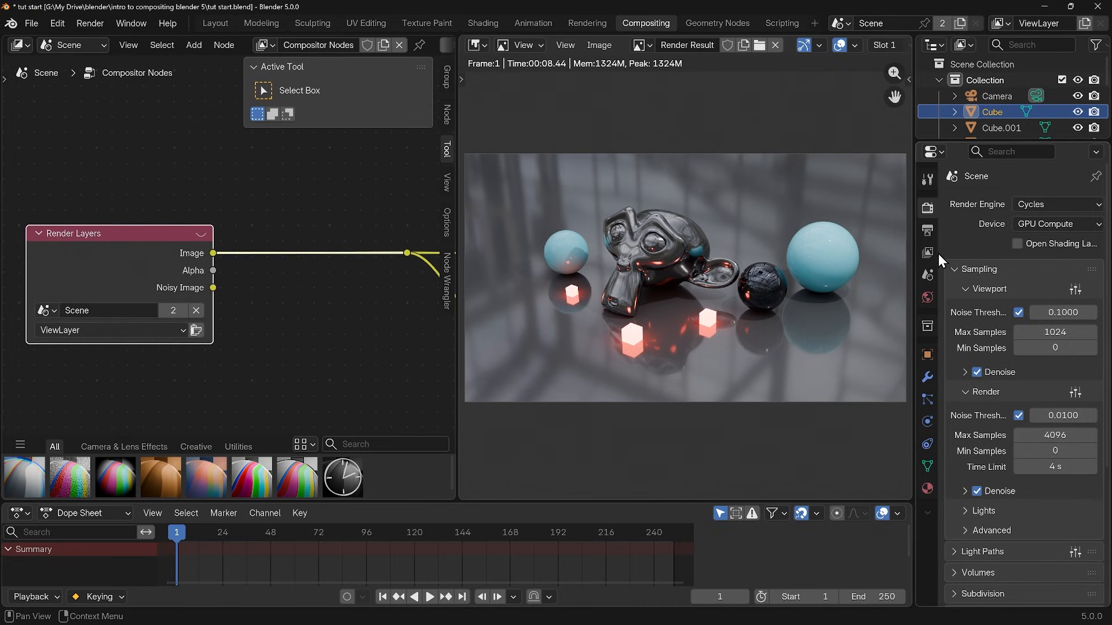
{"action": "left_click", "coordinate": [926, 252]}
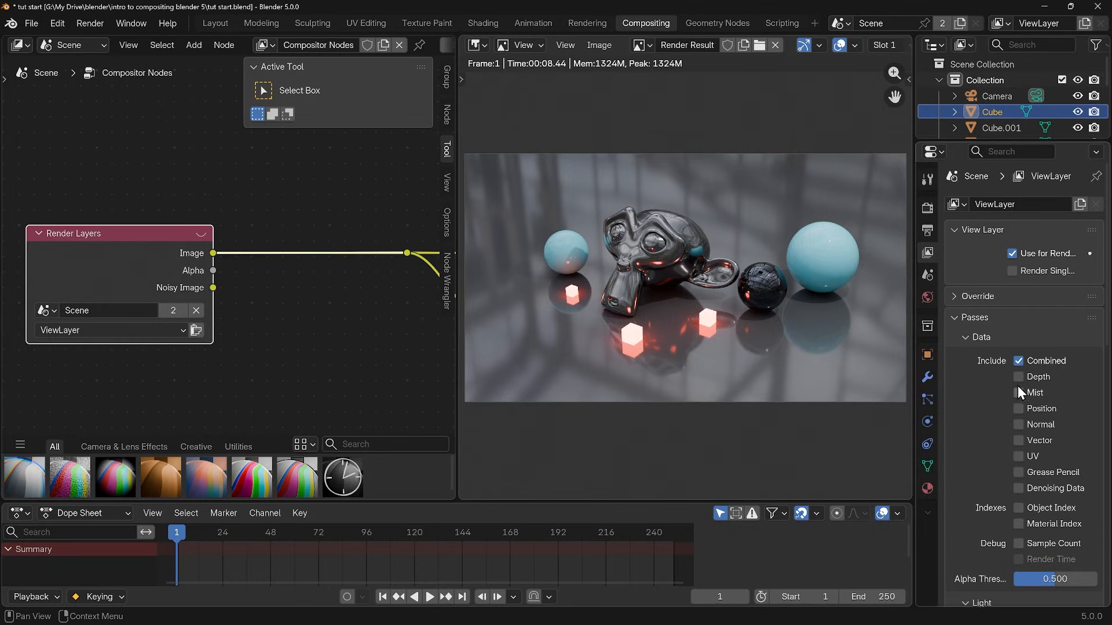
{"action": "left_click", "coordinate": [1019, 377]}
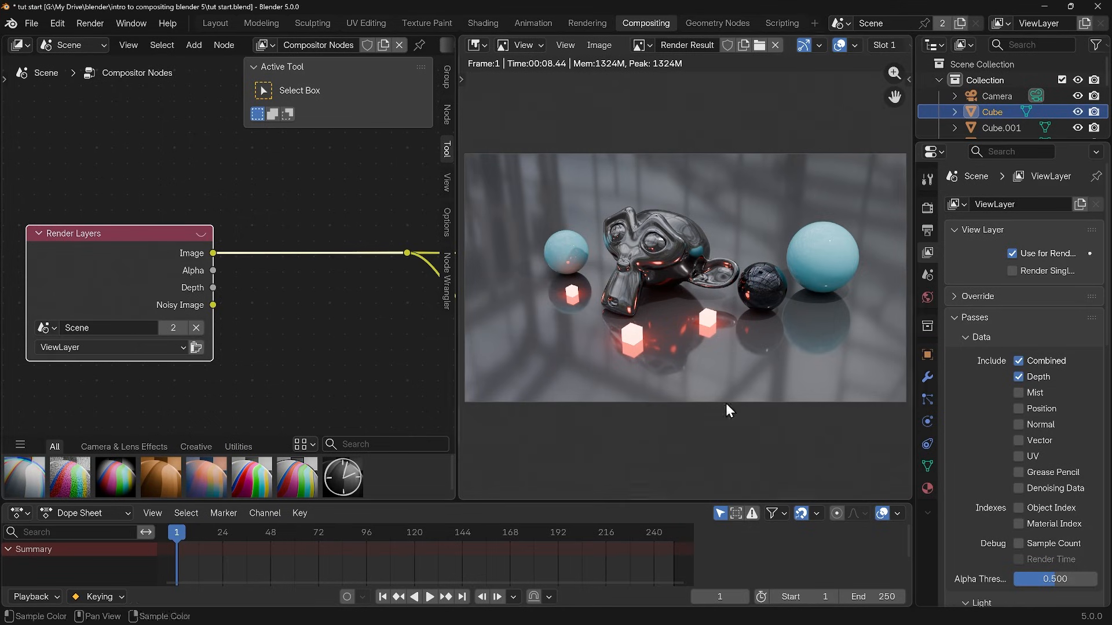
{"action": "left_click", "coordinate": [1018, 392]}
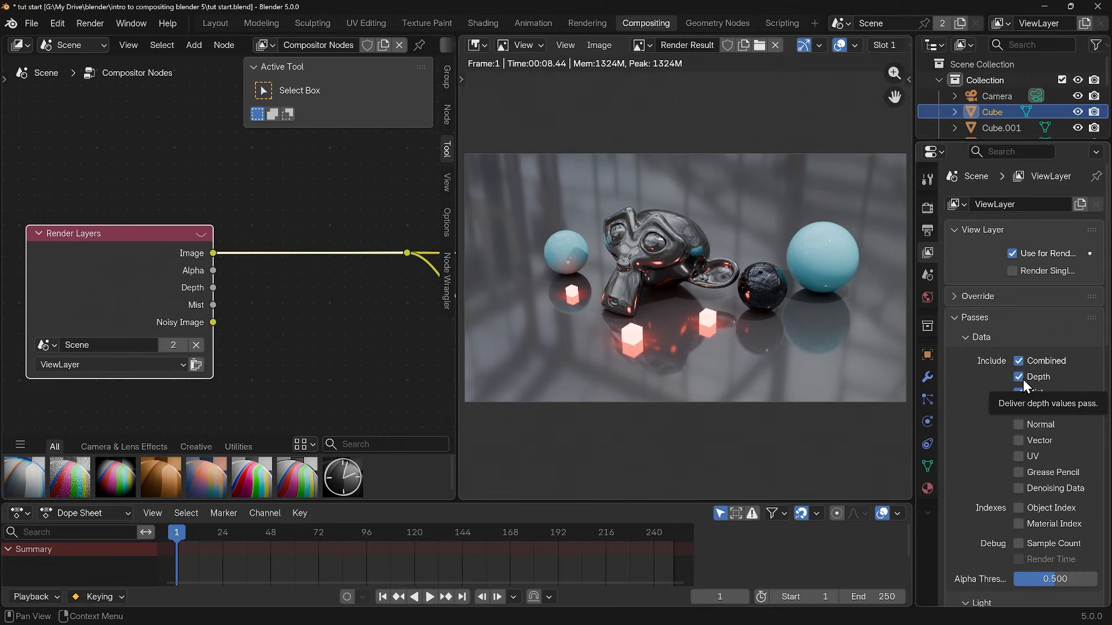
{"action": "left_click", "coordinate": [1019, 377]}
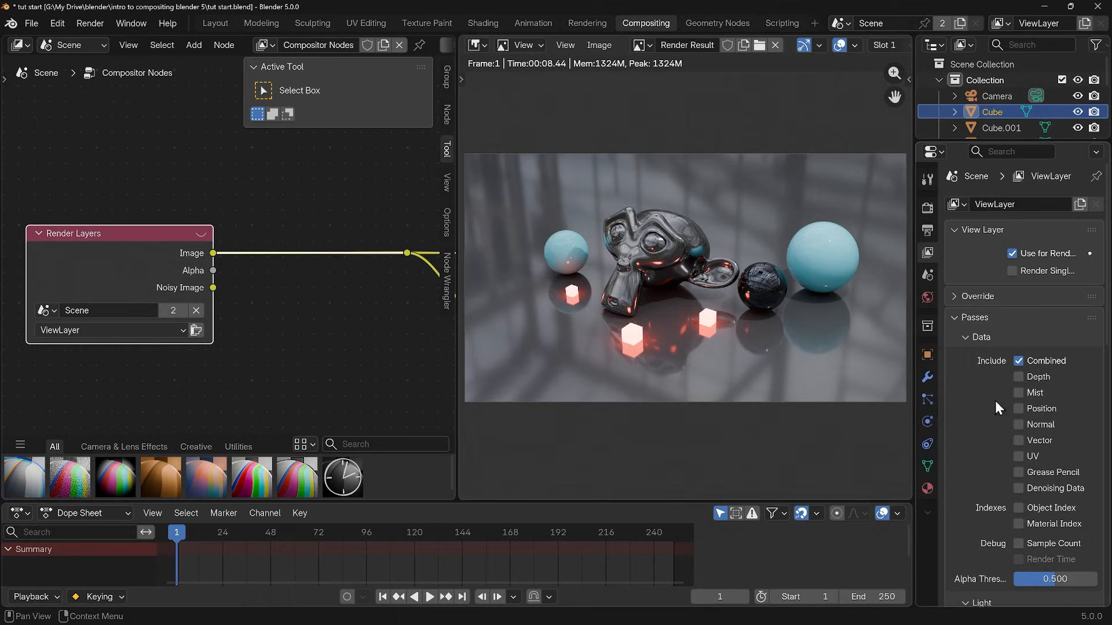
{"action": "mouse_move", "coordinate": [509, 334]}
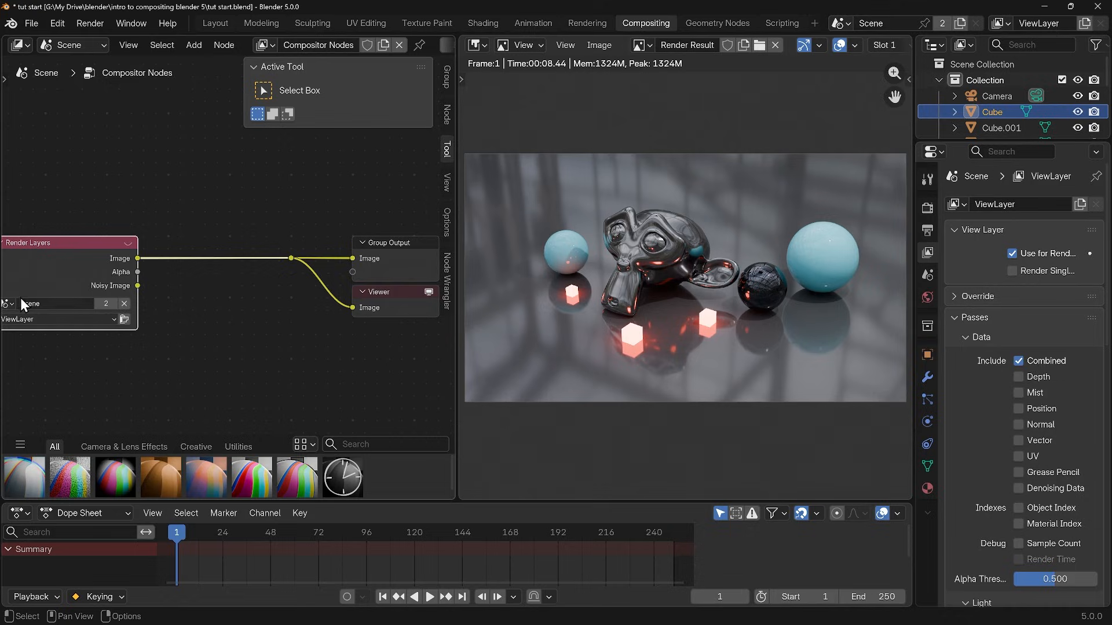
{"action": "mouse_move", "coordinate": [84, 307]}
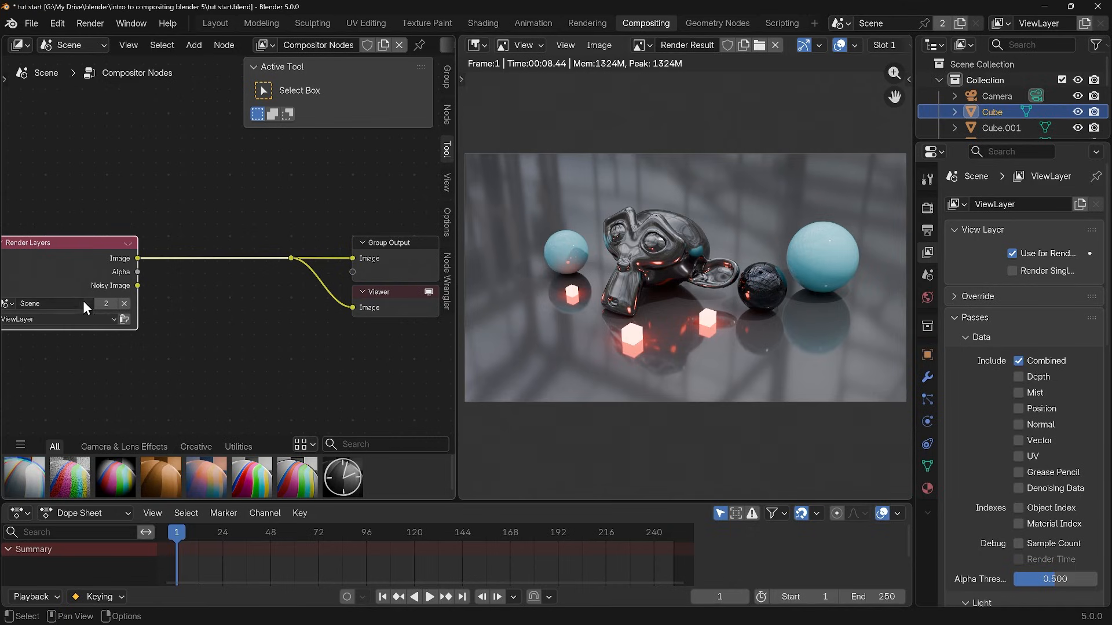
{"action": "mouse_move", "coordinate": [128, 337]}
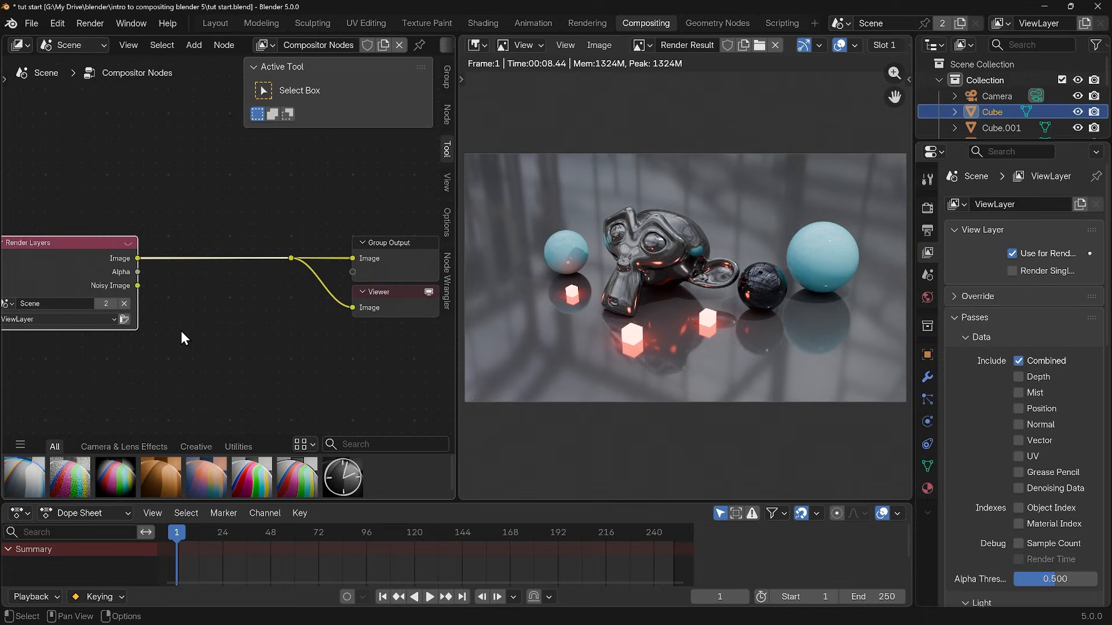
{"action": "mouse_move", "coordinate": [68, 476]}
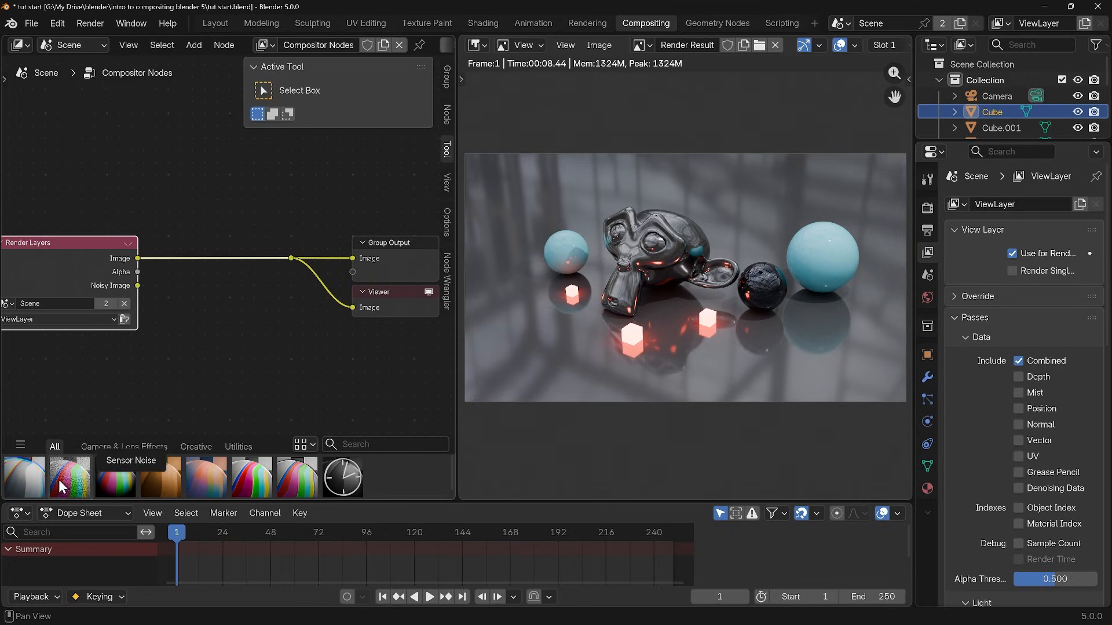
{"action": "mouse_move", "coordinate": [21, 485]}
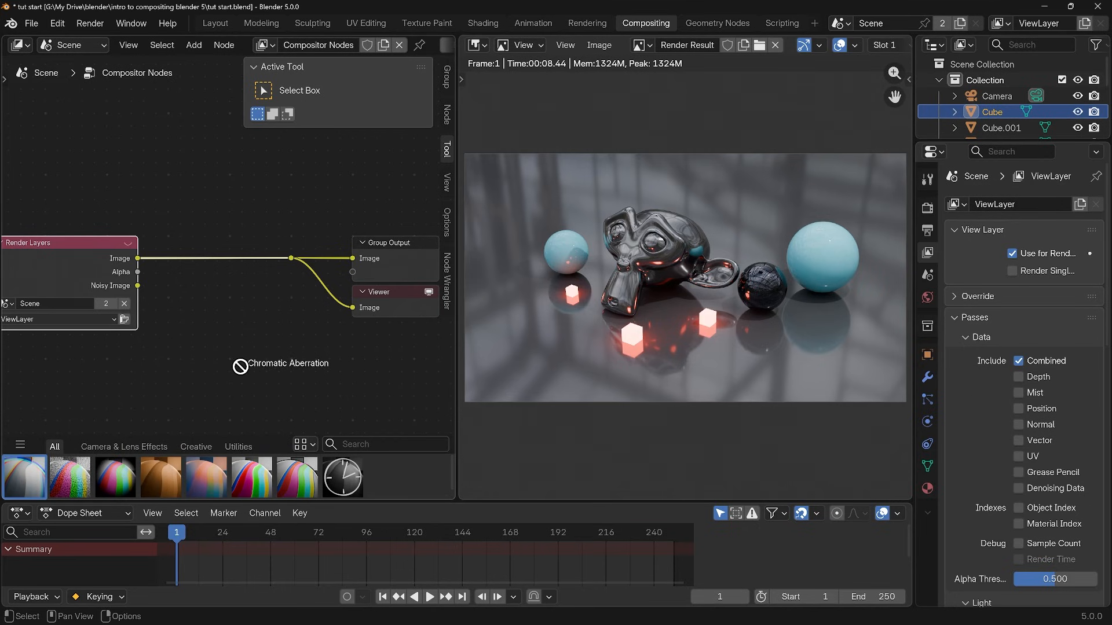
Insert a Chromatic Aberration node on the Render Layers image link with Factor about 0.148
{"action": "left_click", "coordinate": [241, 366]}
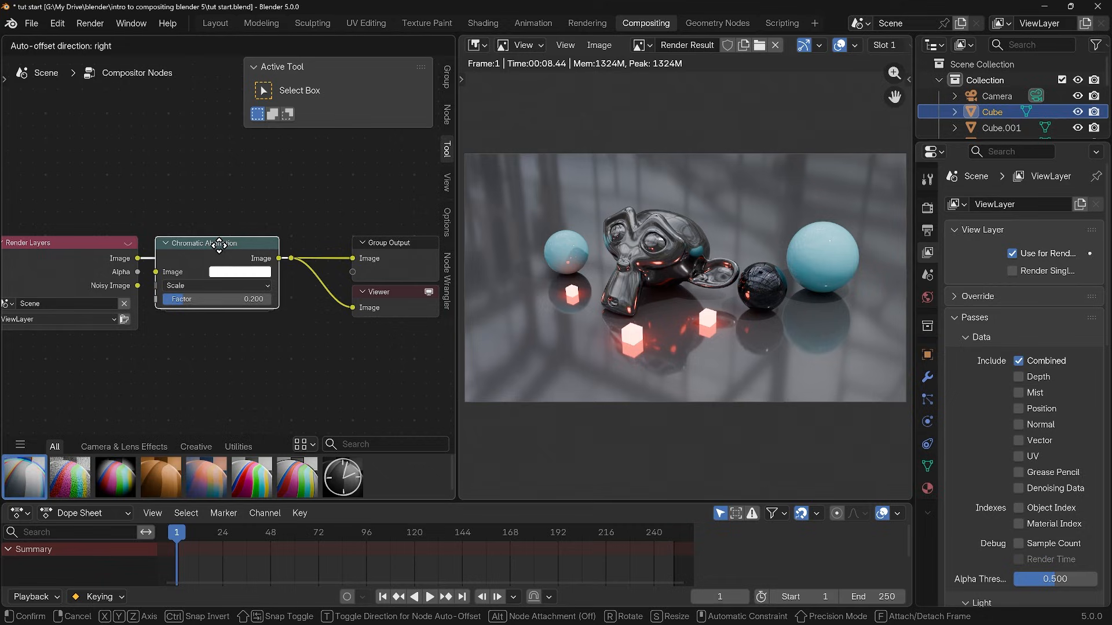
{"action": "left_click_drag", "start_coordinate": [216, 242], "coordinate": [216, 239]}
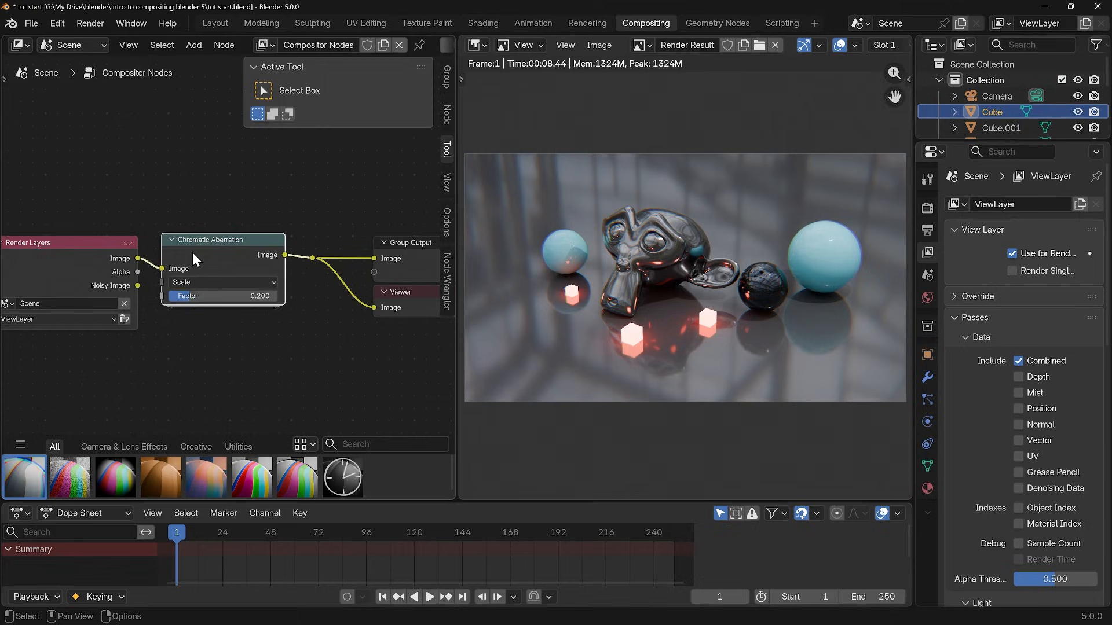
{"action": "mouse_move", "coordinate": [213, 251]}
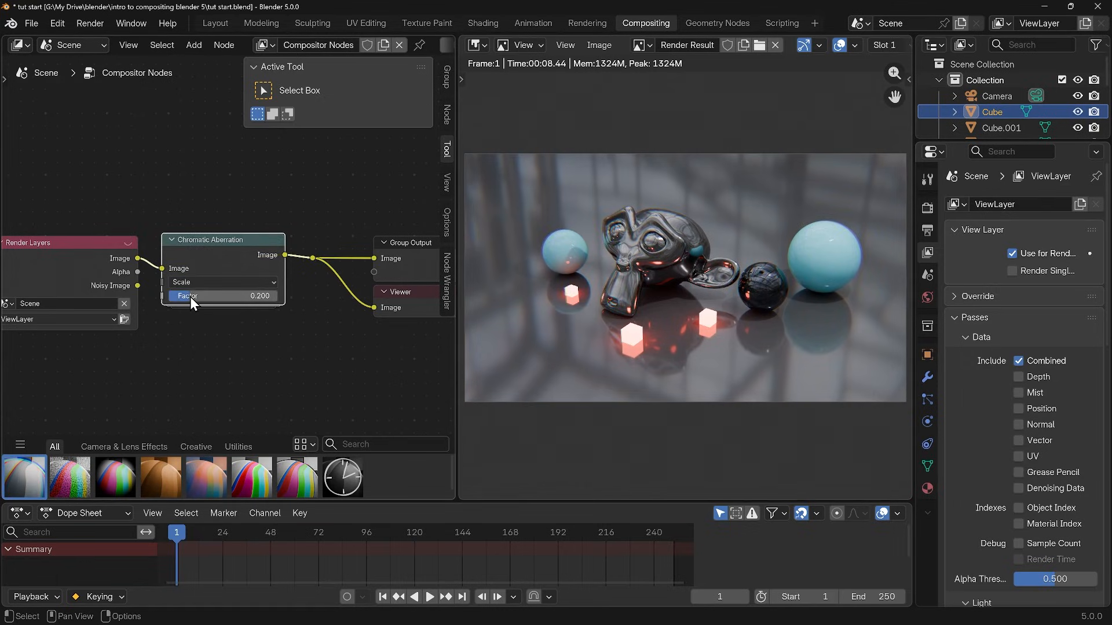
{"action": "left_click_drag", "start_coordinate": [191, 295], "coordinate": [238, 295]}
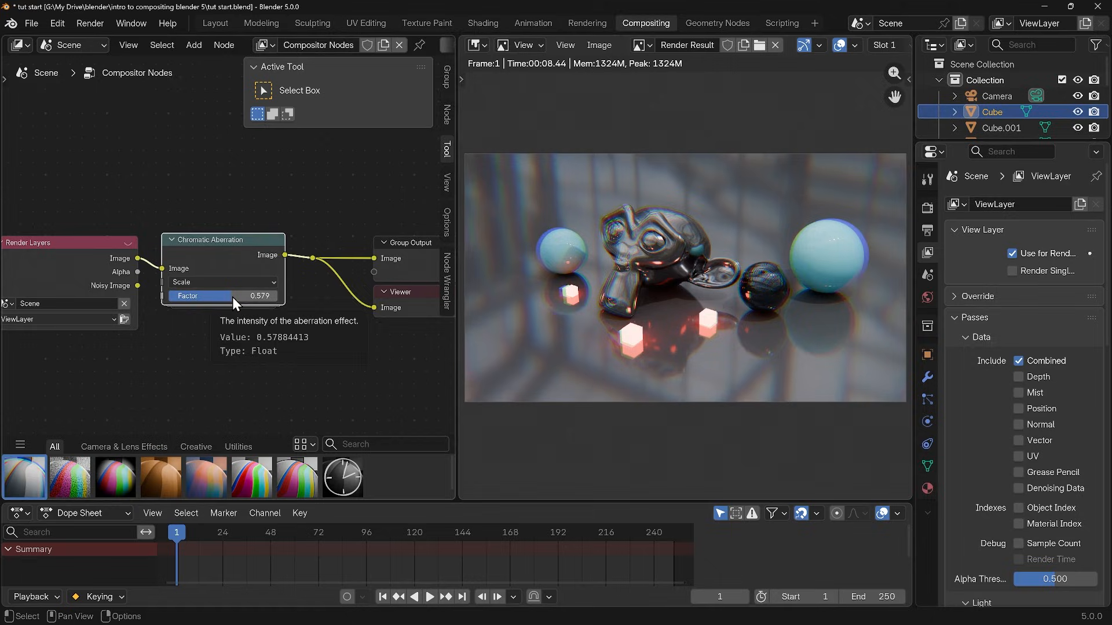
{"action": "left_click_drag", "start_coordinate": [234, 296], "coordinate": [184, 295]}
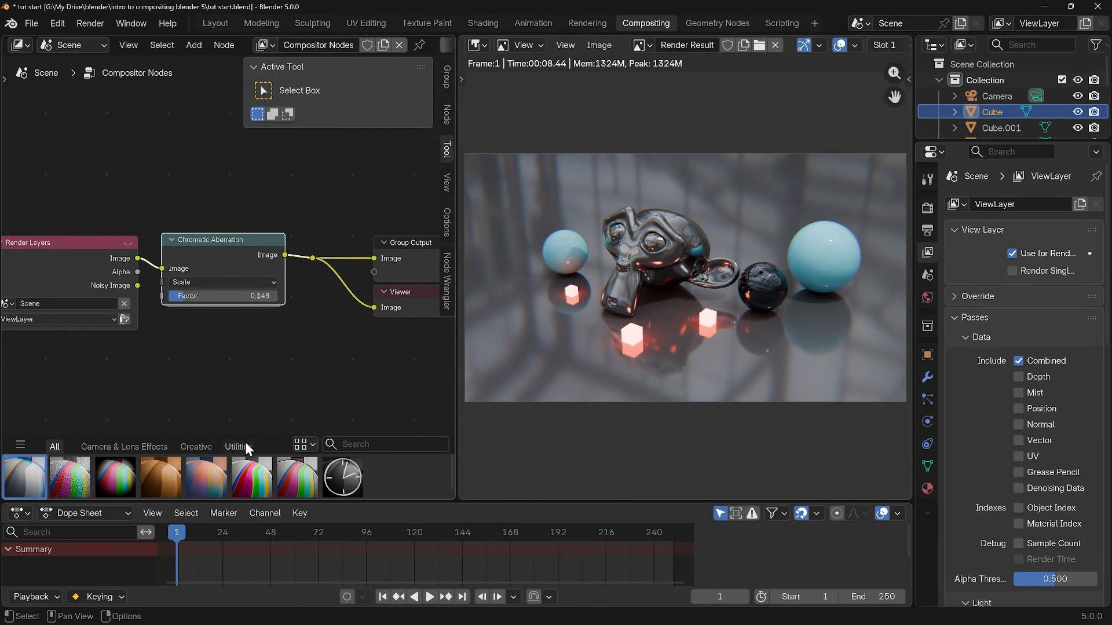
{"action": "mouse_move", "coordinate": [278, 351]}
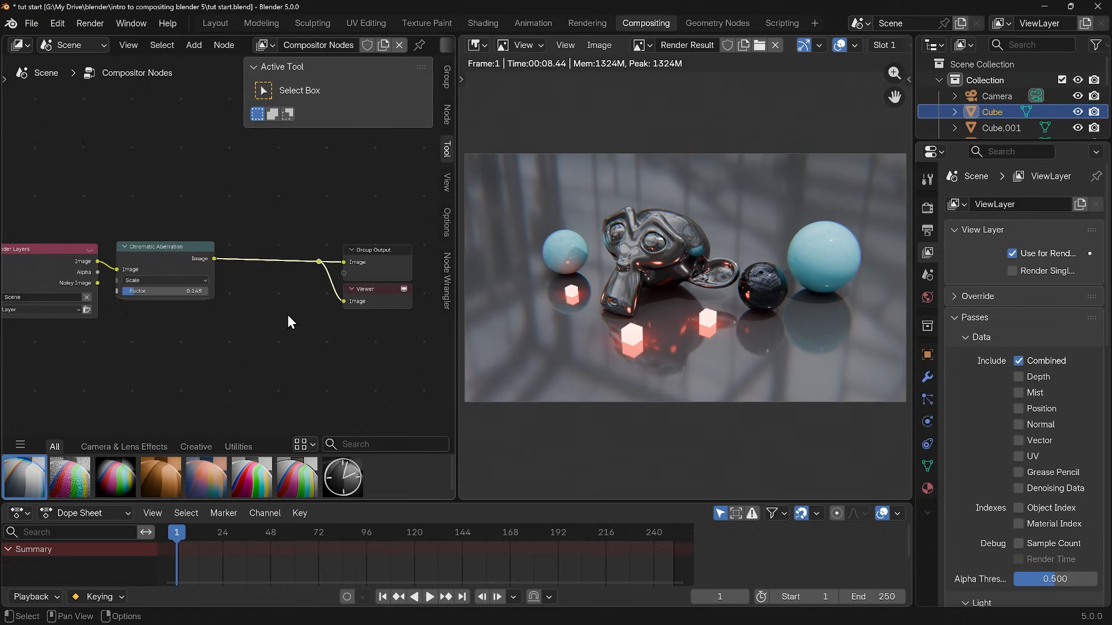
{"action": "mouse_move", "coordinate": [165, 257]}
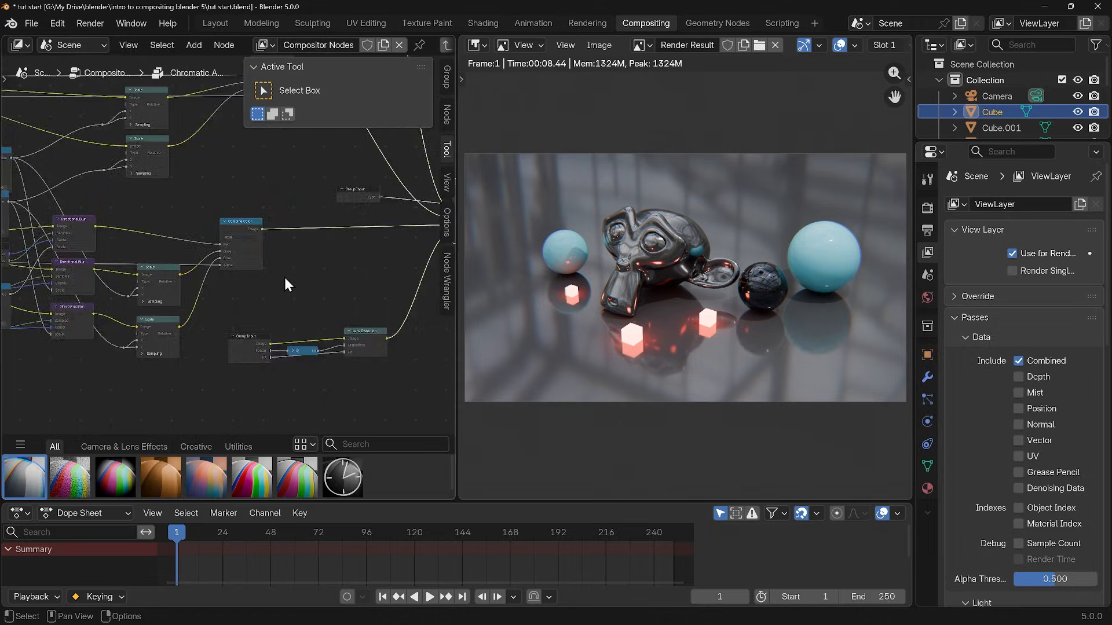
{"action": "scroll", "scroll_direction": "down", "scroll_amount": 3}
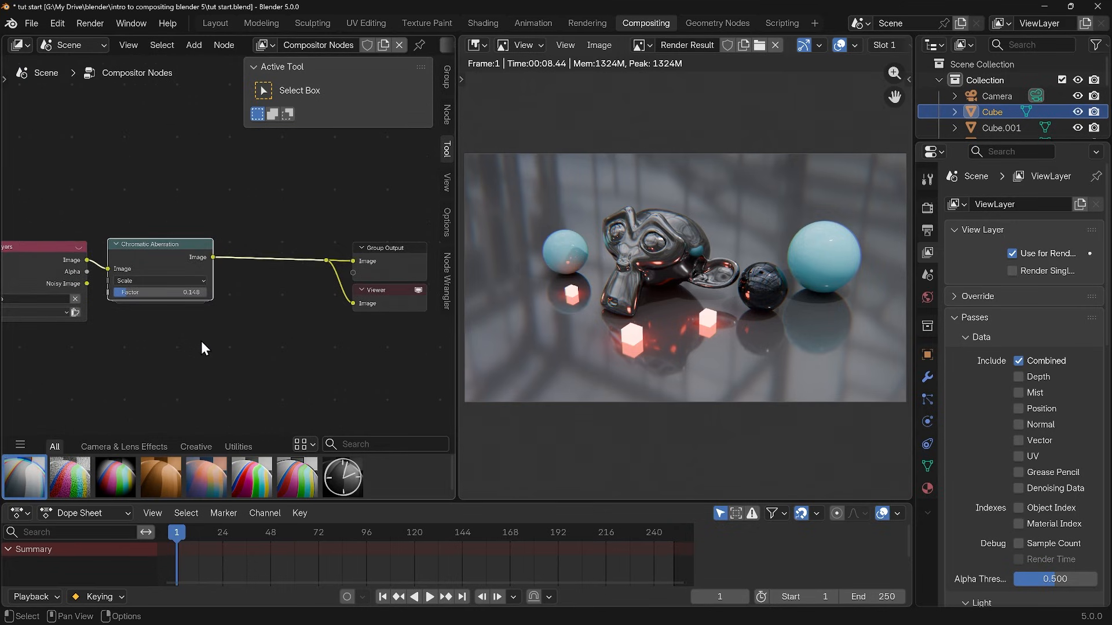
{"action": "mouse_move", "coordinate": [69, 475]}
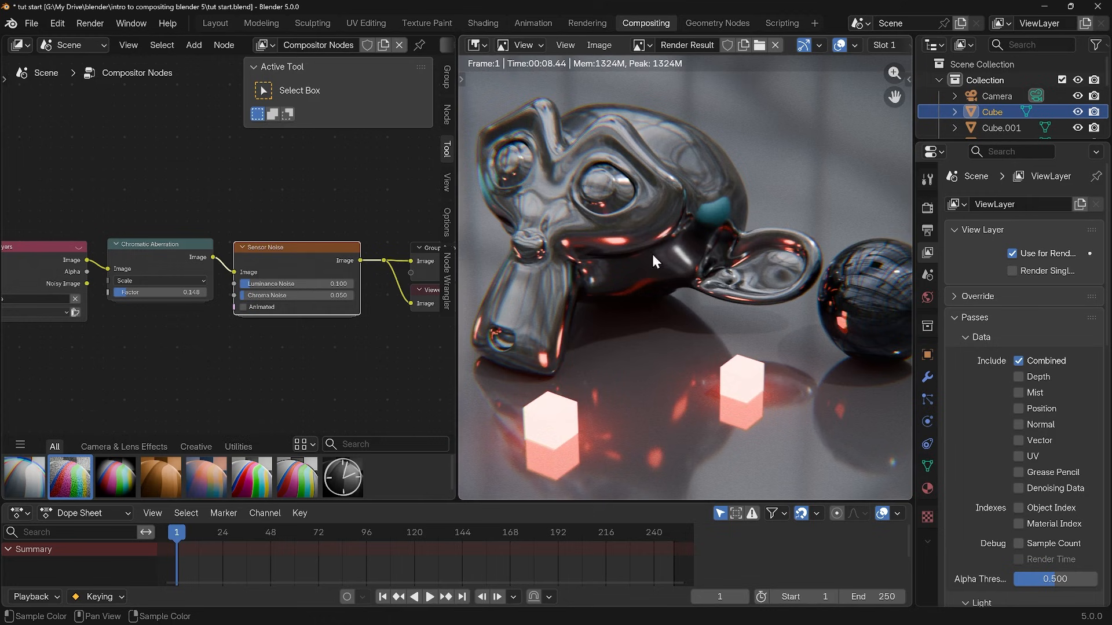
{"action": "mouse_move", "coordinate": [277, 284]}
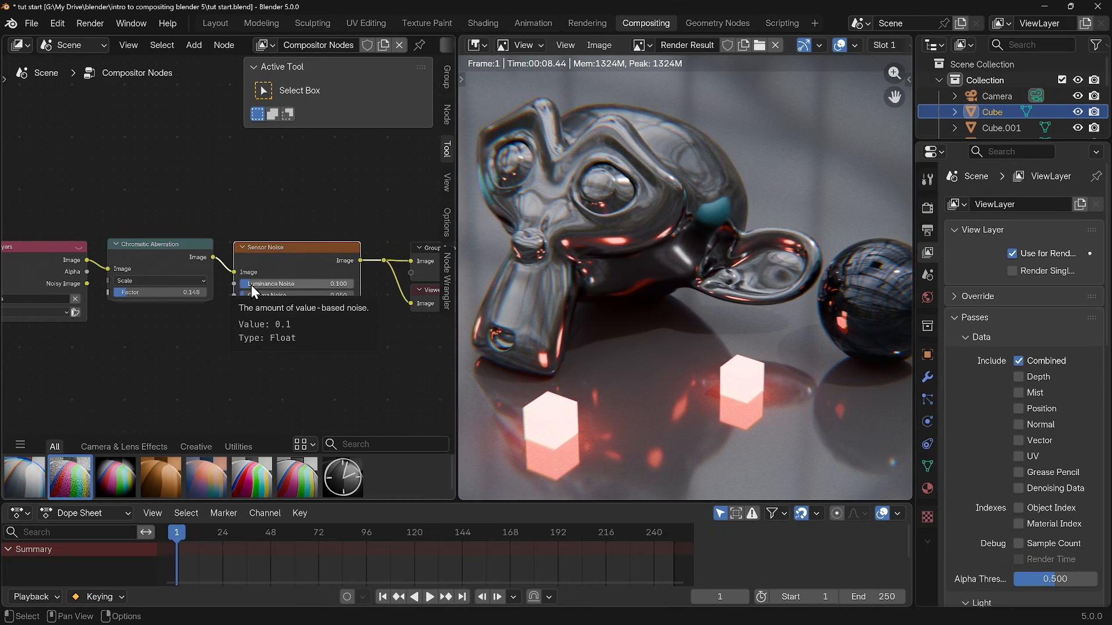
Set the Sensor Noise node to luminance noise about 0.166 and chroma noise about 0.065
{"action": "left_click_drag", "start_coordinate": [297, 284], "coordinate": [327, 283]}
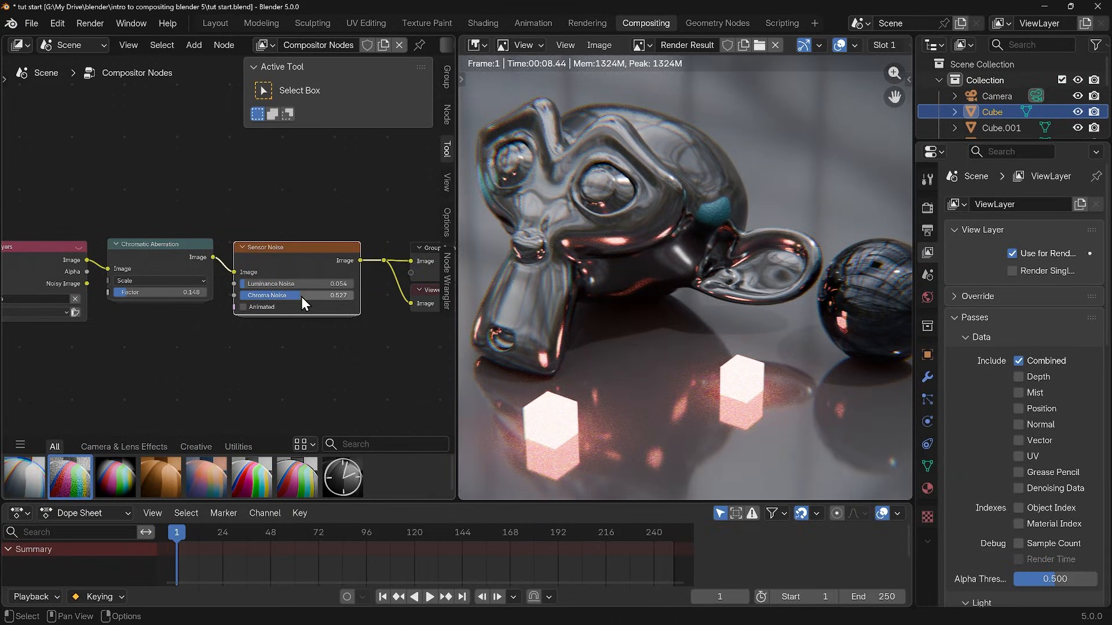
{"action": "left_click_drag", "start_coordinate": [334, 296], "coordinate": [291, 296]}
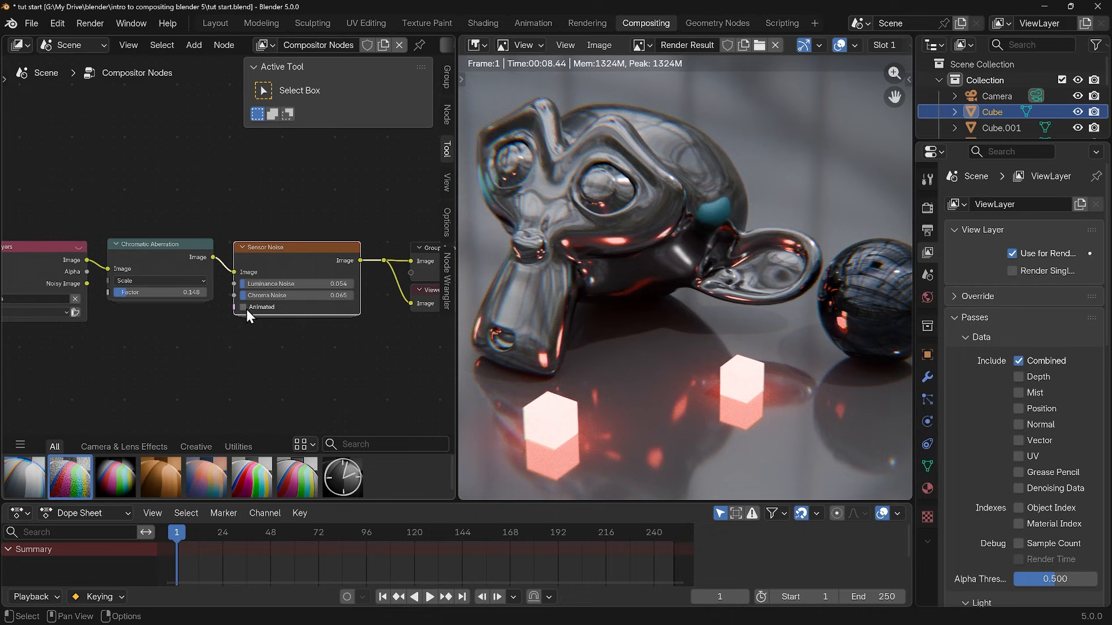
{"action": "left_click_drag", "start_coordinate": [296, 282], "coordinate": [311, 282]}
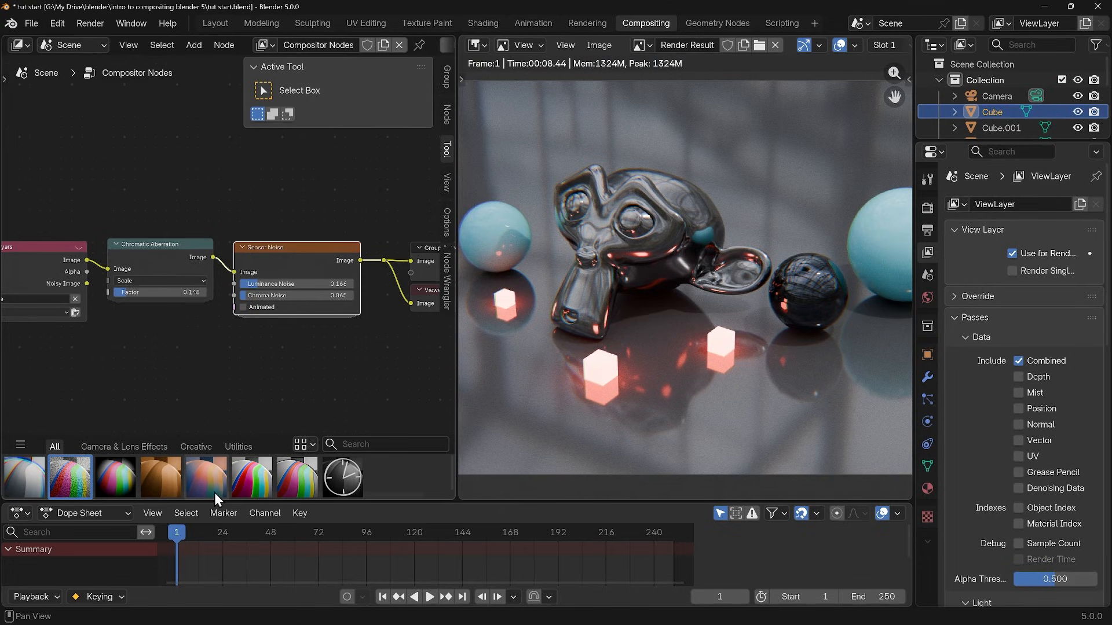
{"action": "mouse_move", "coordinate": [251, 477]}
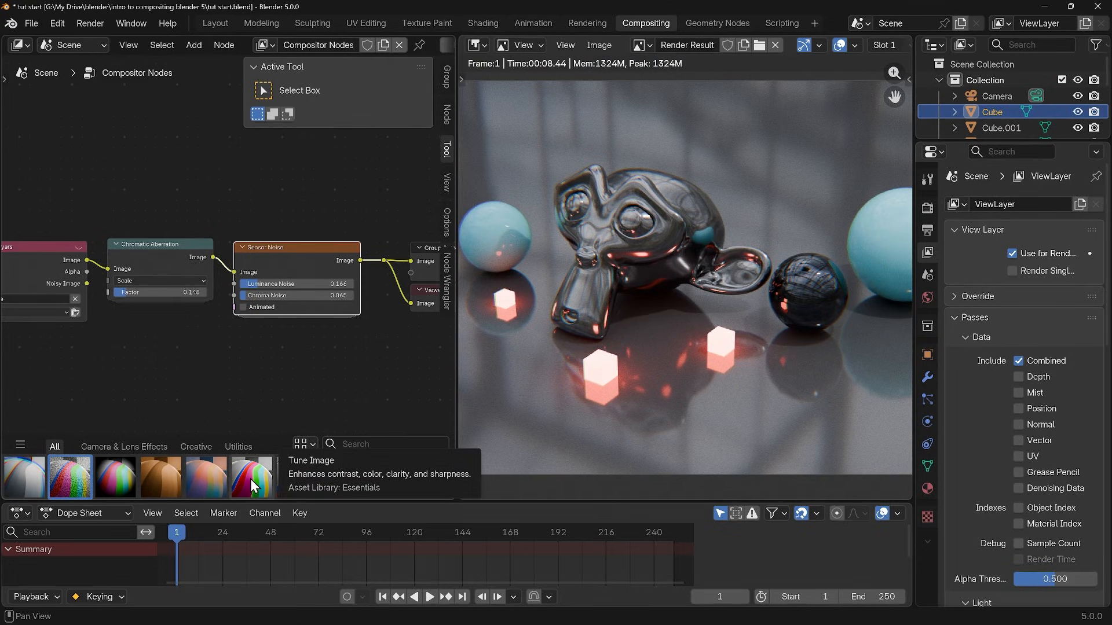
Add Tune Image after Sensor Noise with contrast 1.8, clarity 0.062, detail 0.037, Preserve Colors on
{"action": "left_click", "coordinate": [251, 475]}
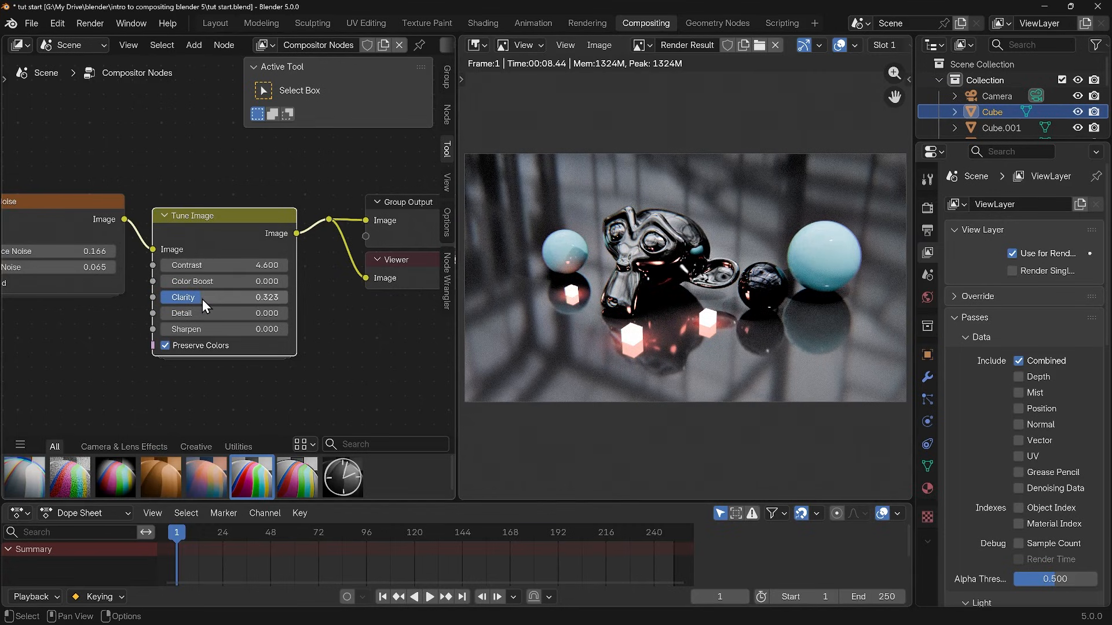
{"action": "left_click_drag", "start_coordinate": [206, 313], "coordinate": [227, 312]}
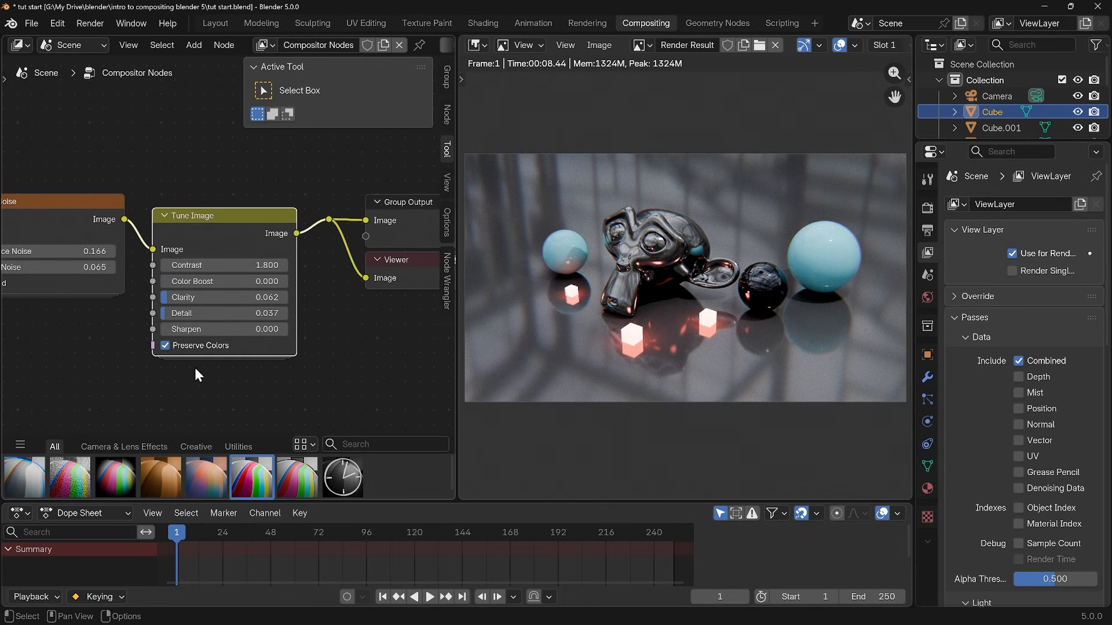
{"action": "mouse_move", "coordinate": [297, 476]}
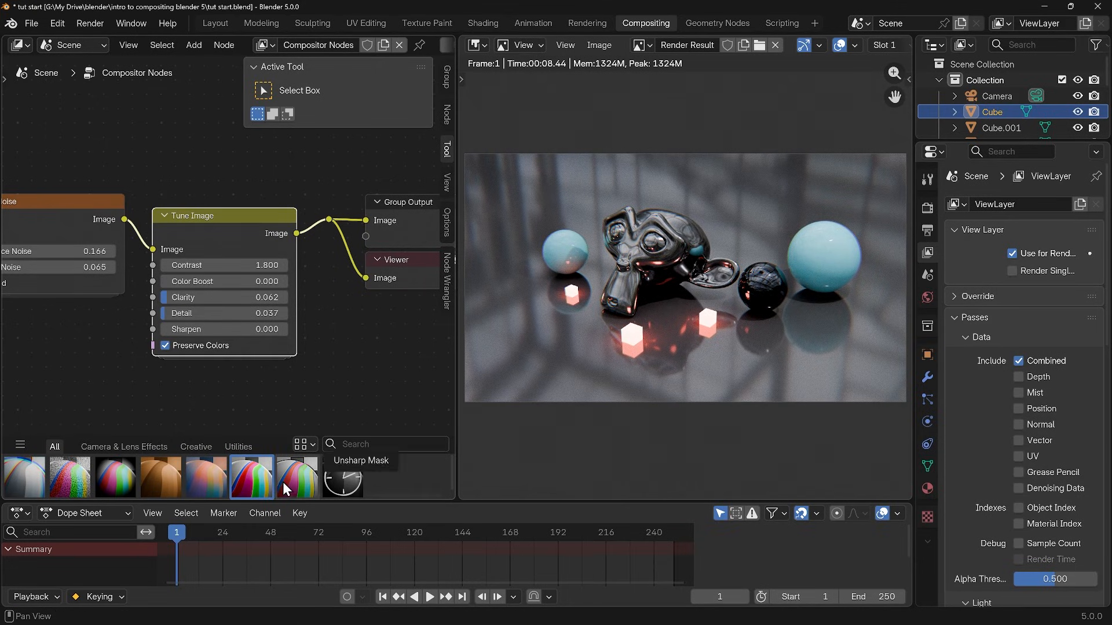
Add a streaks Glare node after Tune Image and lower its strength to 0.03
{"action": "left_click", "coordinate": [194, 46]}
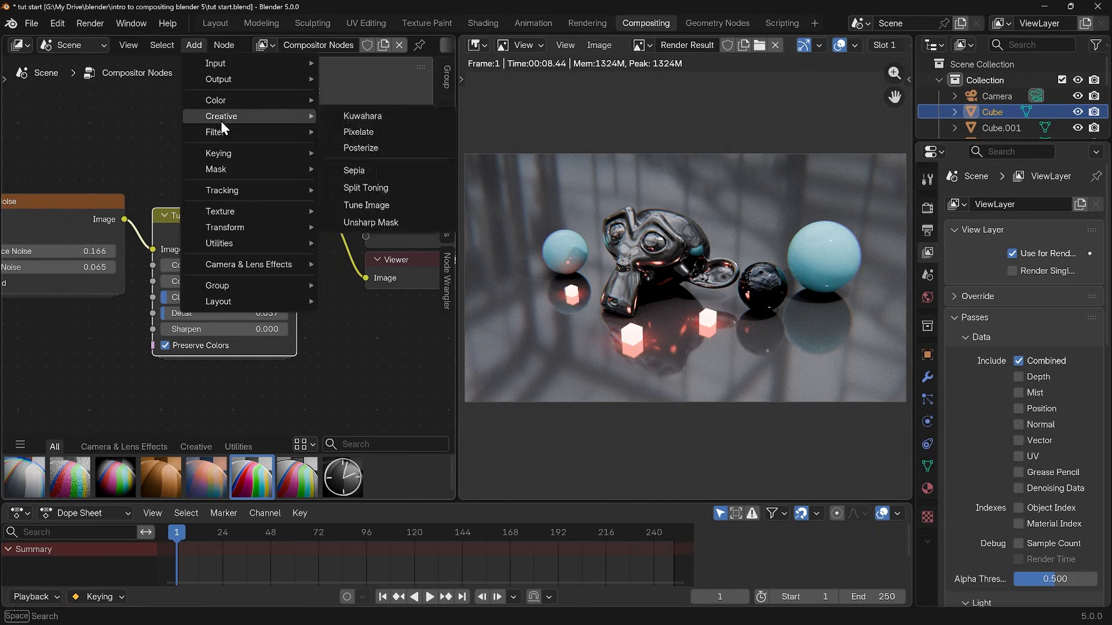
{"action": "mouse_move", "coordinate": [217, 132]}
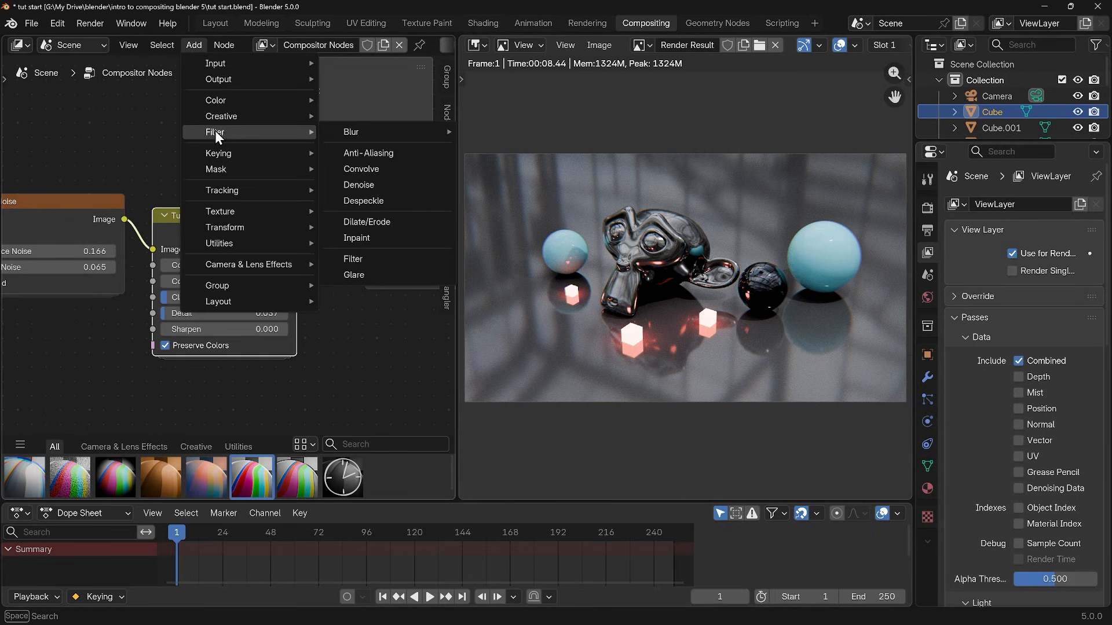
{"action": "mouse_move", "coordinate": [366, 276]}
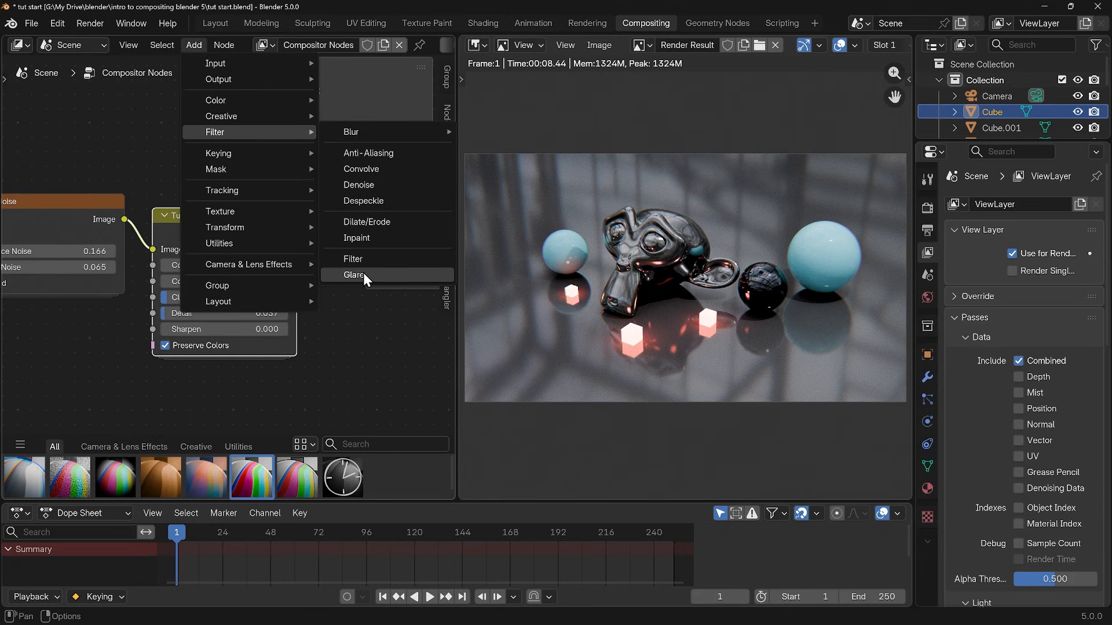
{"action": "left_click", "coordinate": [353, 275]}
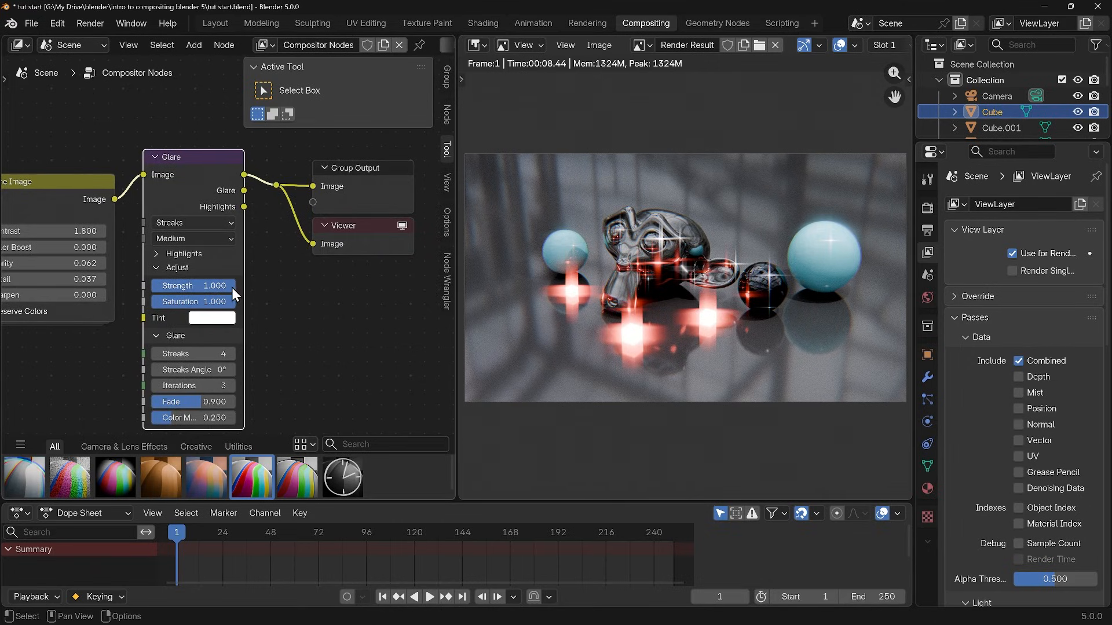
{"action": "left_click_drag", "start_coordinate": [213, 285], "coordinate": [193, 285]}
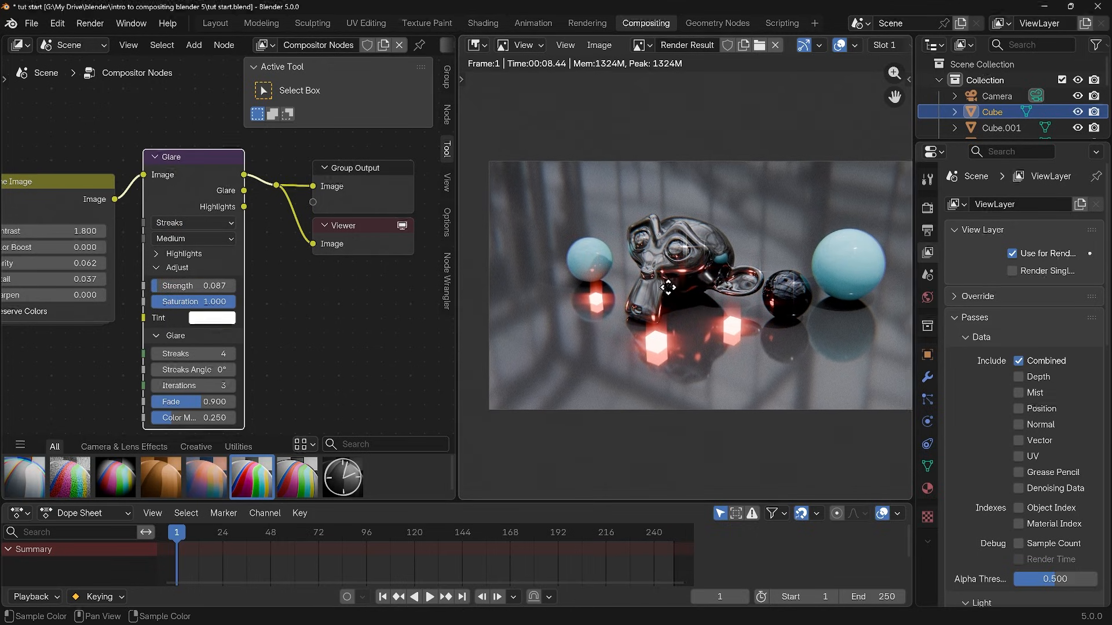
{"action": "double_click", "coordinate": [193, 286]}
{"action": "type", "text": "0.030"}
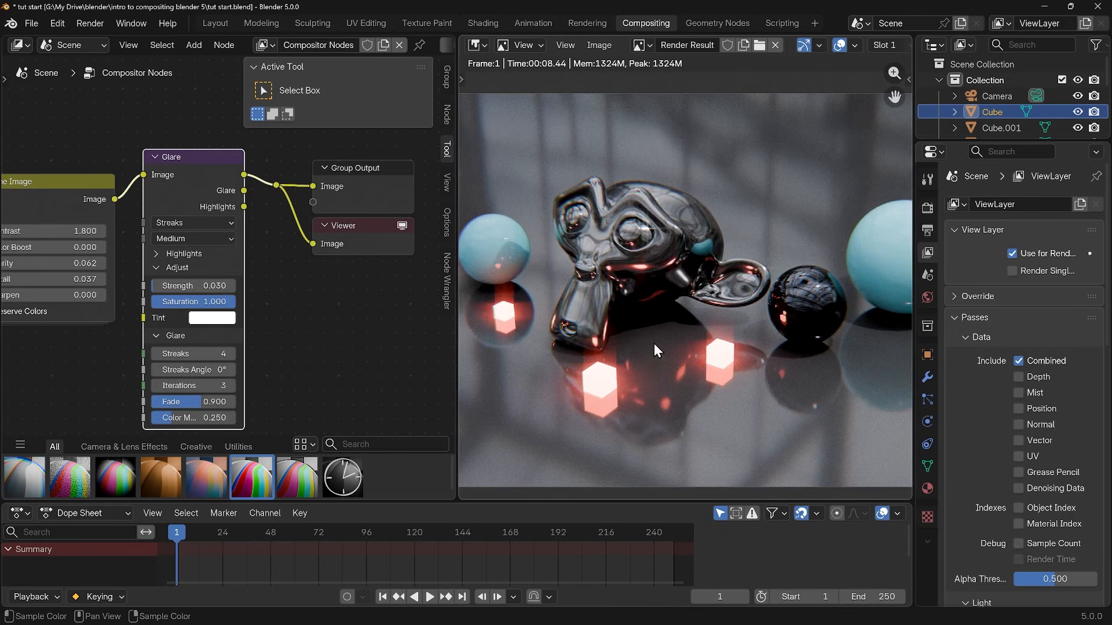
{"action": "mouse_move", "coordinate": [621, 344]}
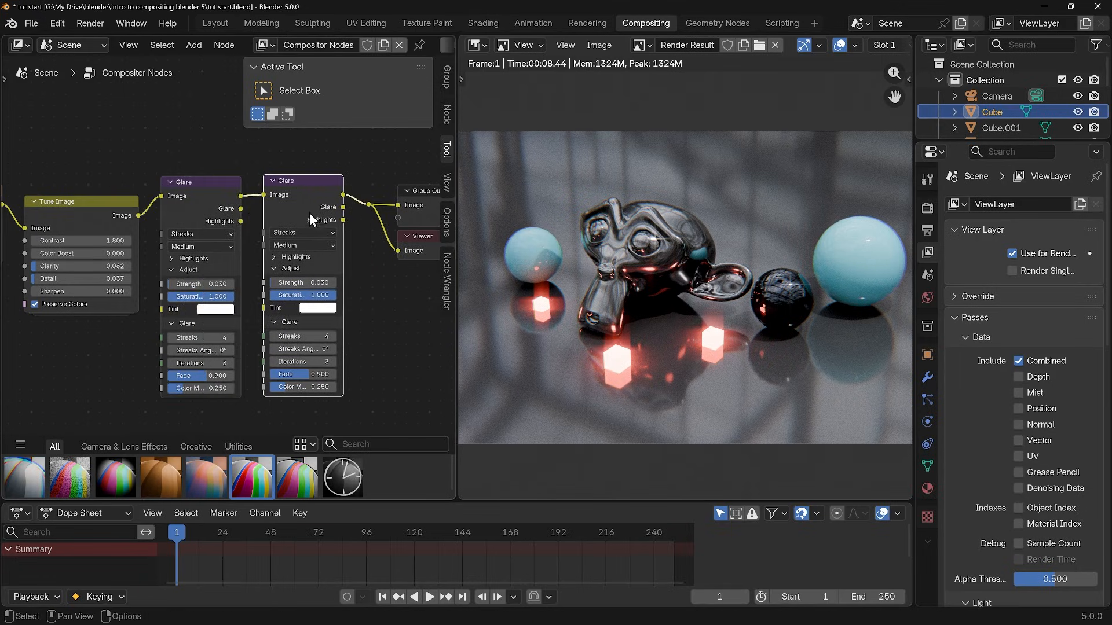
Make the duplicated Glare a Fog Glow and raise its strength to about 0.35
{"action": "left_click", "coordinate": [301, 232]}
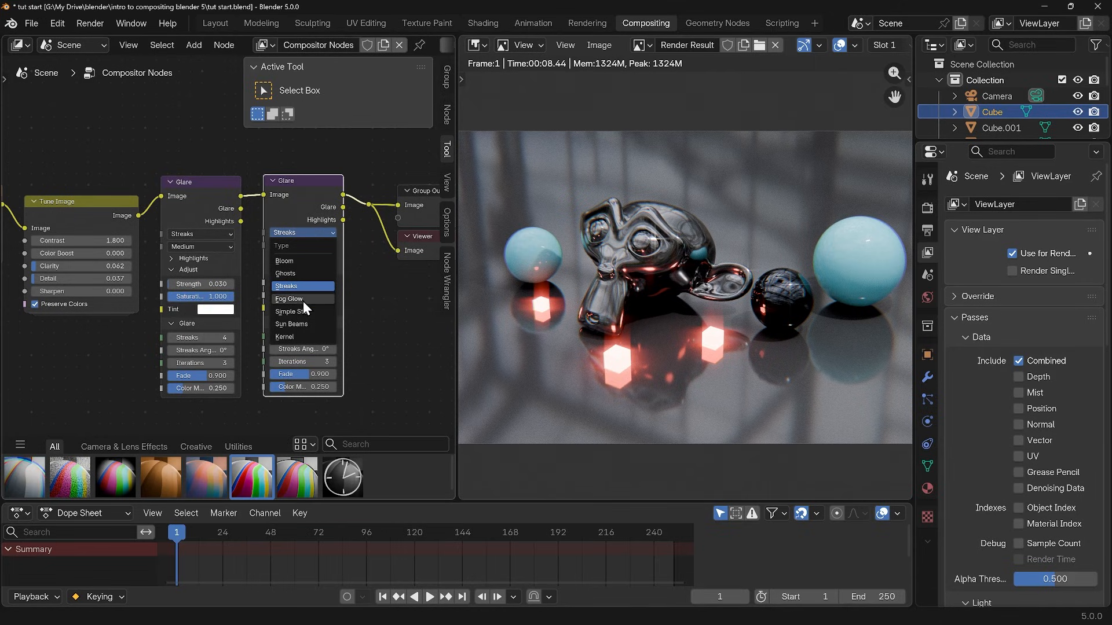
{"action": "left_click", "coordinate": [288, 298]}
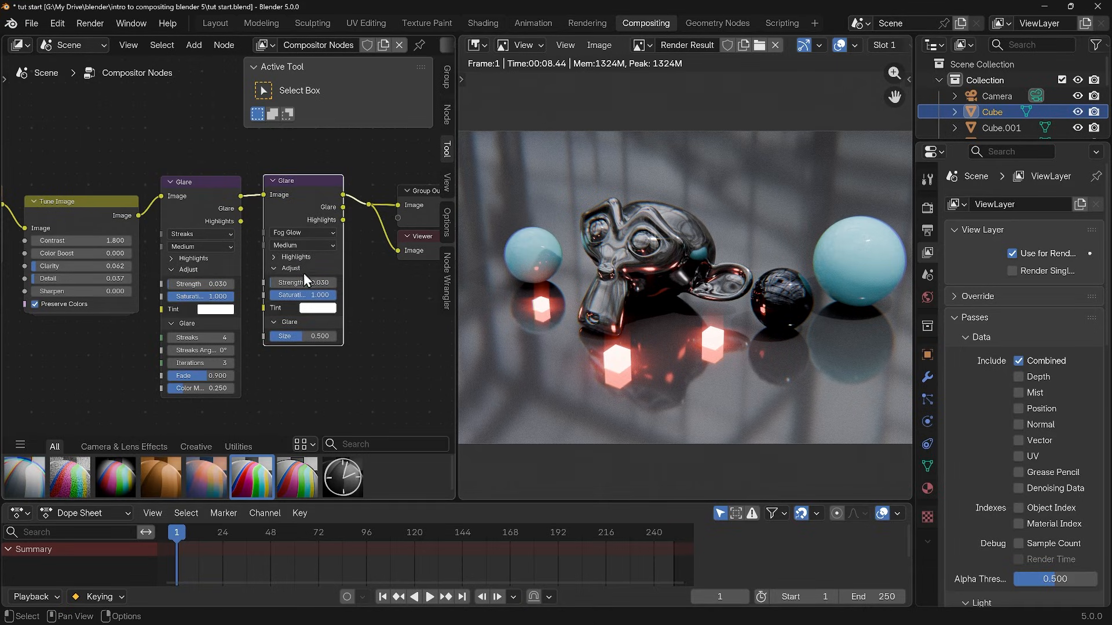
{"action": "left_click_drag", "start_coordinate": [284, 282], "coordinate": [305, 282]}
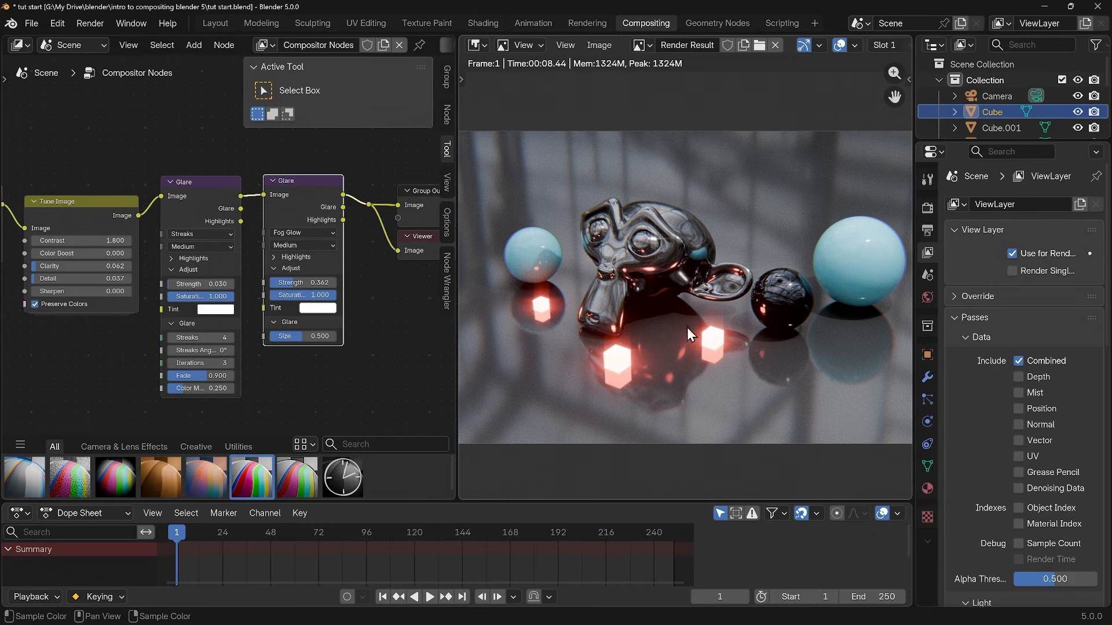
{"action": "mouse_move", "coordinate": [518, 314]}
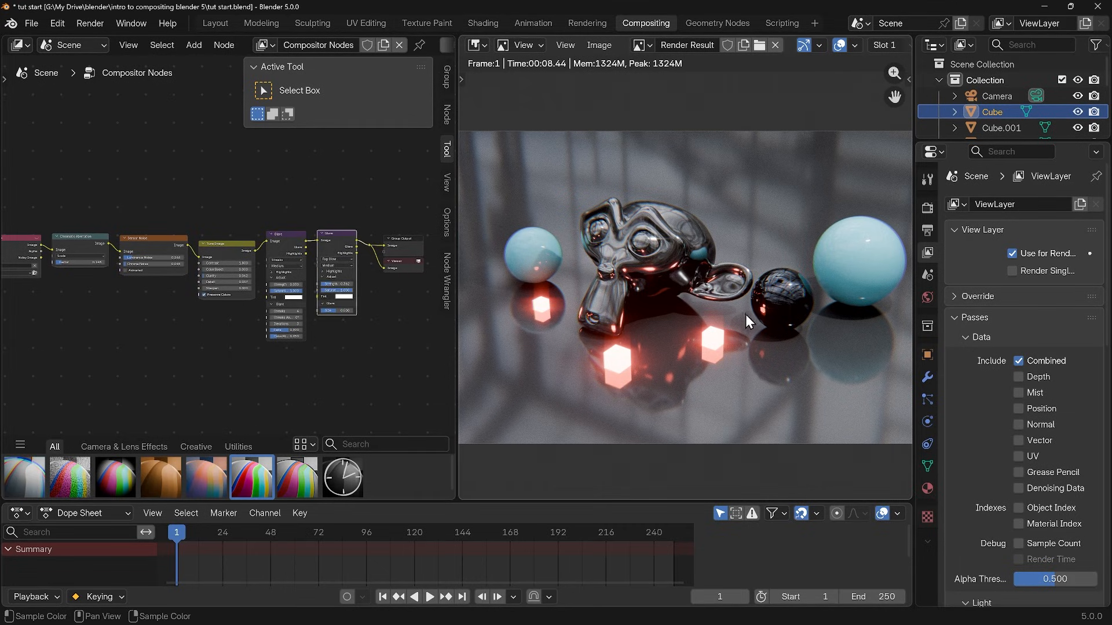
{"action": "mouse_move", "coordinate": [760, 328]}
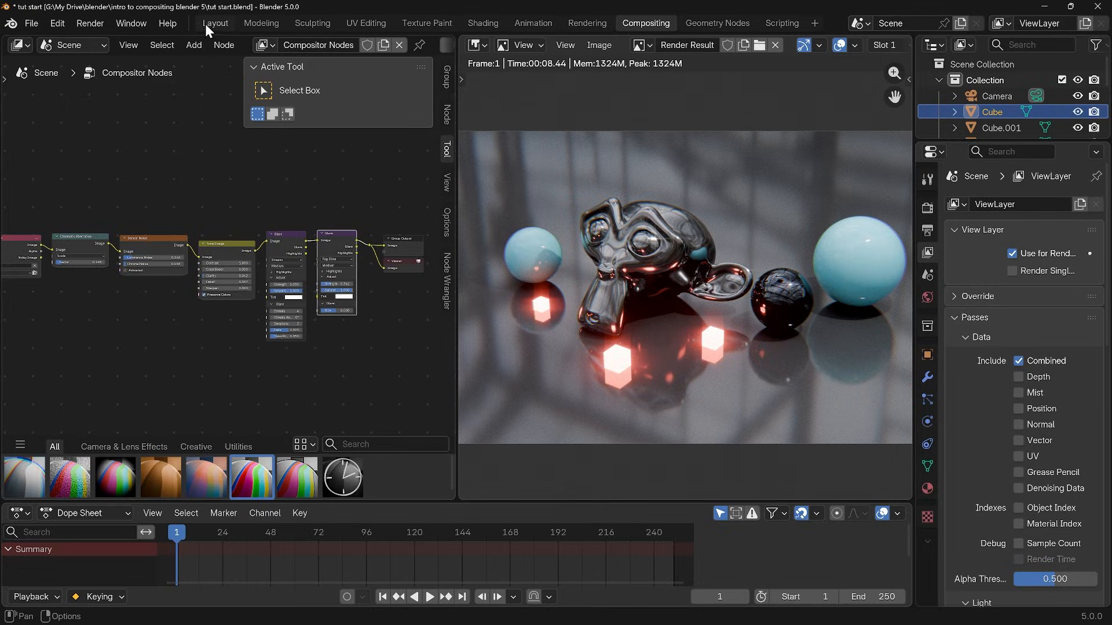
In the Layout viewport shading, set Compositor preview to Camera, then Always
{"action": "left_click", "coordinate": [214, 23]}
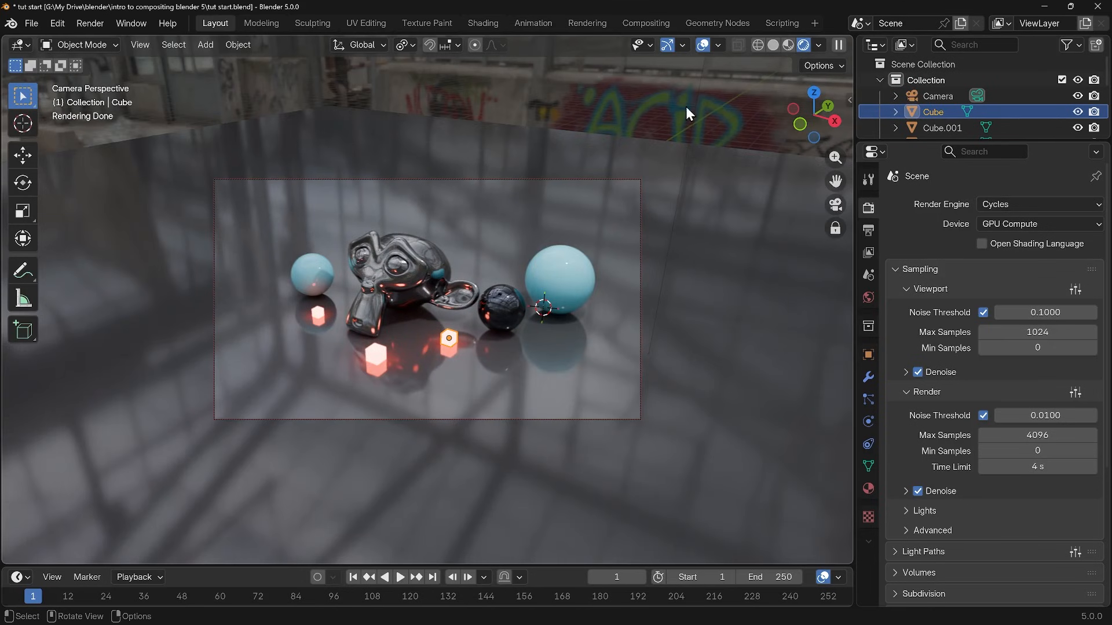
{"action": "left_click", "coordinate": [820, 46]}
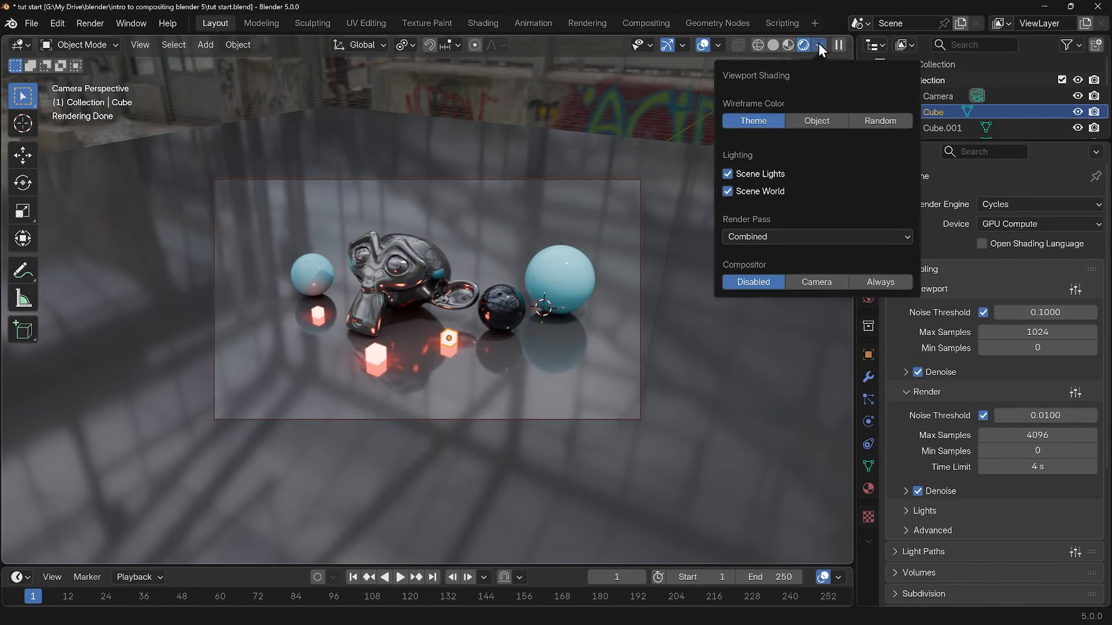
{"action": "mouse_move", "coordinate": [779, 245]}
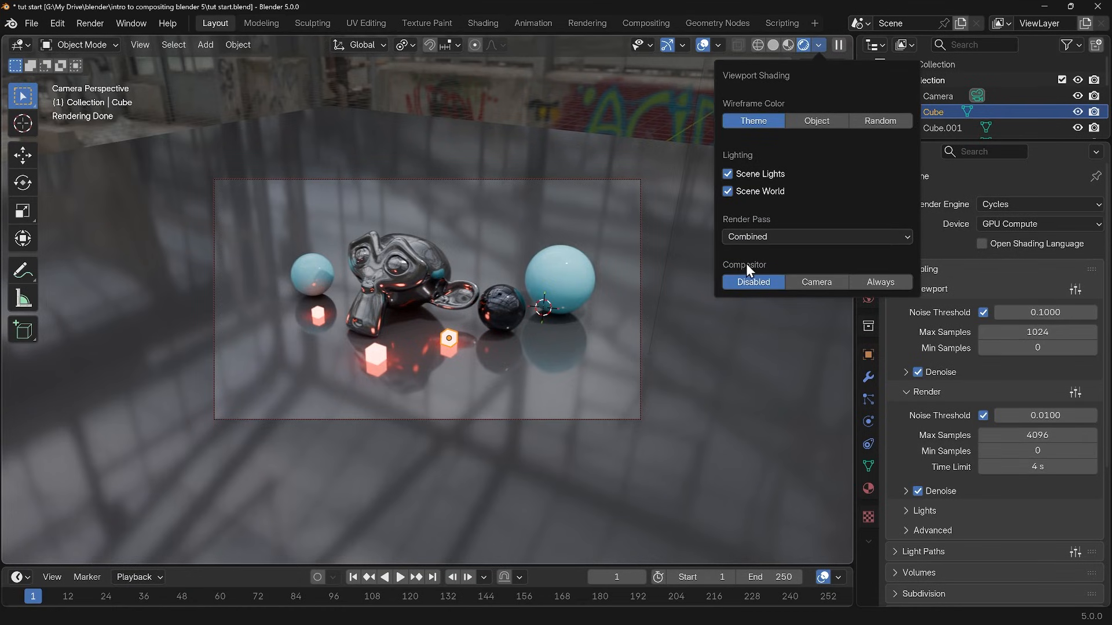
{"action": "mouse_move", "coordinate": [832, 282]}
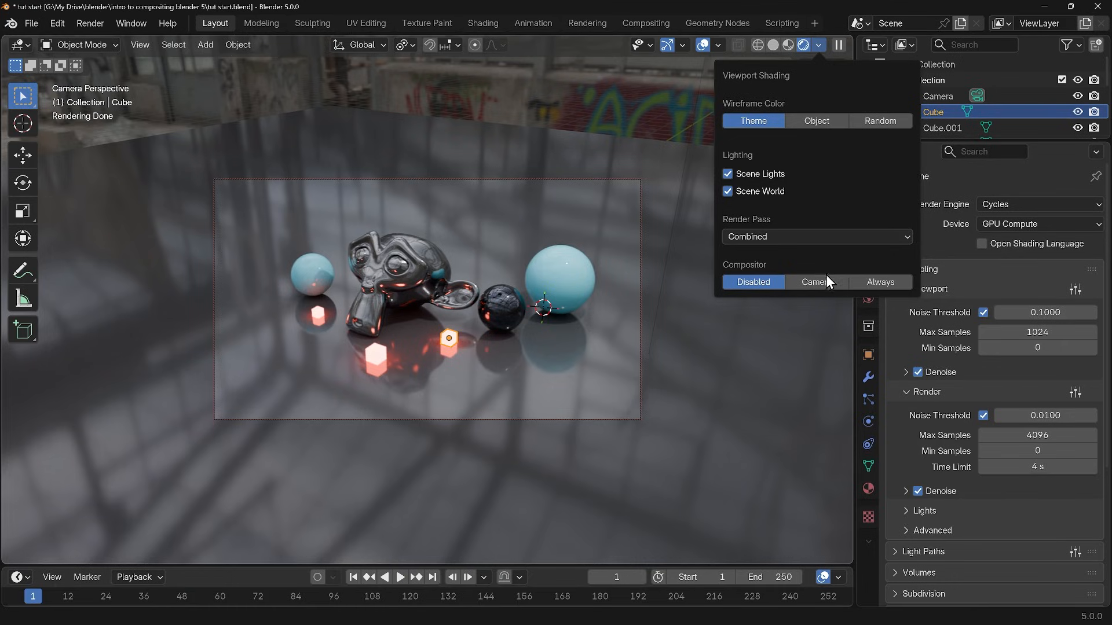
{"action": "mouse_move", "coordinate": [815, 281]}
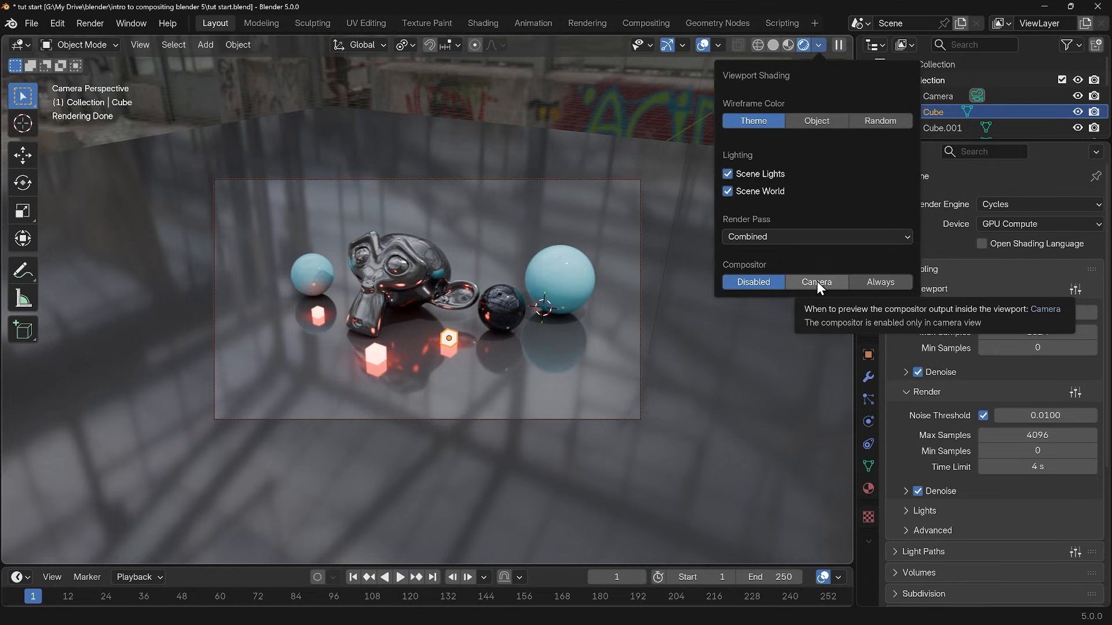
{"action": "left_click", "coordinate": [815, 283]}
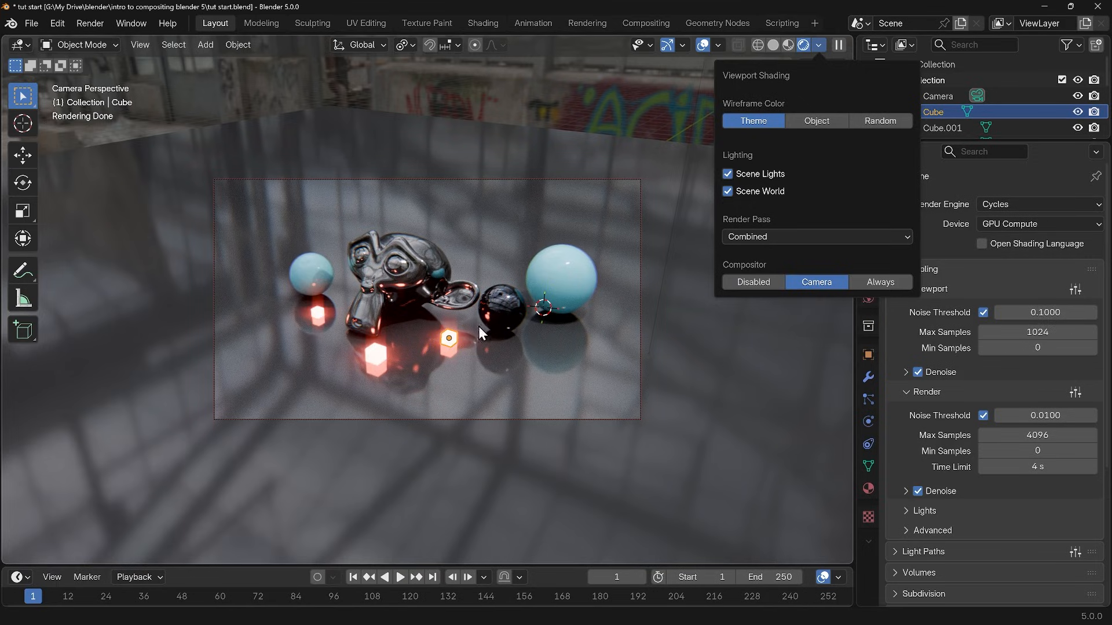
{"action": "left_click", "coordinate": [481, 333]}
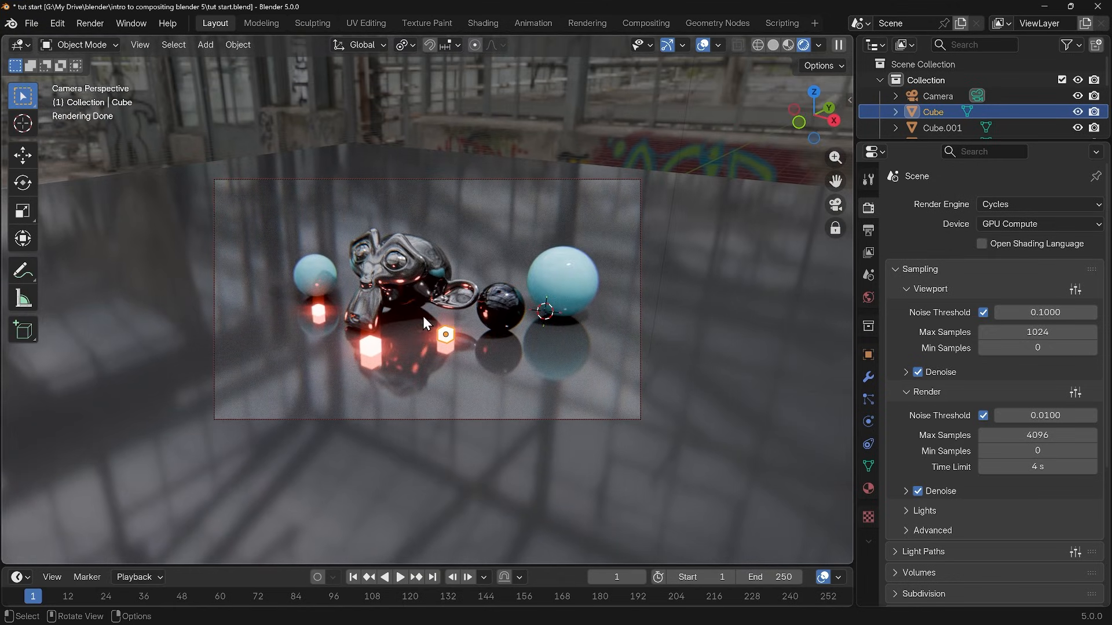
{"action": "mouse_move", "coordinate": [836, 66]}
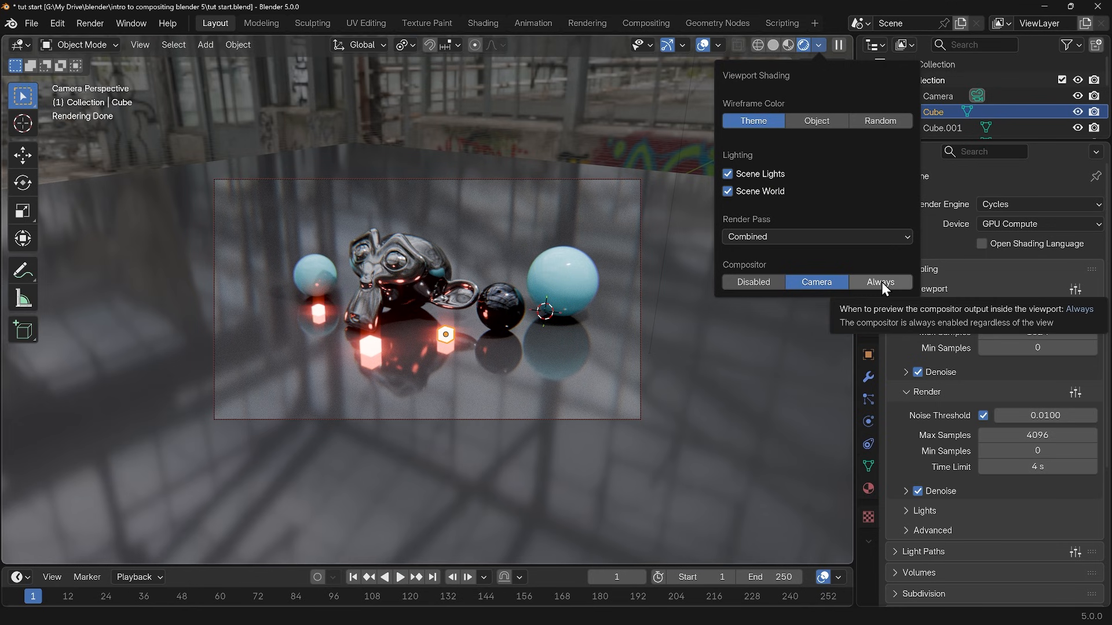
{"action": "left_click", "coordinate": [880, 282]}
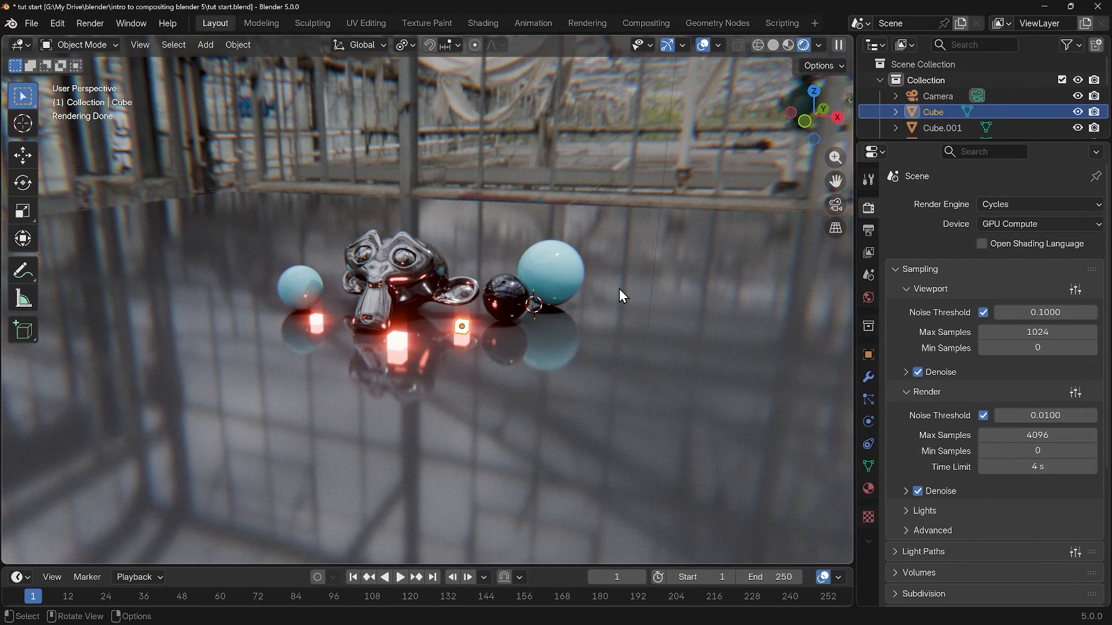
{"action": "mouse_move", "coordinate": [623, 319]}
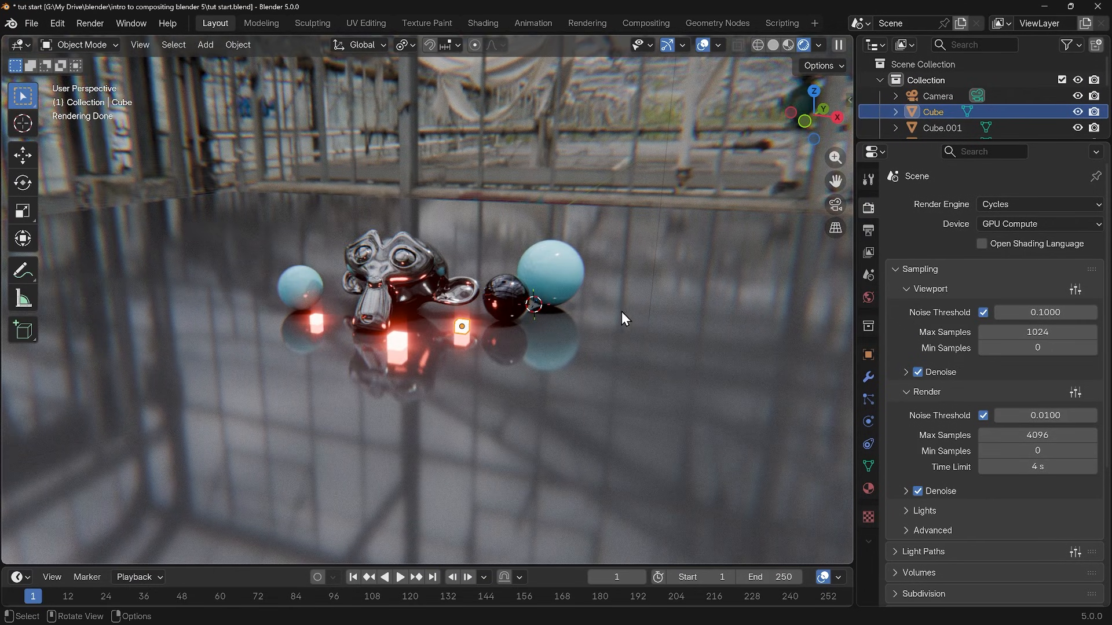
{"action": "mouse_move", "coordinate": [200, 98]}
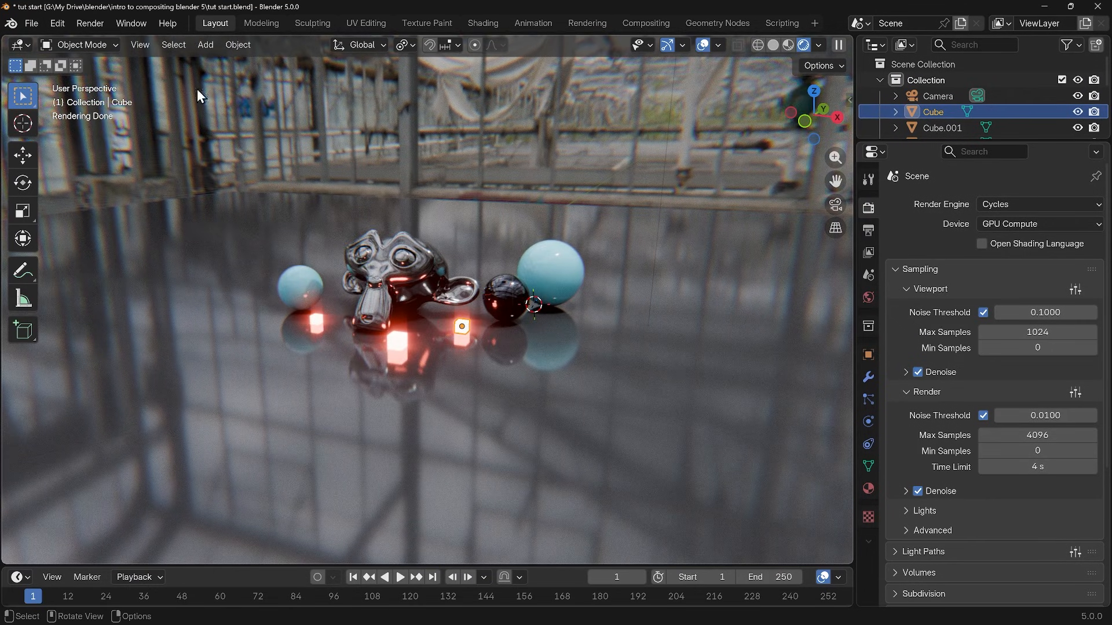
Reopen the last render via Render > View Render and list its Image save options
{"action": "left_click", "coordinate": [89, 23]}
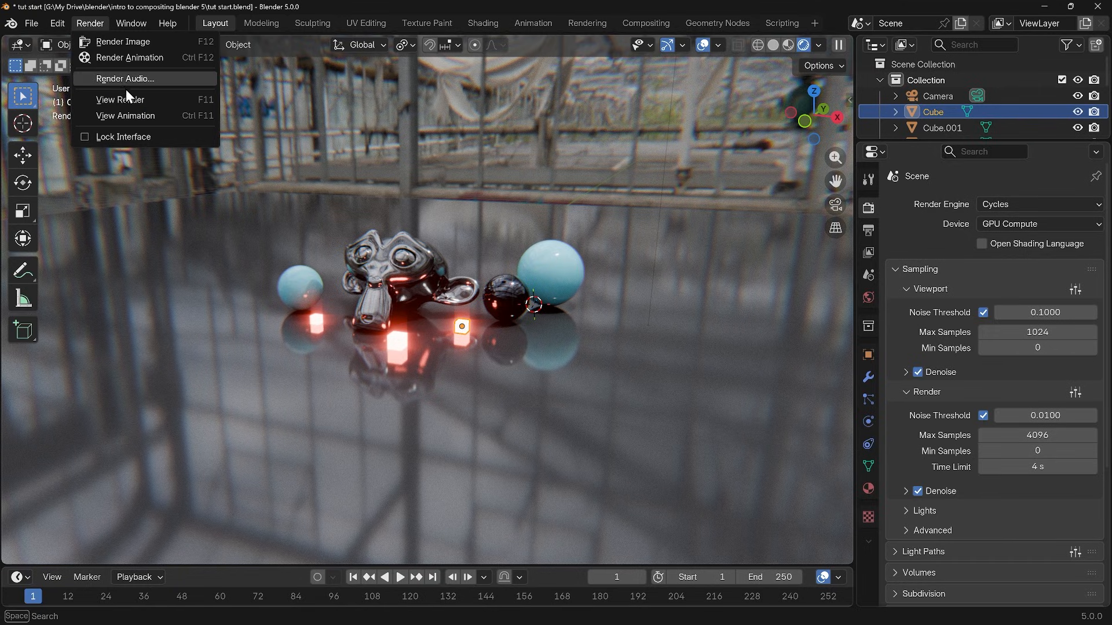
{"action": "mouse_move", "coordinate": [123, 41]}
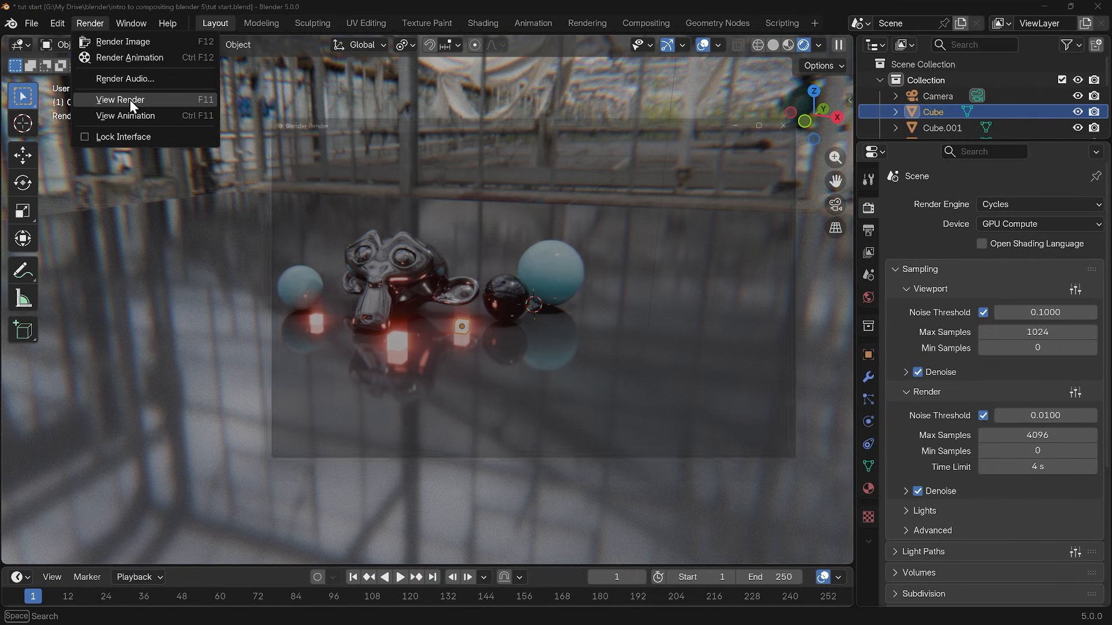
{"action": "left_click", "coordinate": [119, 100]}
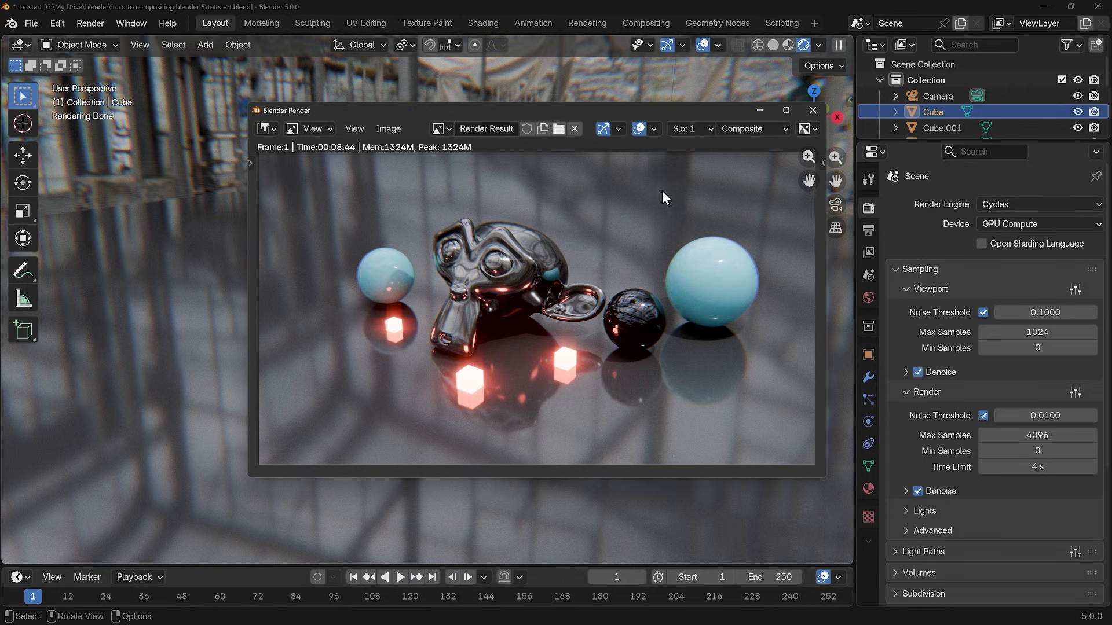
{"action": "mouse_move", "coordinate": [589, 283]}
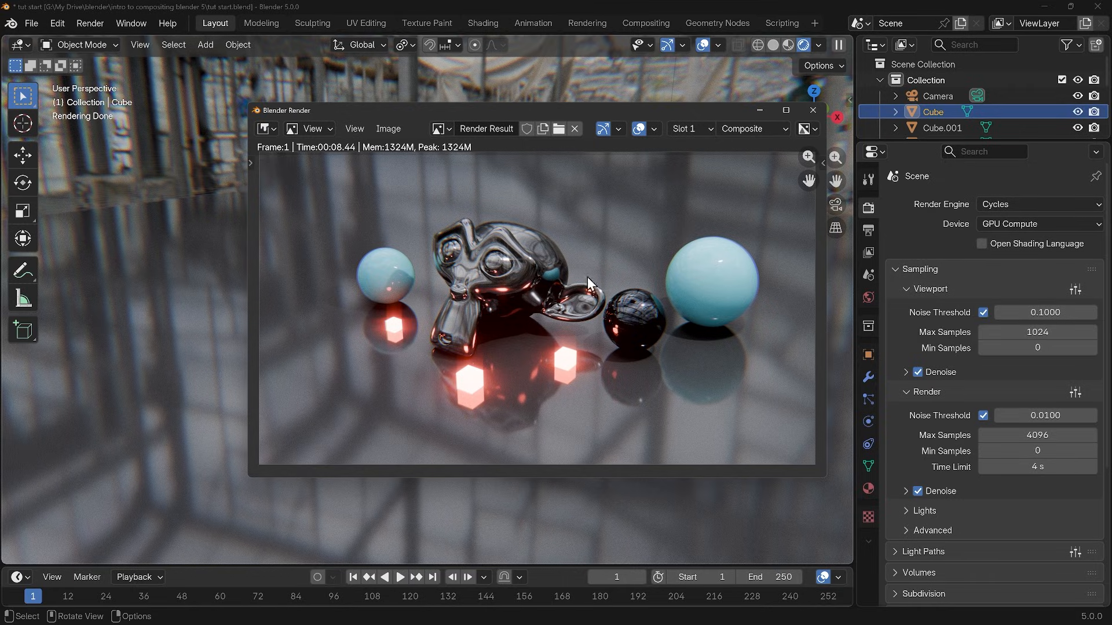
{"action": "left_click", "coordinate": [645, 24]}
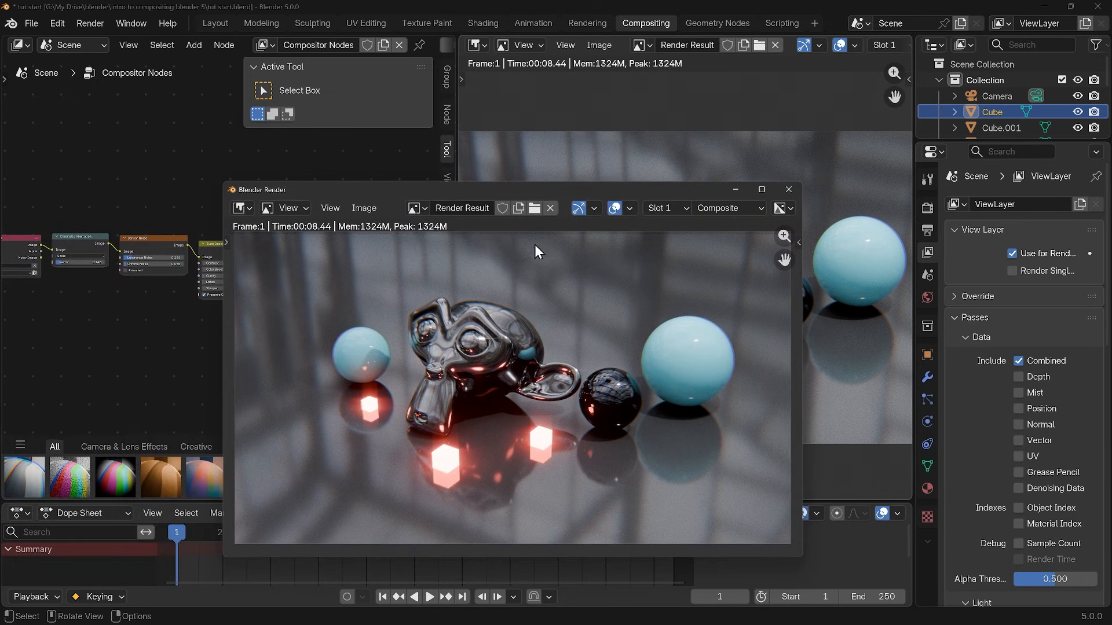
{"action": "mouse_move", "coordinate": [487, 362]}
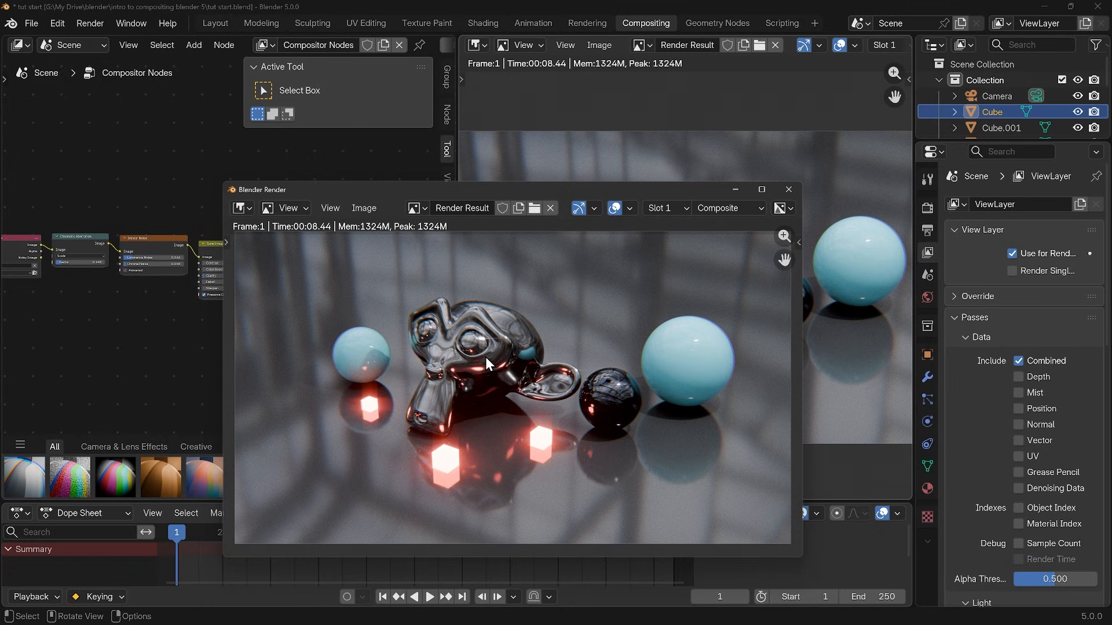
{"action": "left_click", "coordinate": [364, 207]}
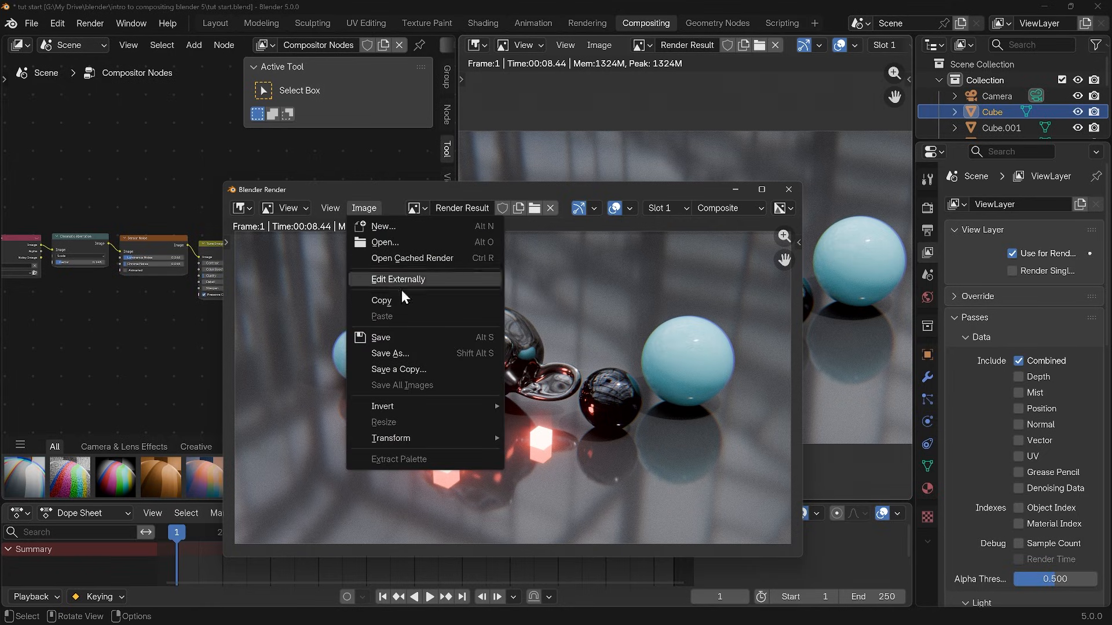